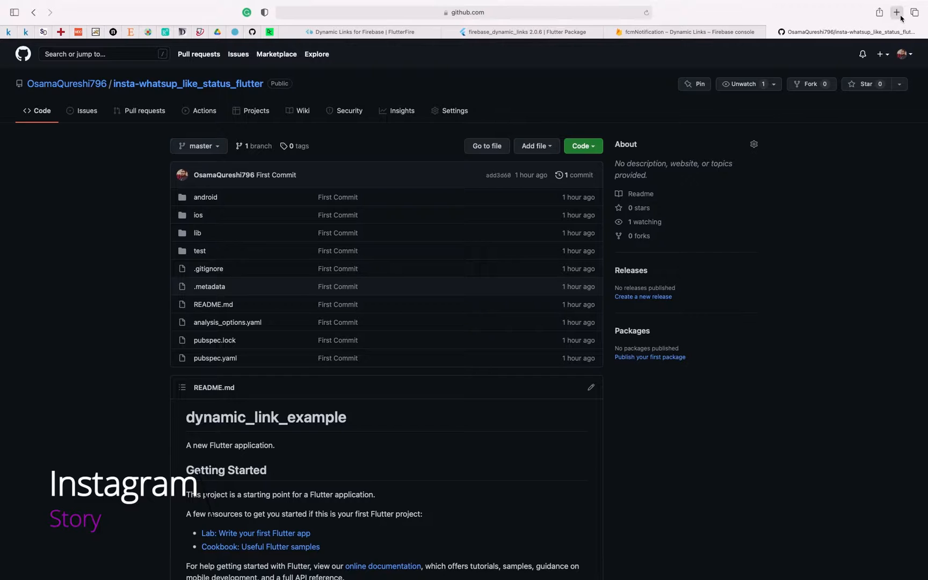
Set the StreamBuilder's stream to FirebaseFirestore.instance.collection('ads').snapshots()
click(895, 11)
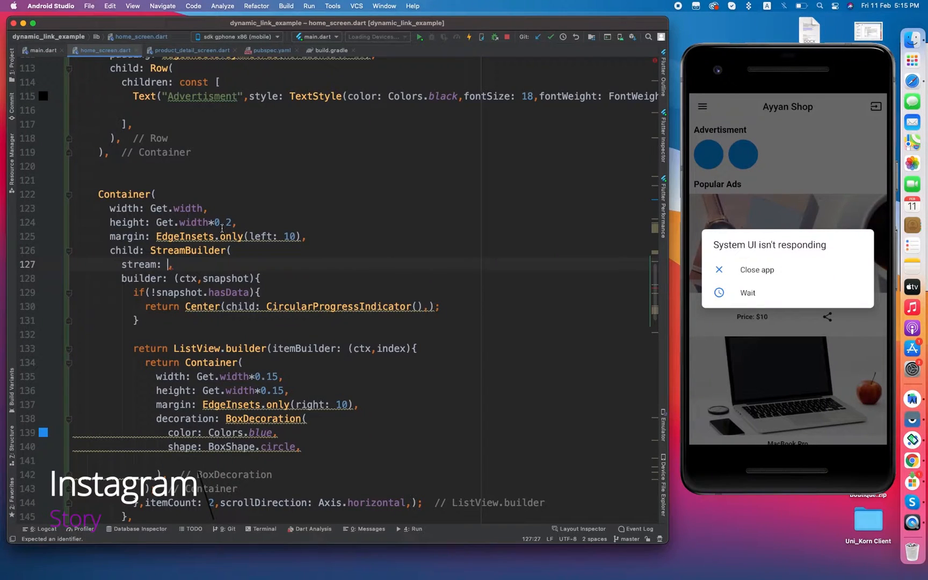
text(Firebas)
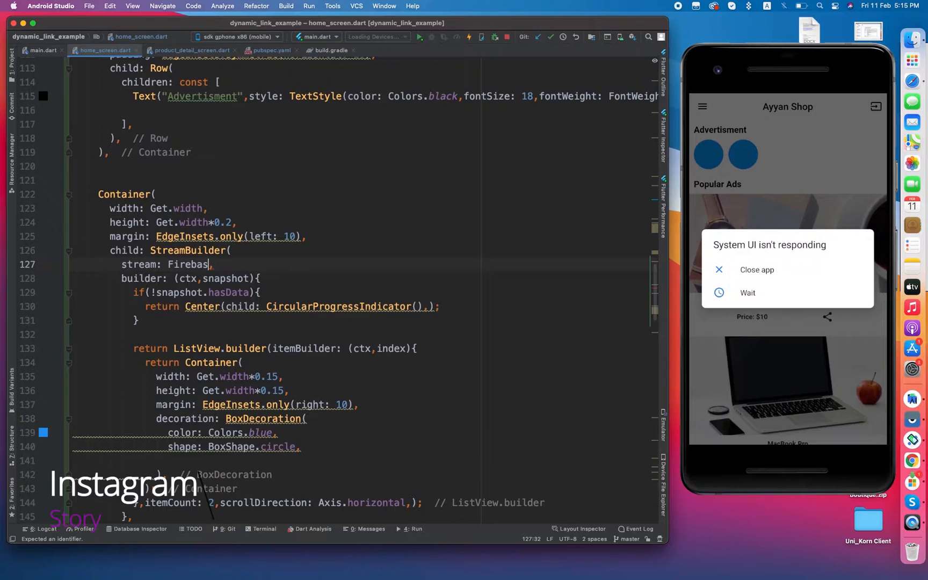
text(eFirestor)
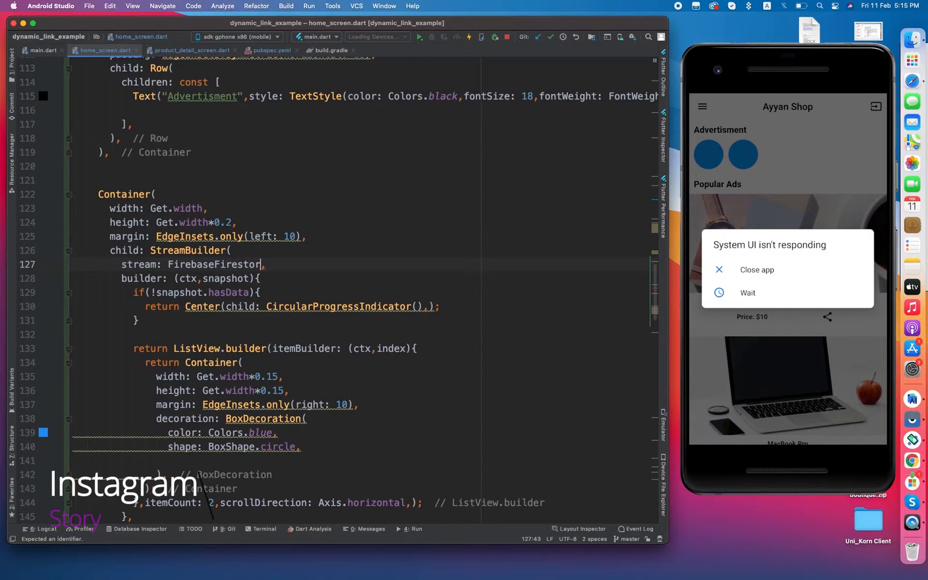
text(.instance.collection(collectionPath))
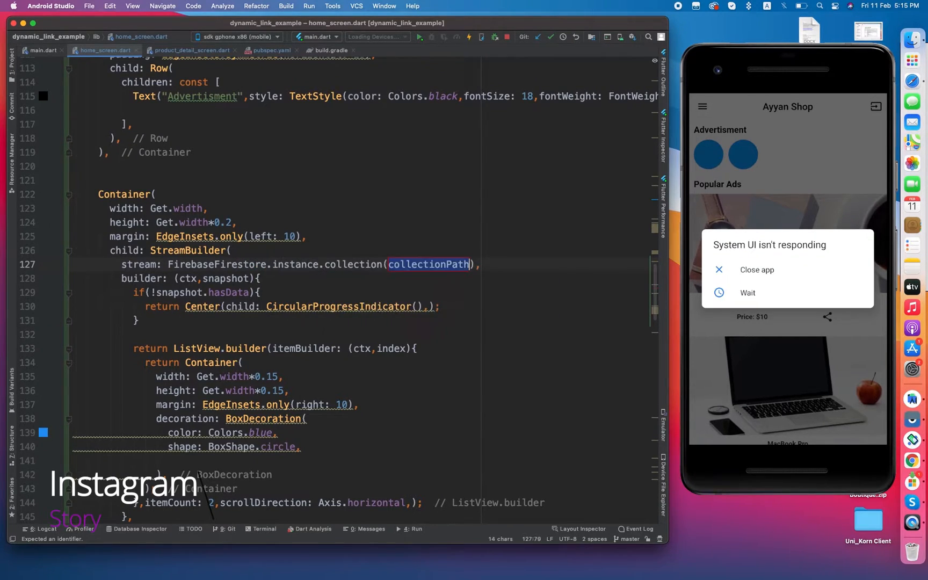
text('ads')
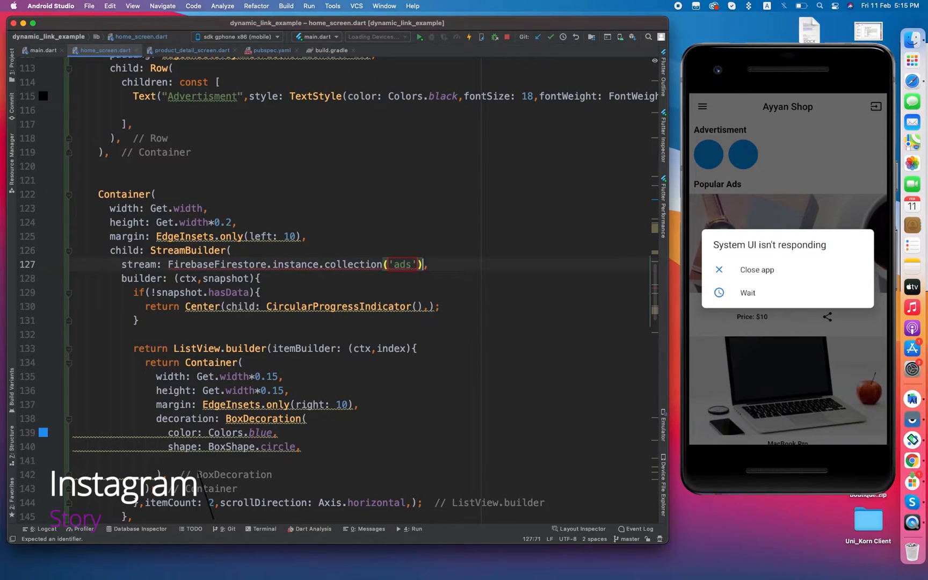
text(.snapshots())
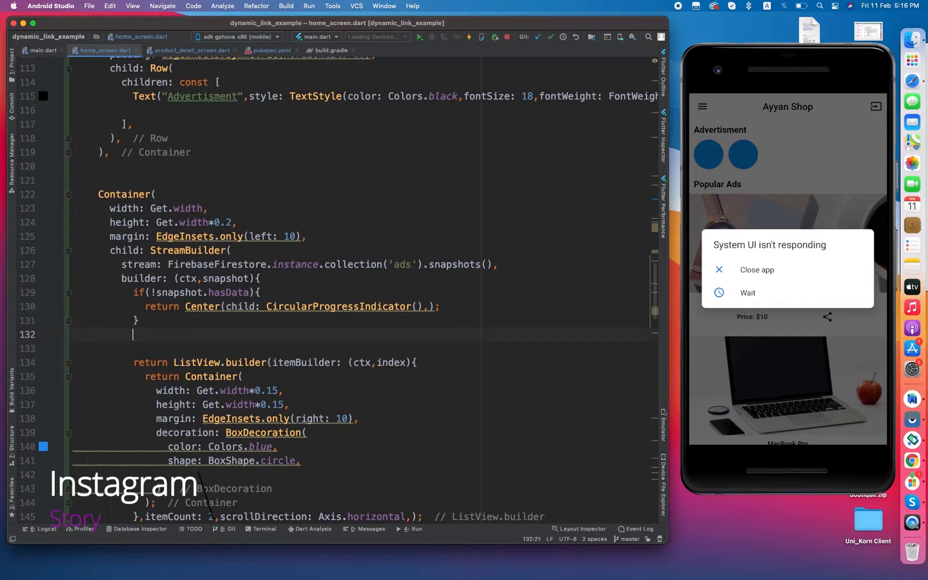
Add List<DocumentSnapshot> ads = snapshot.data.docs and type the builder as StreamBuilder<QuerySnapshot>
text(List<)
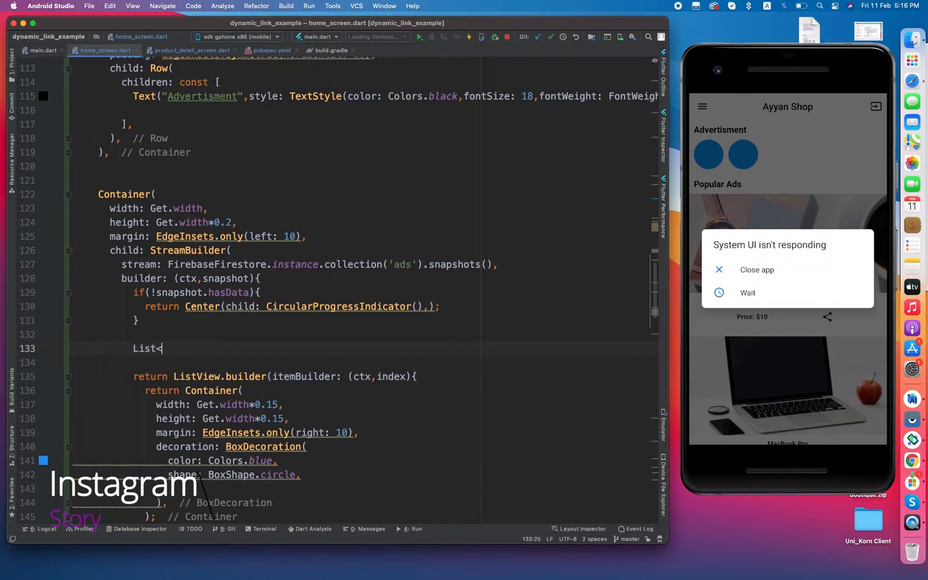
text(Docu)
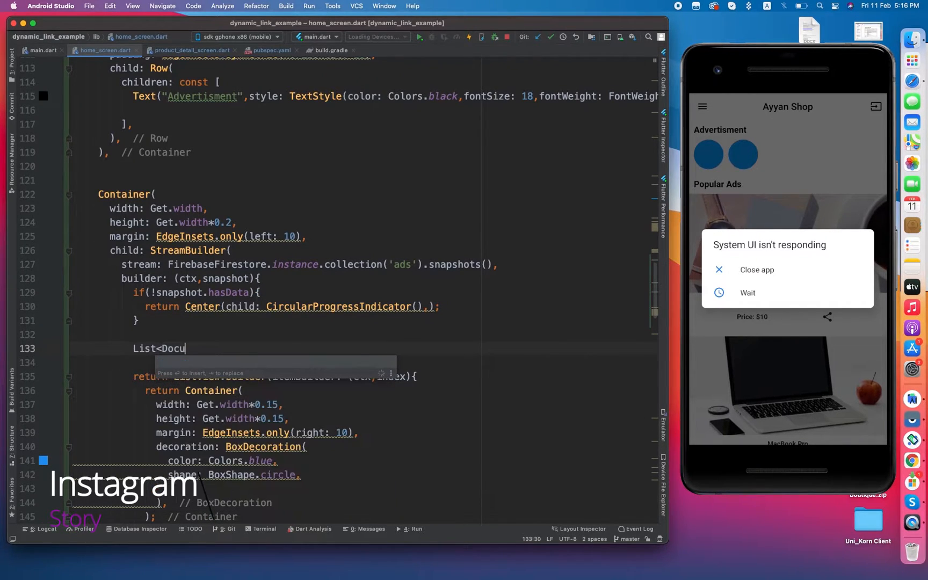
text(mentSnapshot>)
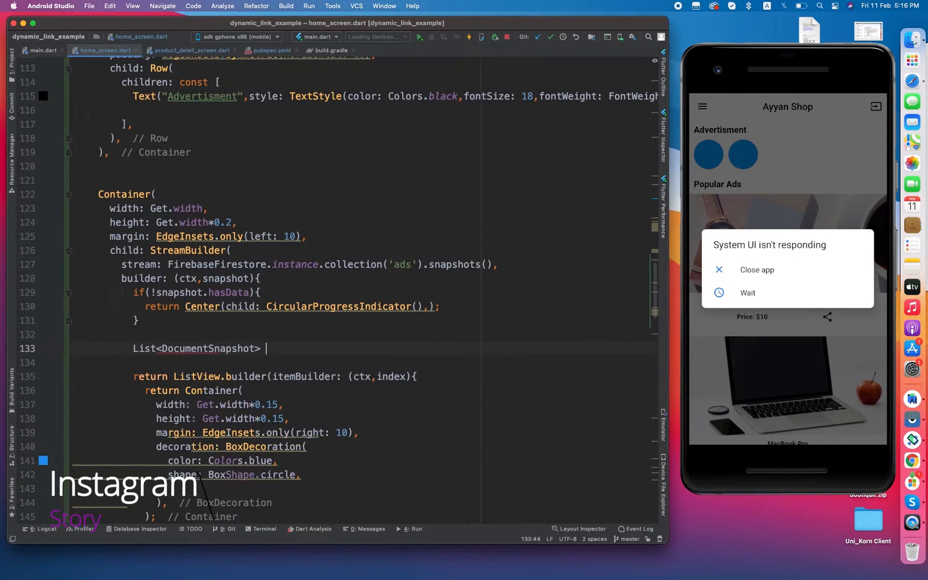
text(ads =)
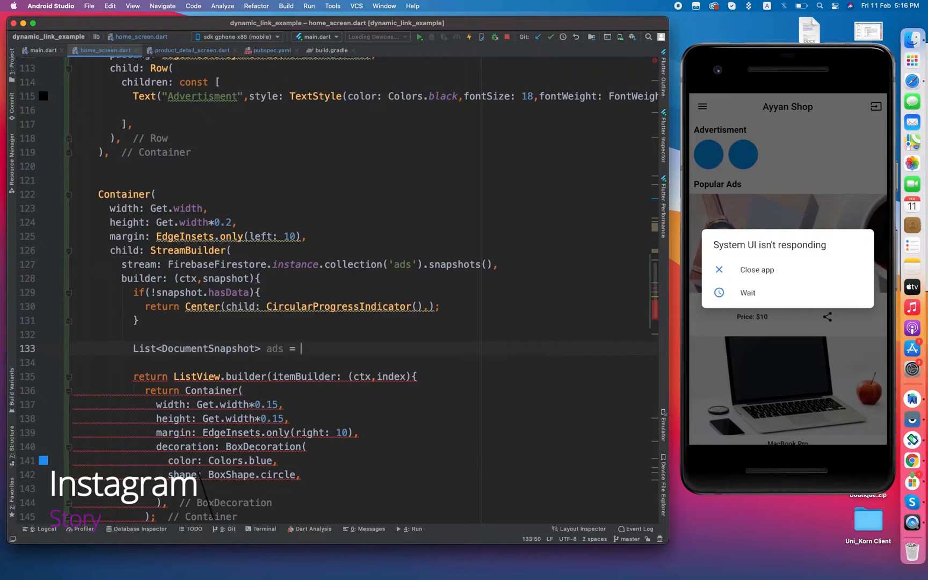
text(snapshot)
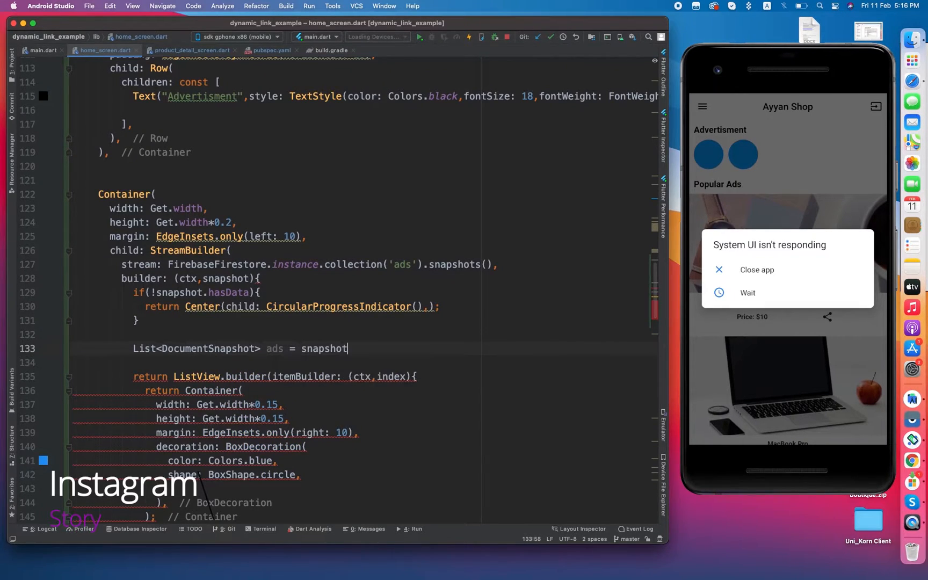
text(.data.d)
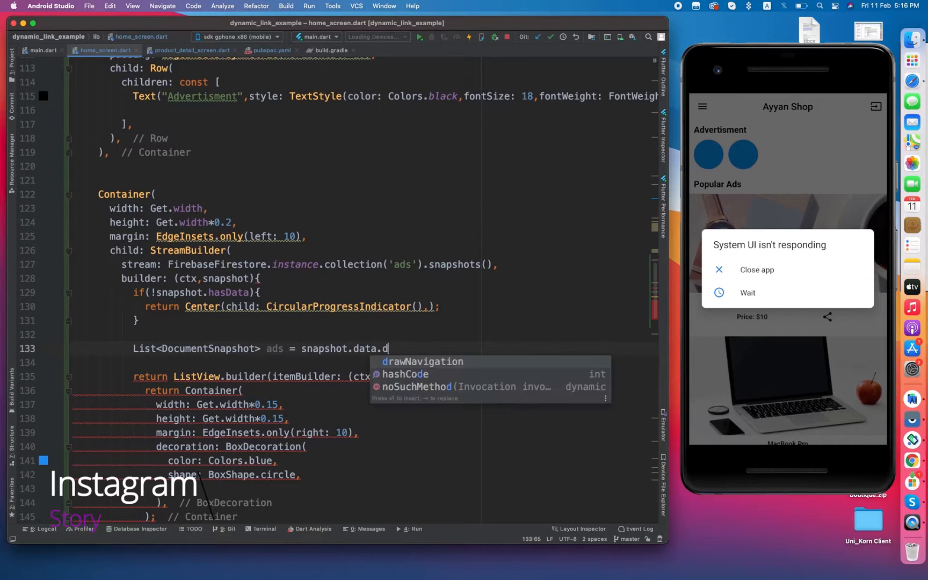
text(o)
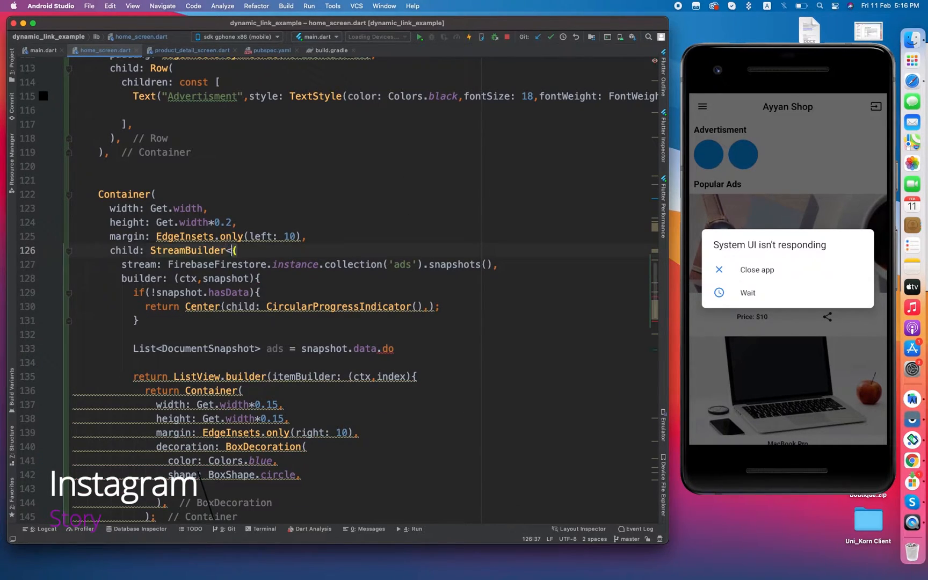
text(QuerySnapshot>)
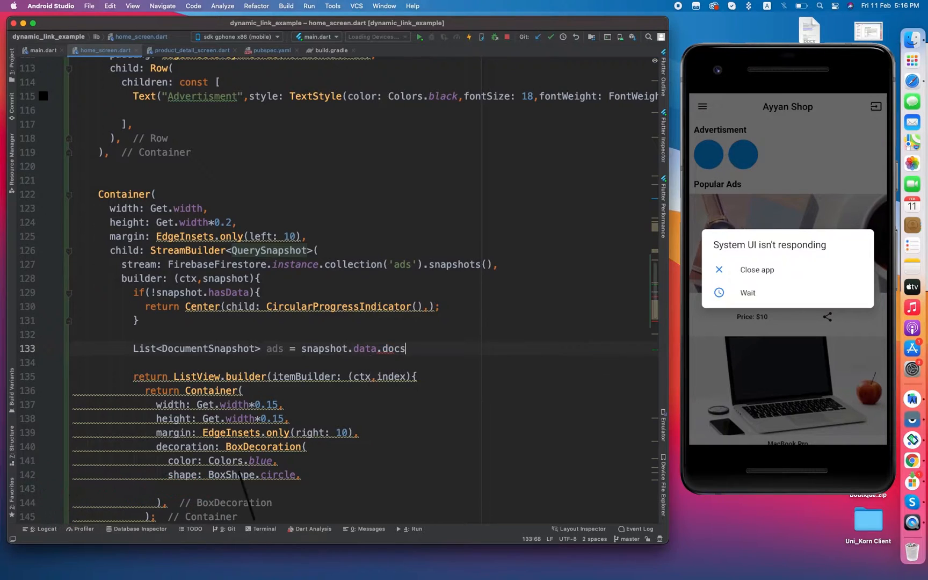
Mark snapshot.data as non-null with ! and set itemCount to ads.length
scroll(down, 3)
text(;)
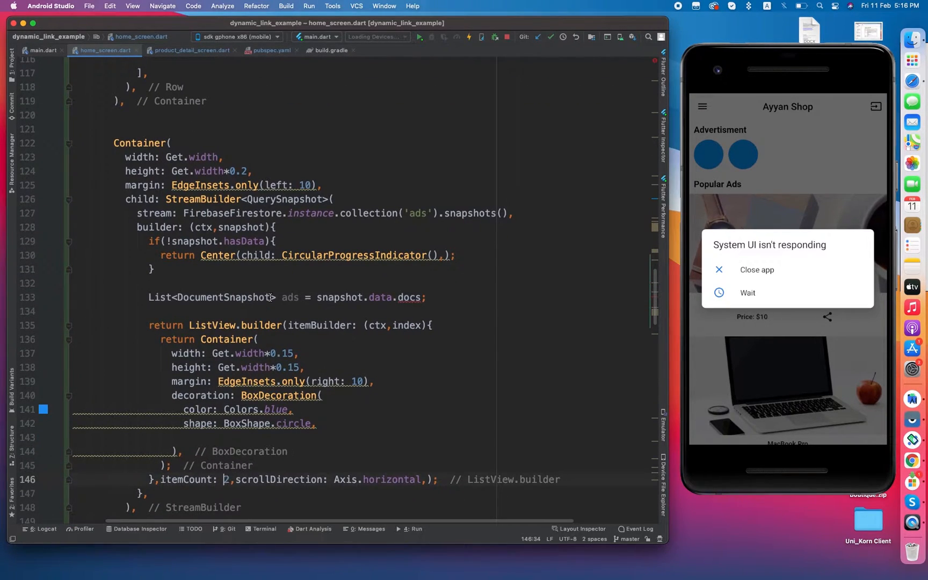
double_click(290, 297)
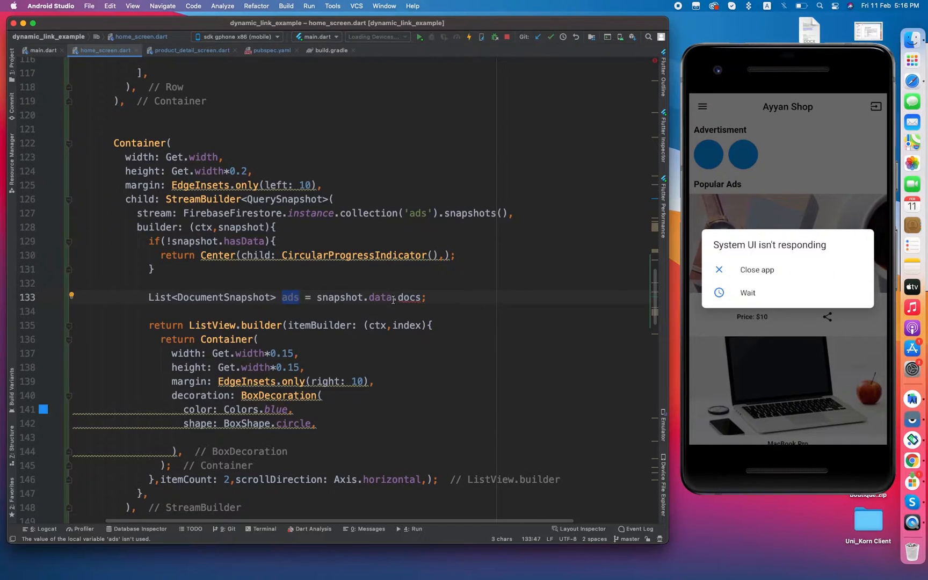
text(!)
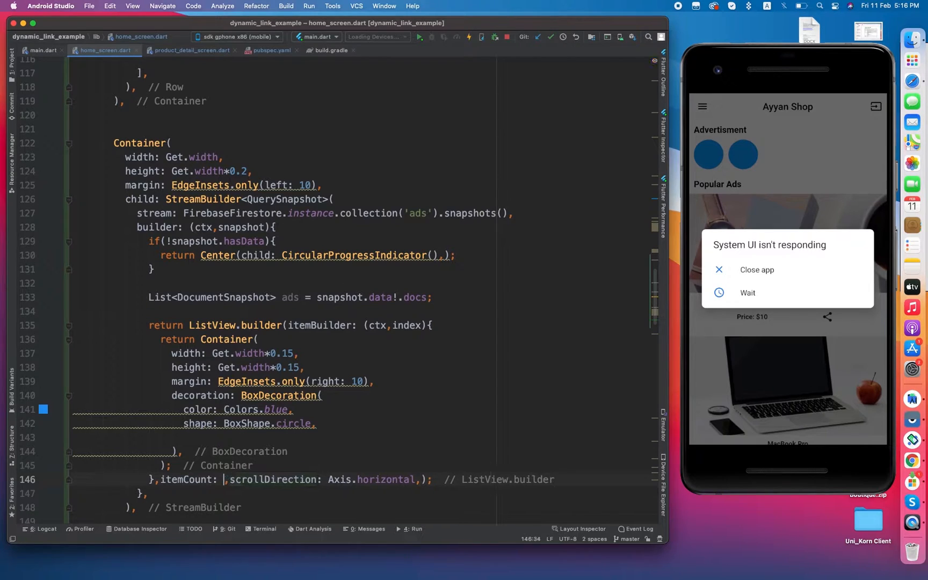
text(ads.length)
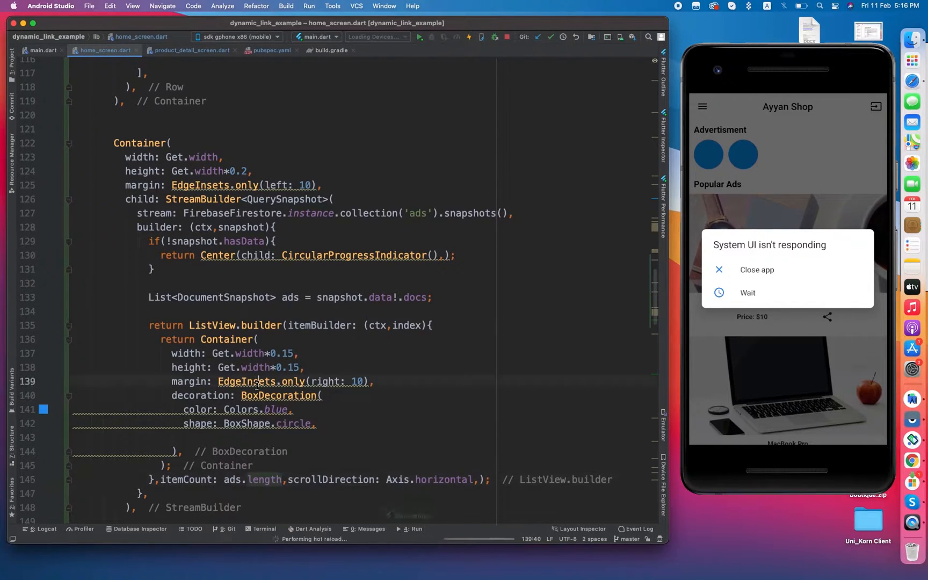
Choose Wait on the 'System UI isn't responding' dialog and tap the first advert circle in the emulator
click(468, 37)
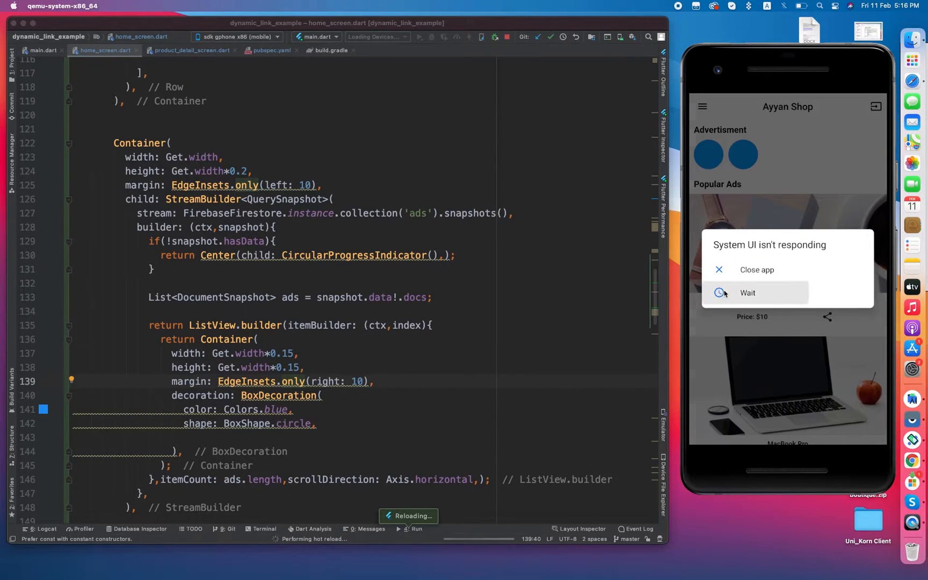
click(746, 292)
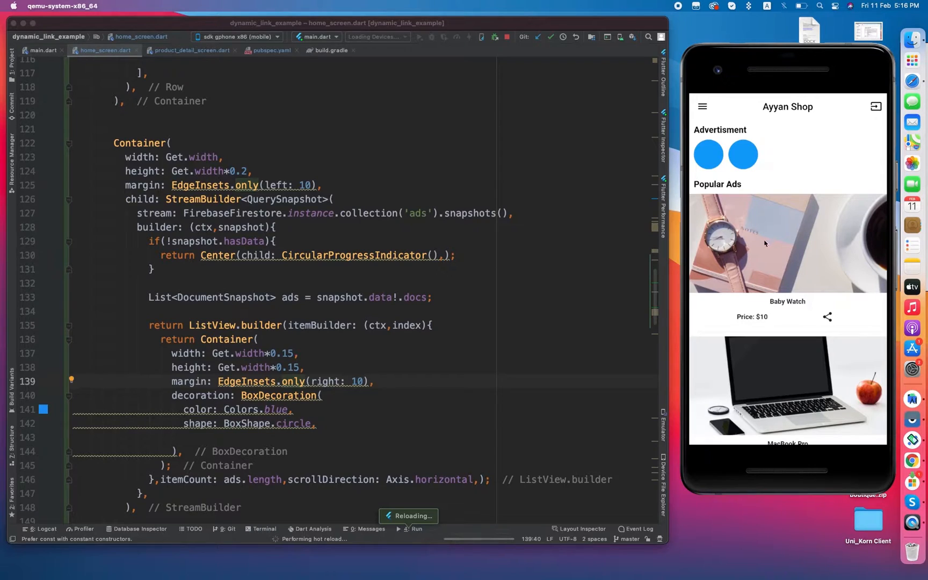
mouse_move(780, 383)
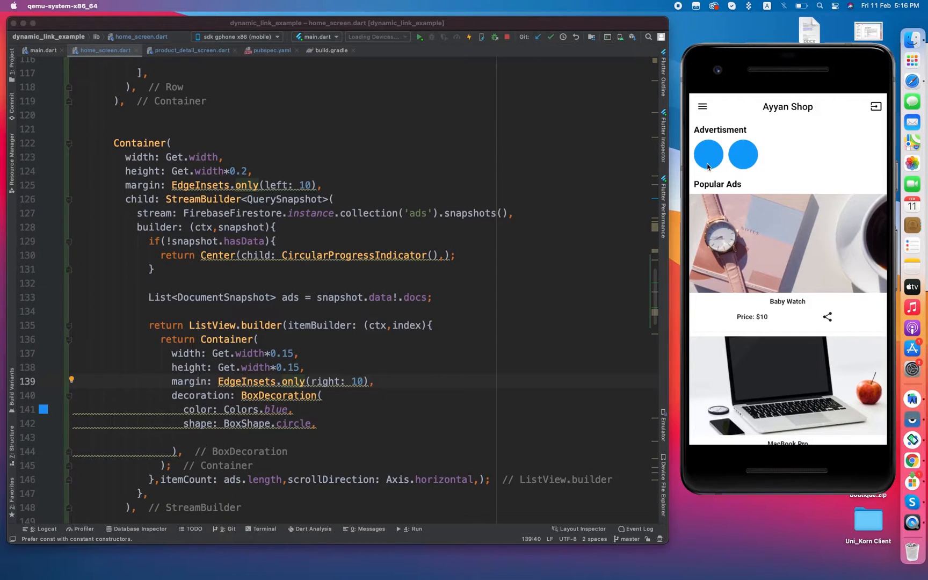
click(288, 395)
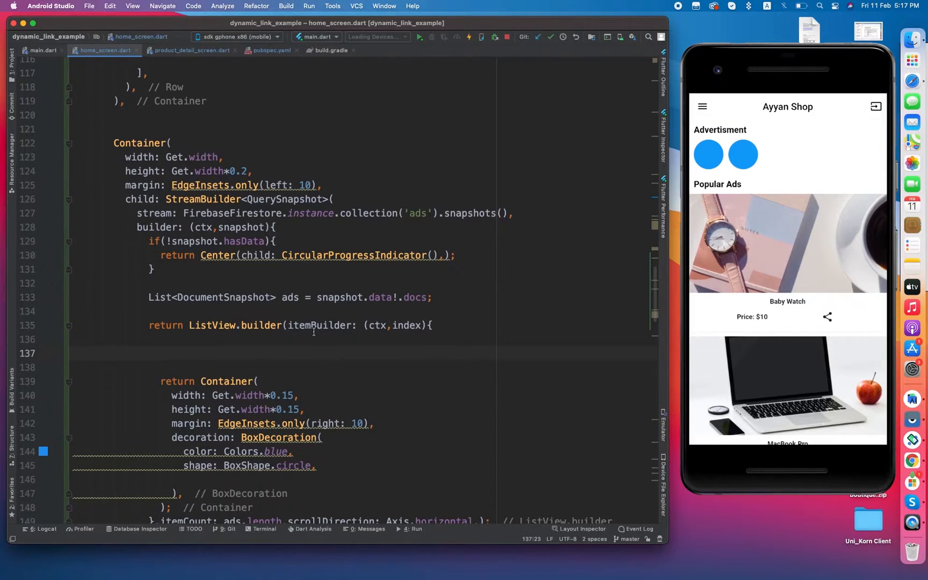
mouse_move(254, 357)
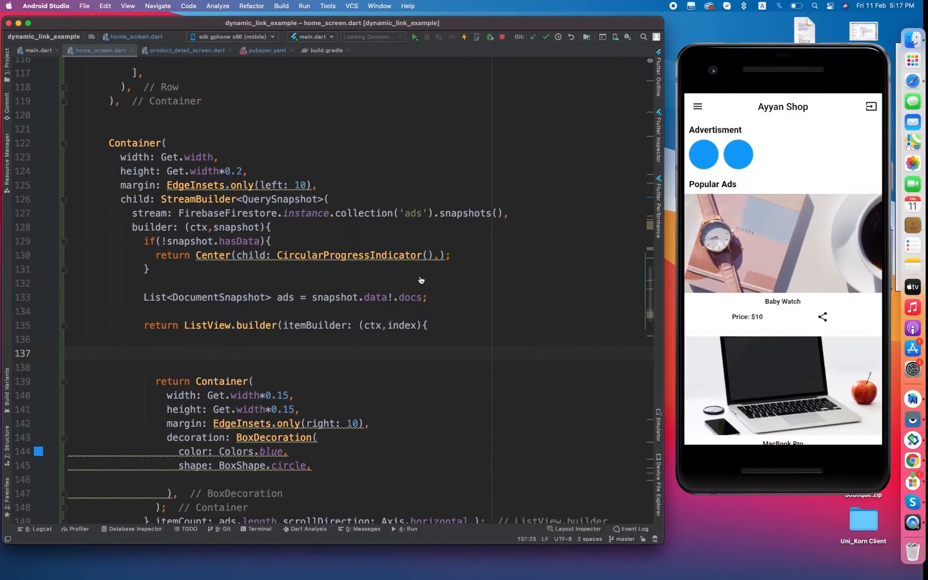
Add String image = ads[index].get('image') inside the itemBuilder
text(String image =)
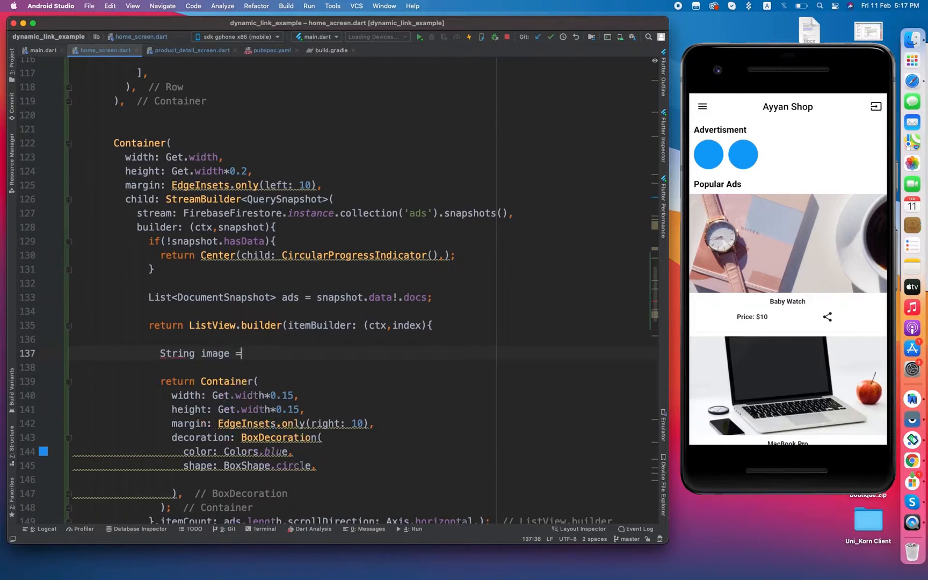
text(ads)
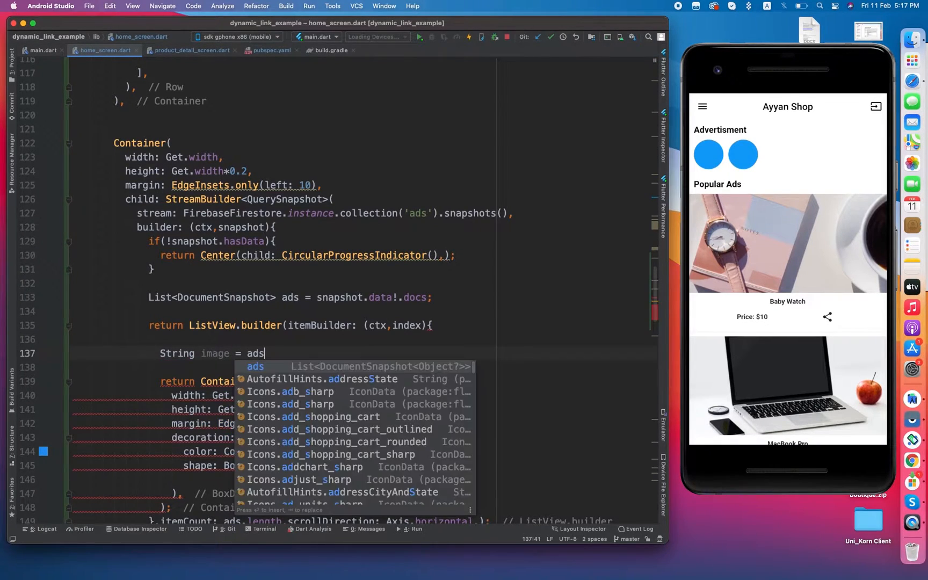
text([index])
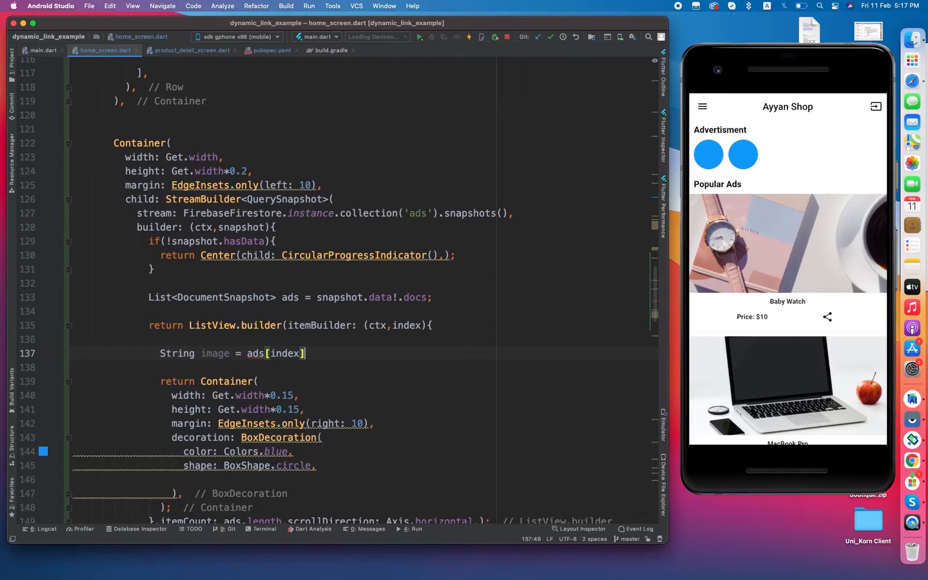
text(.get('field'))
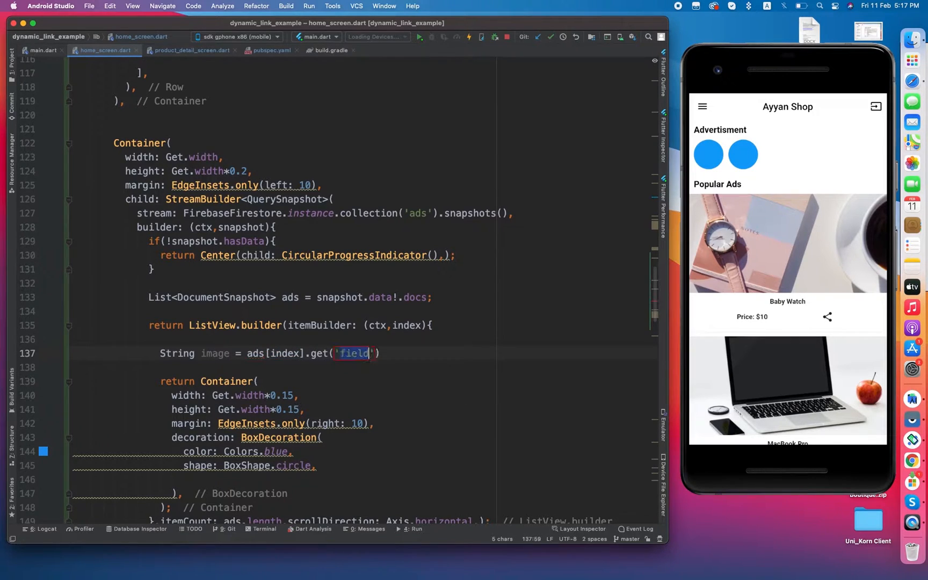
text(image)
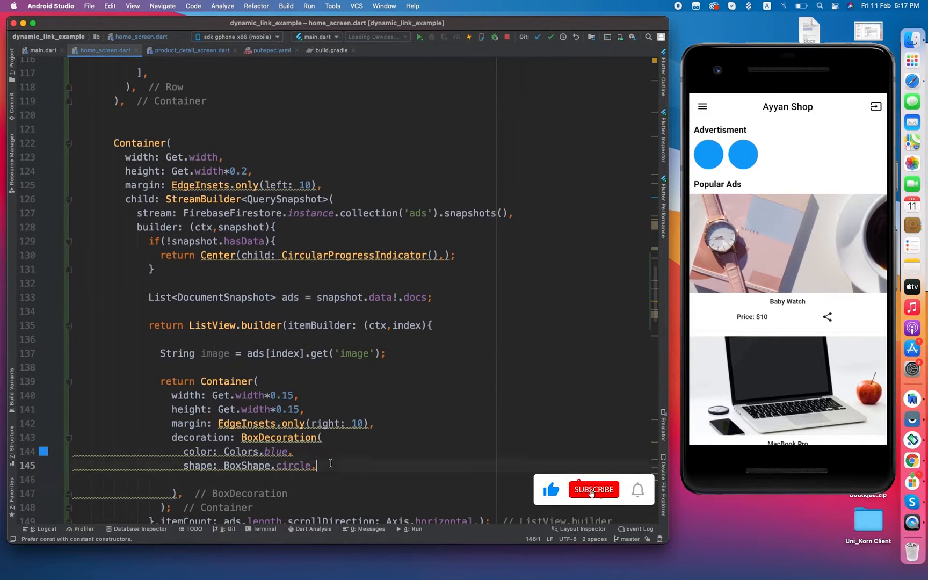
Give the thumbnail BoxDecoration an image: DecorationImage with NetworkImage(image)
text(image:)
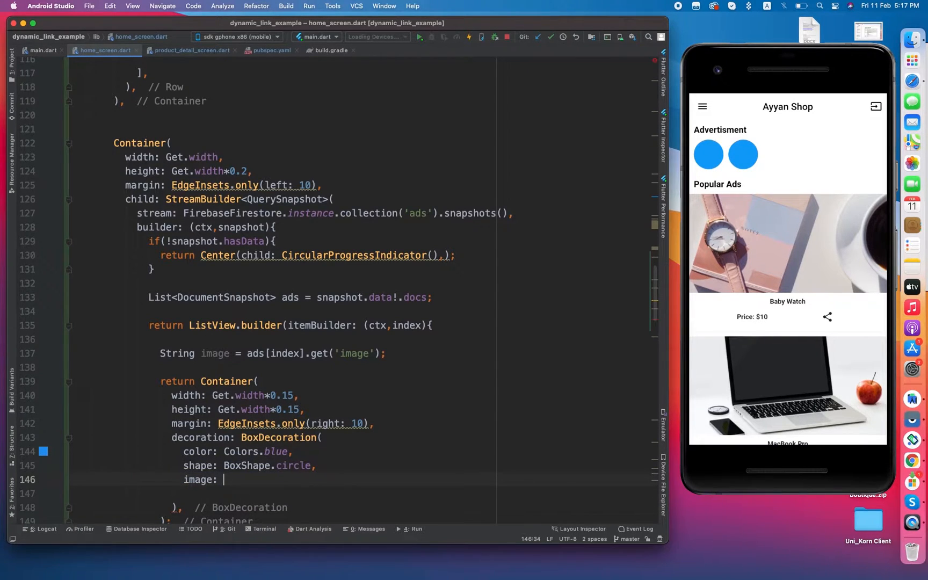
text(DecorationImage()
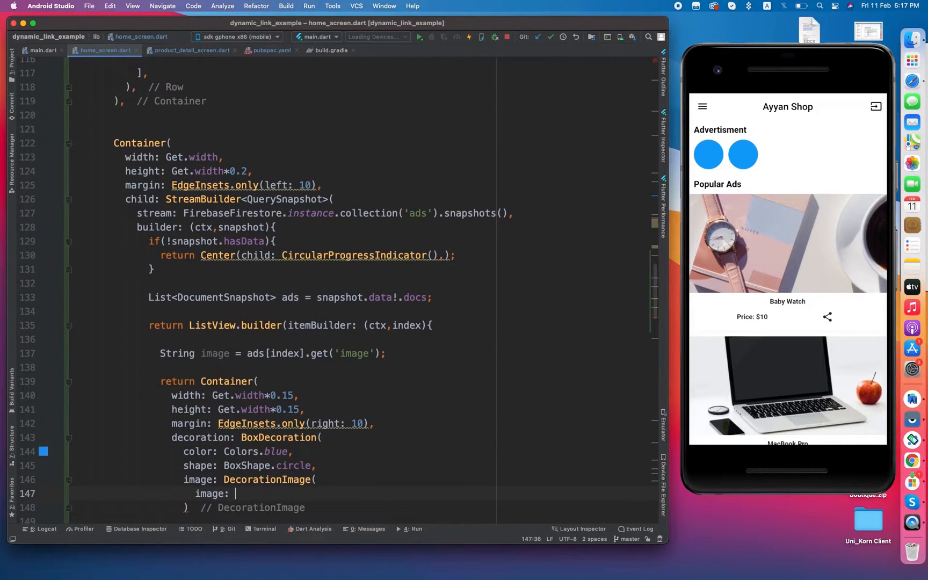
text(NetworkImage)
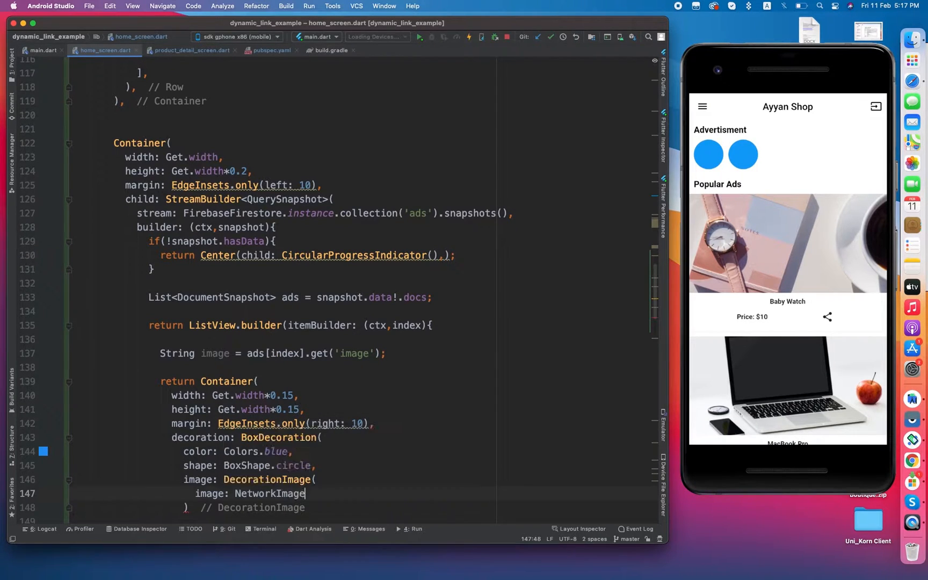
text((image))
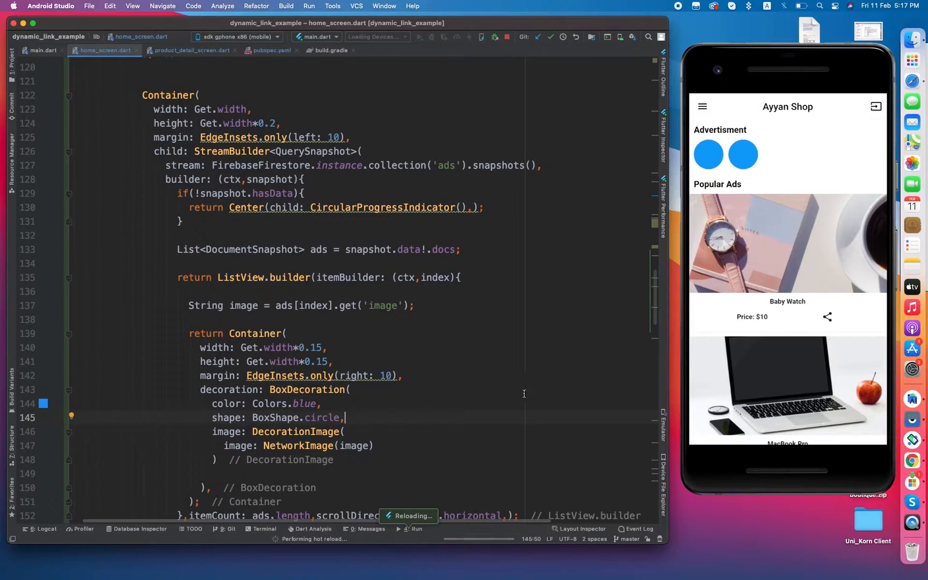
mouse_move(446, 335)
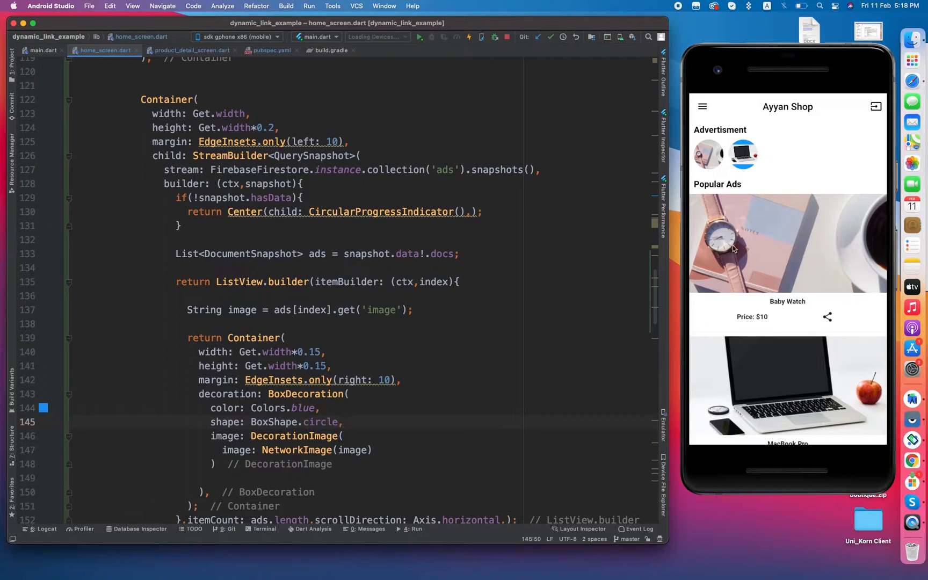
mouse_move(775, 337)
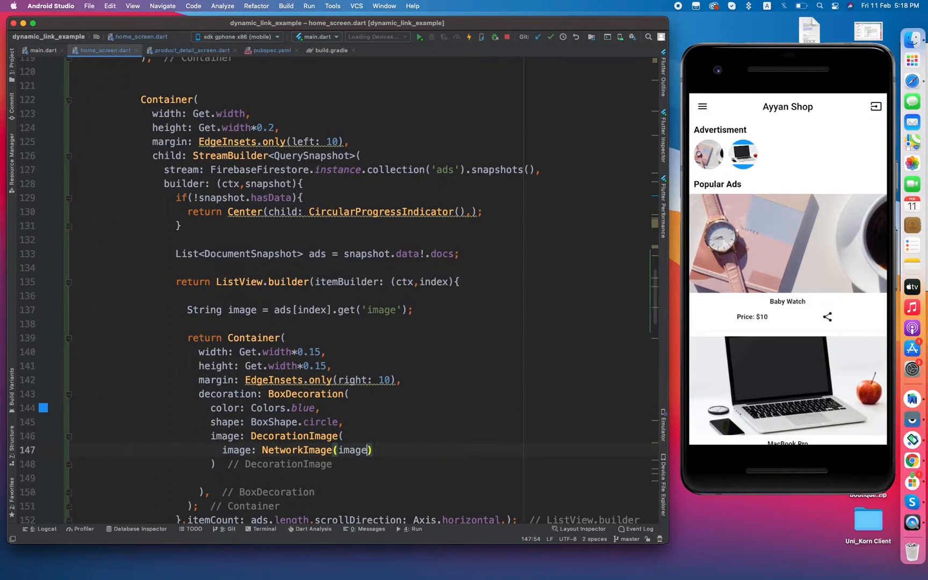
Add fit: BoxFit.cover to the DecorationImage and check the result in the emulator
text(, f)
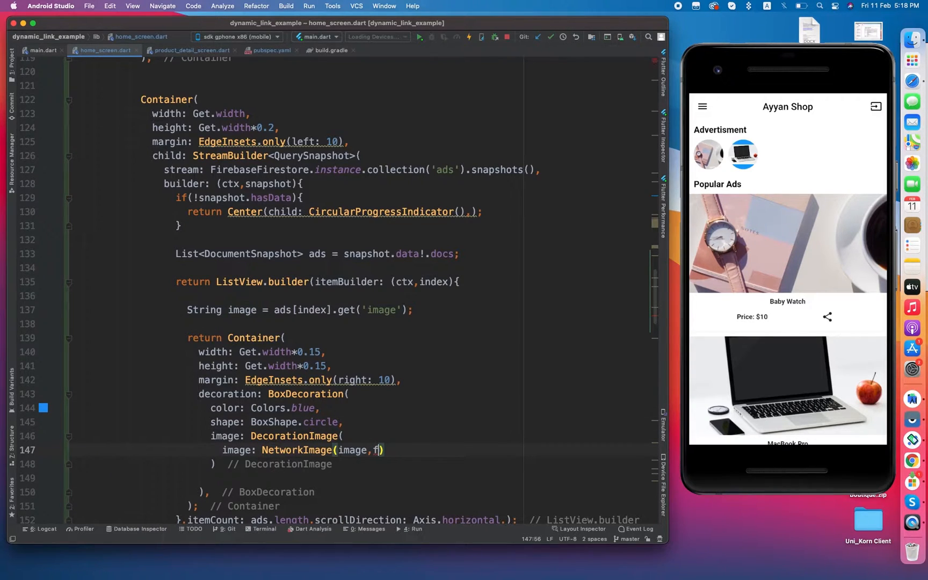
key(backspace)
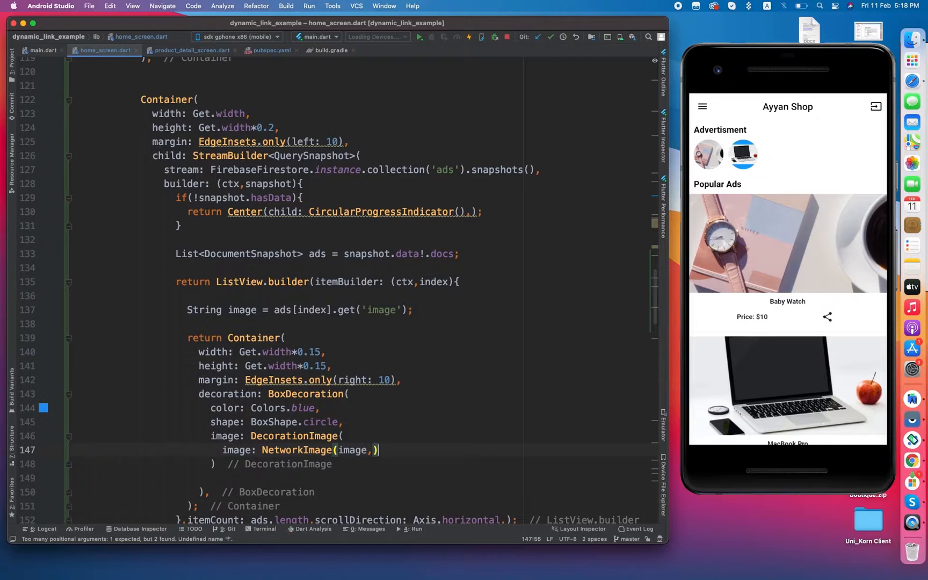
text(fit: BoxFit.cove)
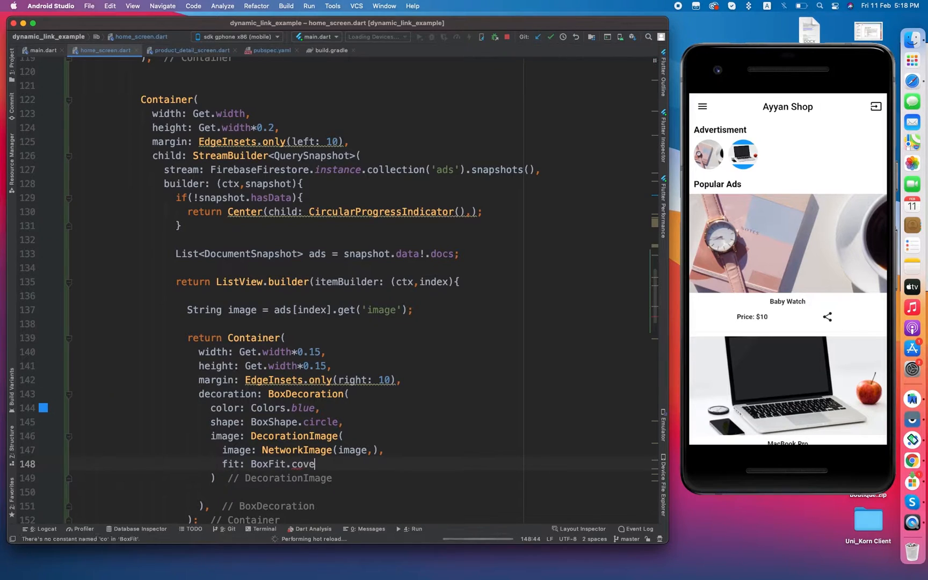
text(r)
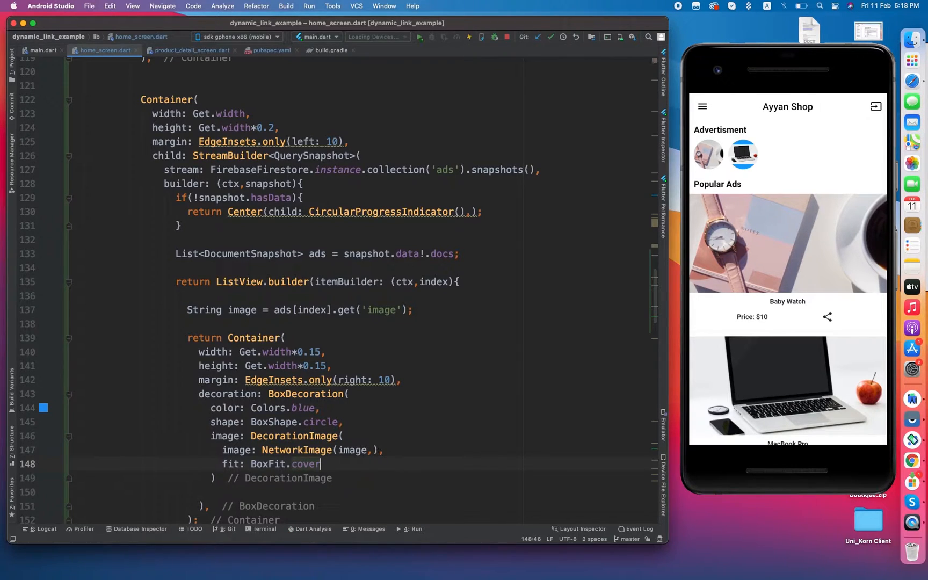
click(467, 37)
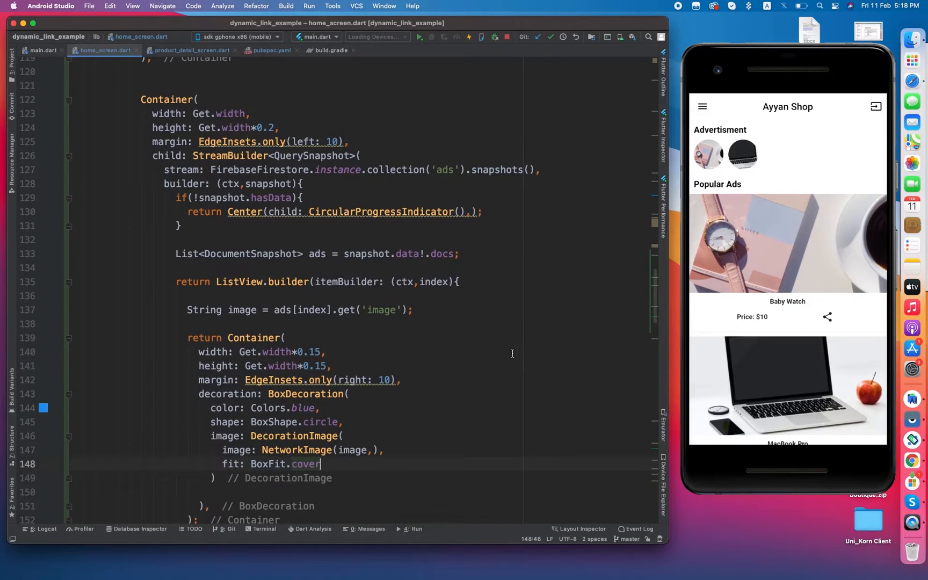
Replace the fit with BoxFit.fill and then settle on BoxFit.contain
double_click(306, 463)
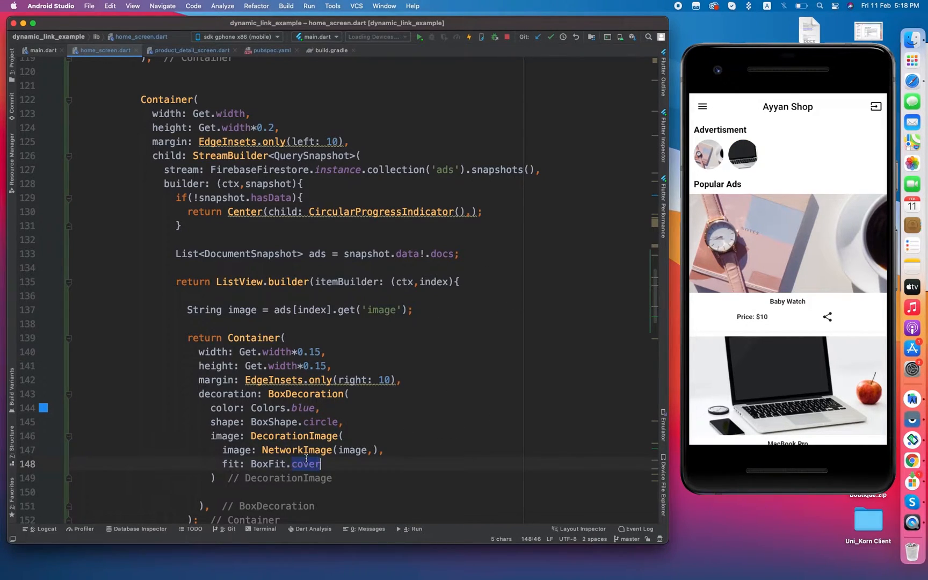
text(fill)
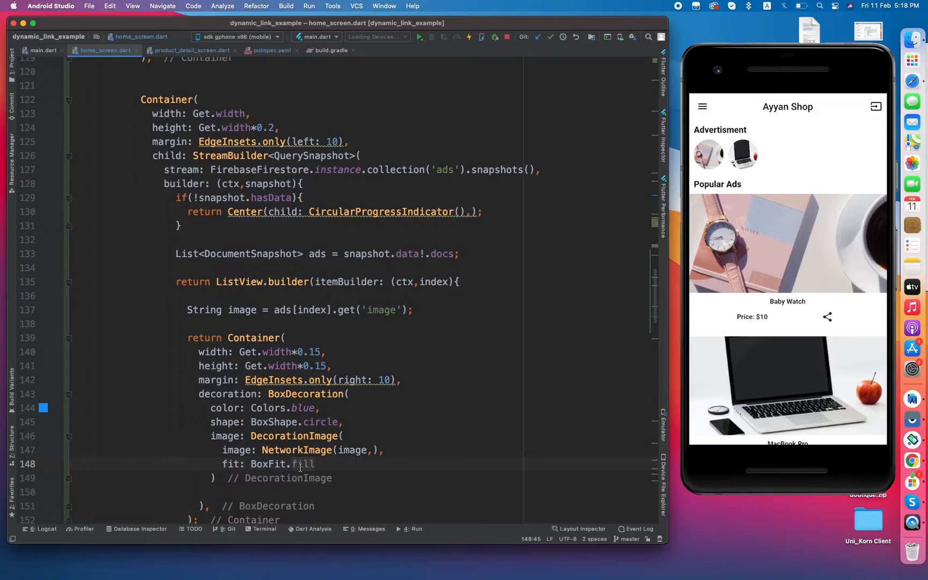
text(cont)
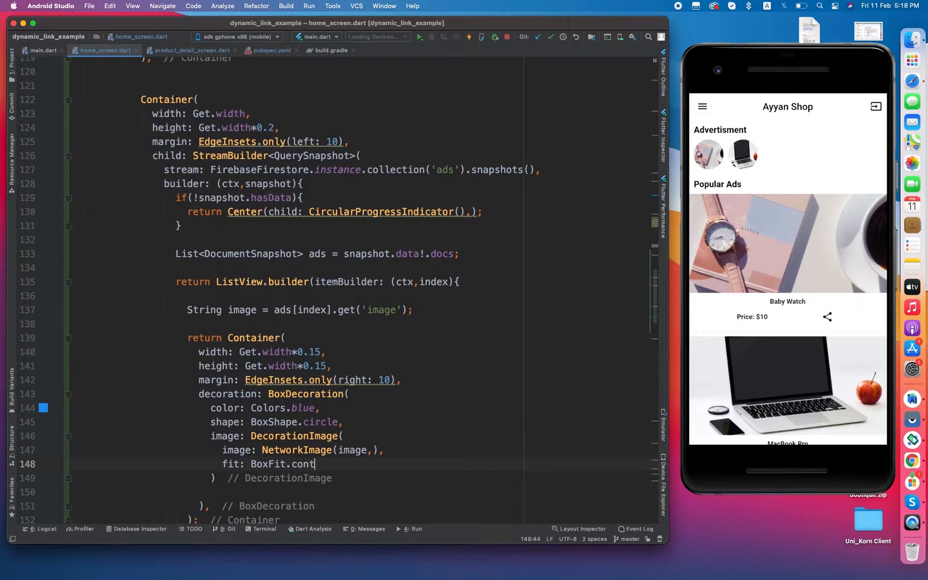
text(ain)
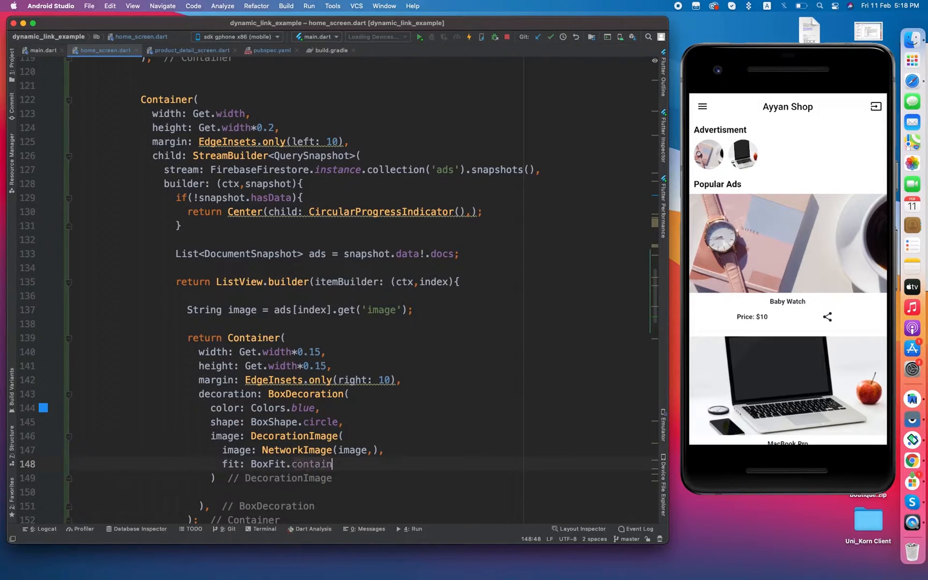
click(468, 36)
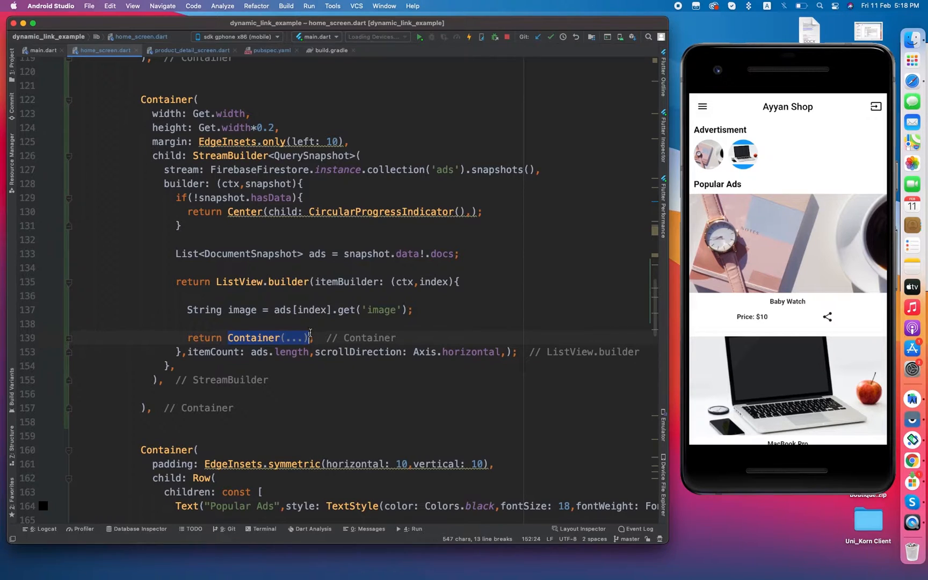
Wrap the thumbnail Container in an InkWell with an empty onTap handler
text(Inkwe)
text(onTap: (){},)
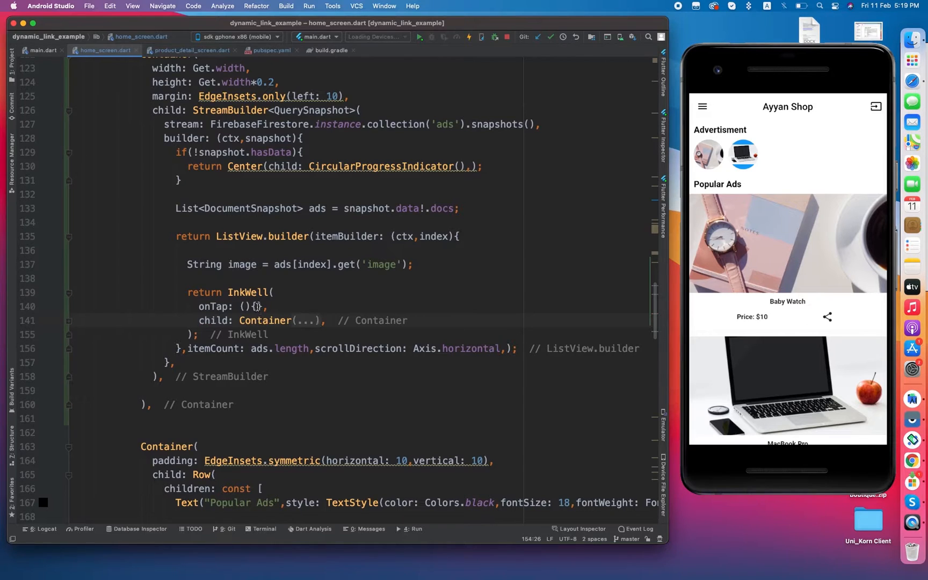
scroll(up, 3)
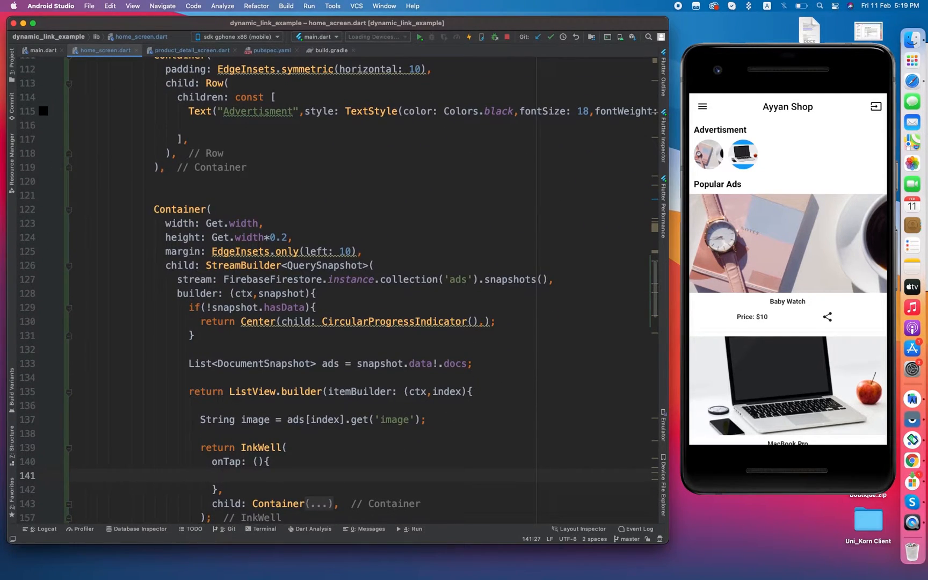
Create a new Dart file named story_screen in the lib folder, cancelling a mistaken New Package prompt
click(12, 50)
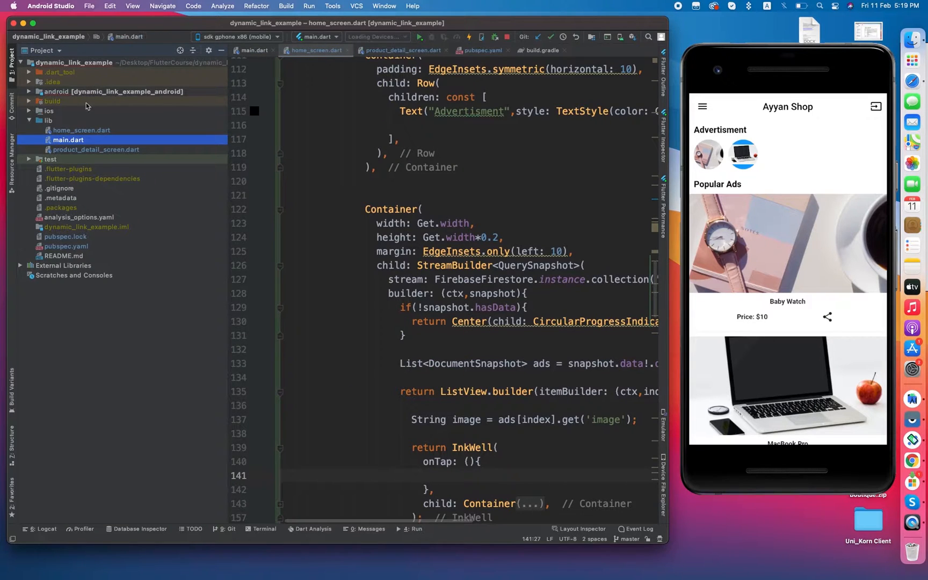
right_click(49, 120)
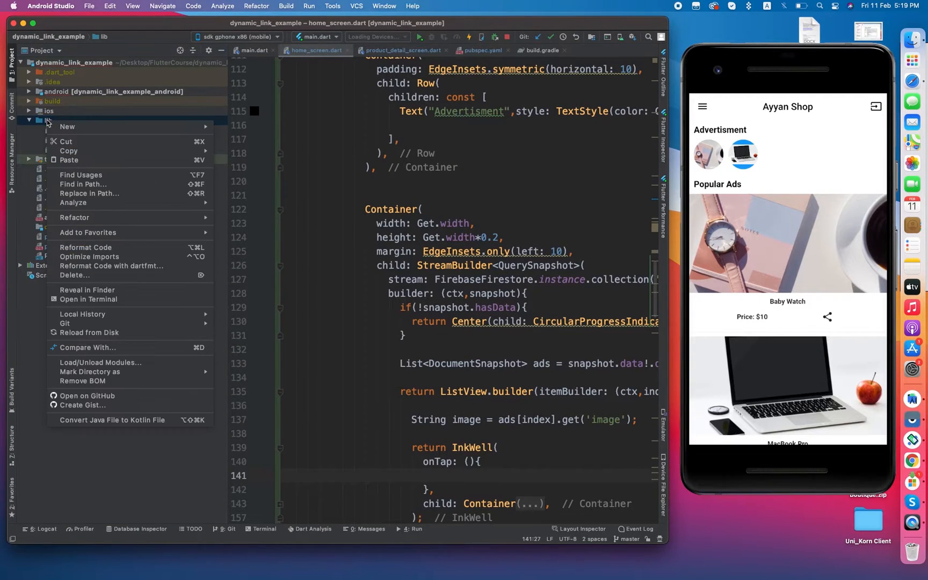
mouse_move(67, 125)
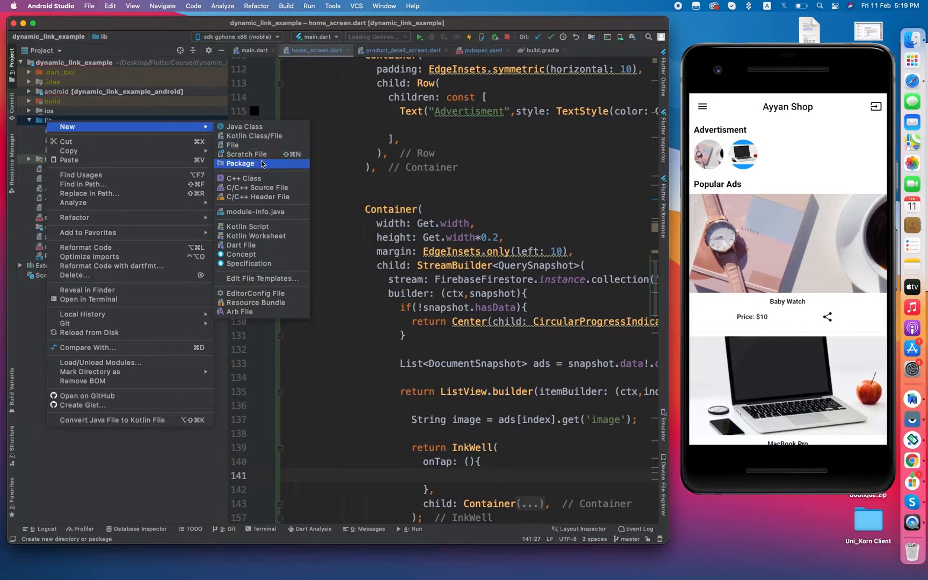
click(241, 164)
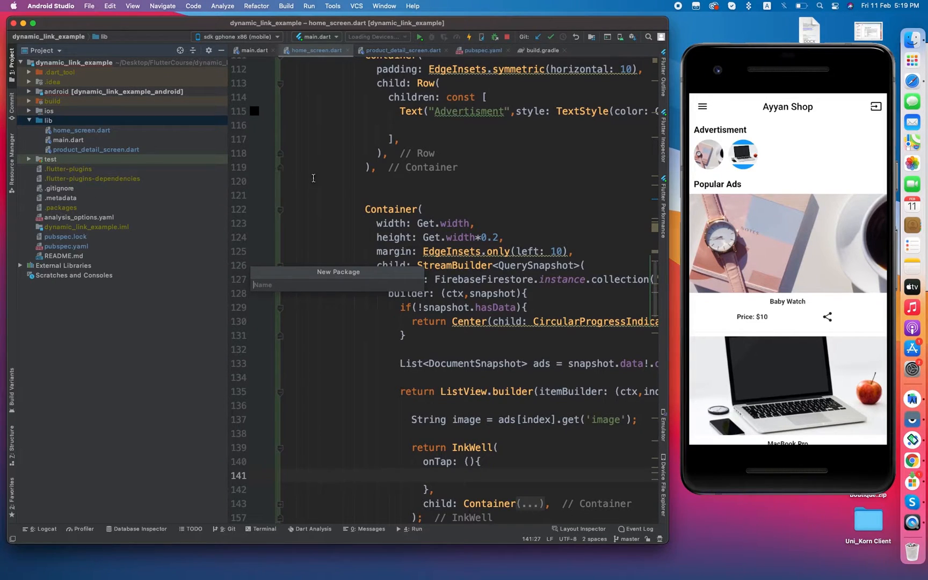
click(50, 120)
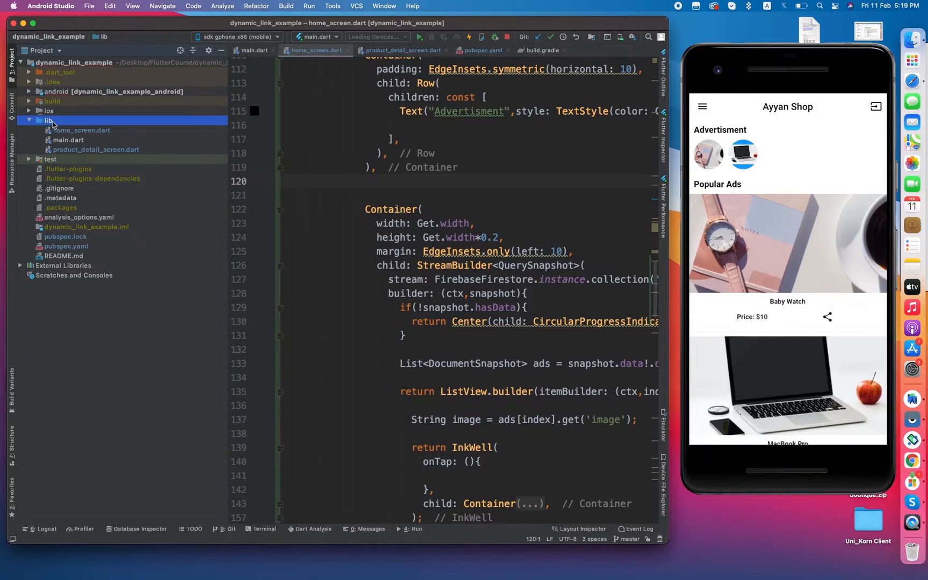
right_click(49, 121)
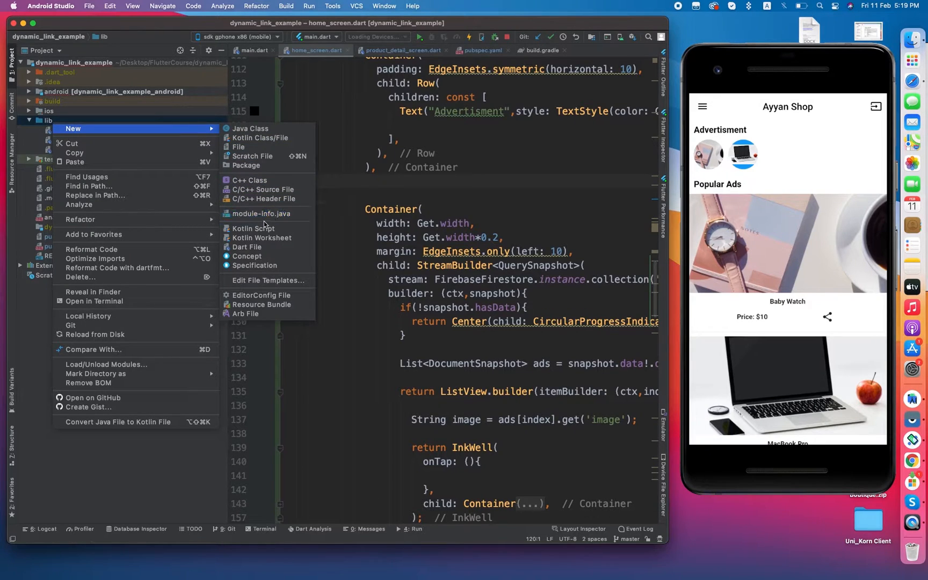
click(247, 246)
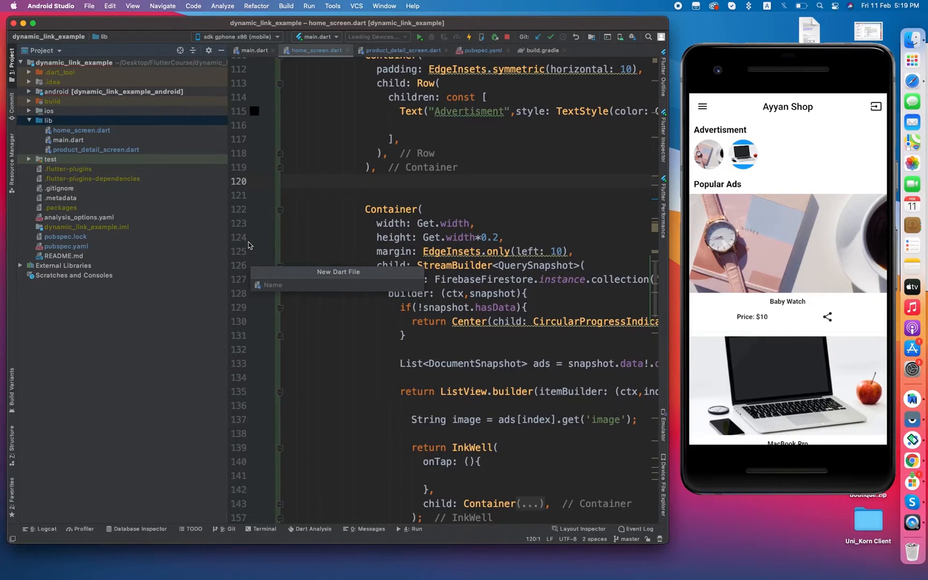
text(story)
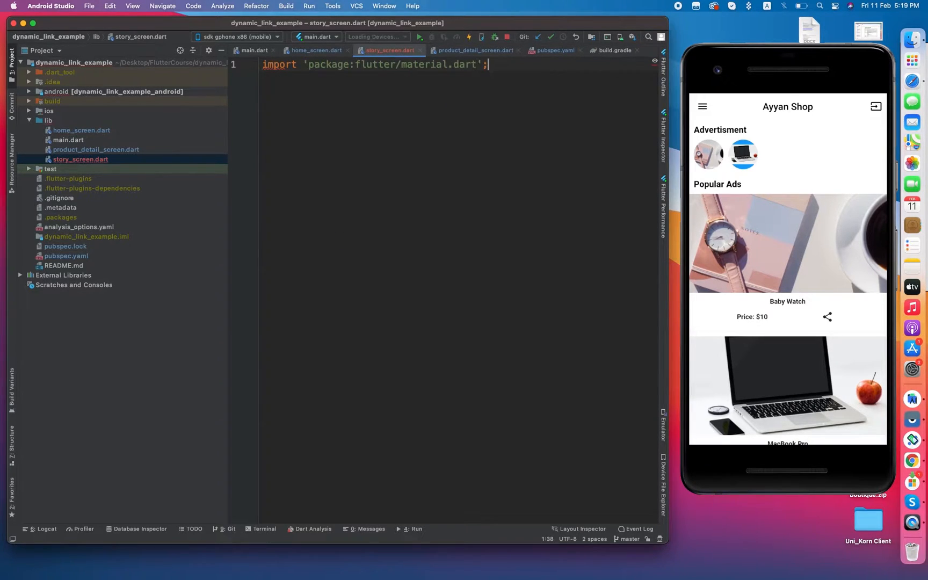
Use the stl template to define StoryScreen returning Scaffold(body: Column), then select the Column for replacement
text(stl)
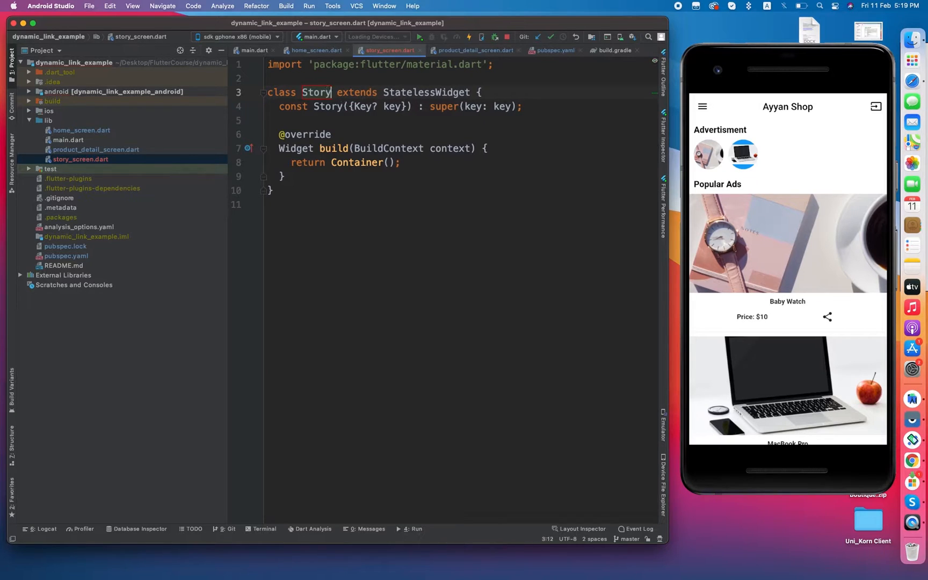
text(Screen)
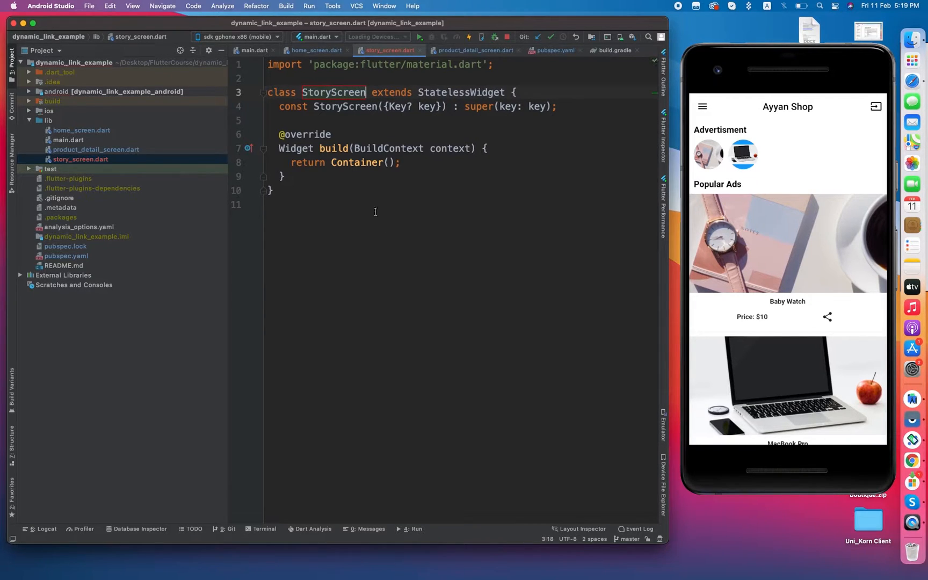
text(Scaff)
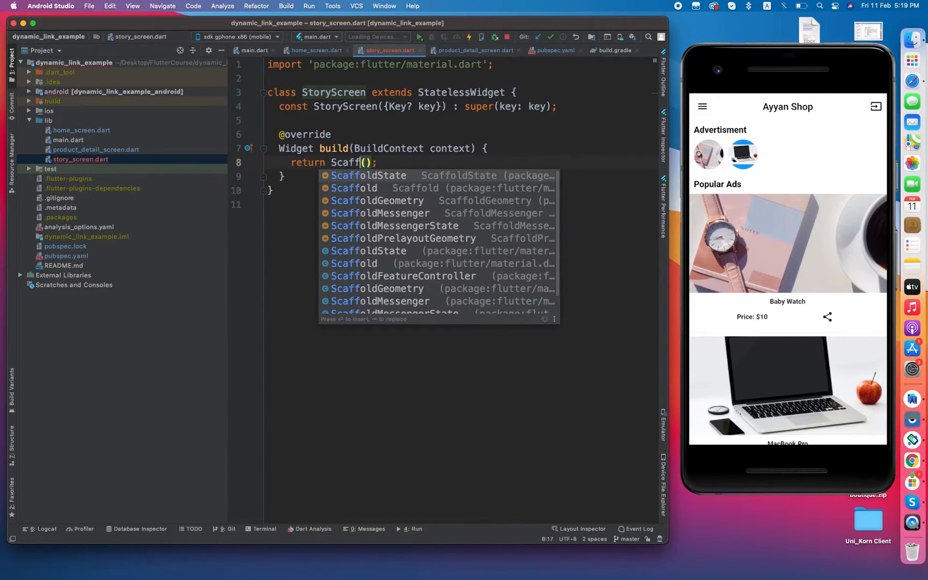
click(368, 175)
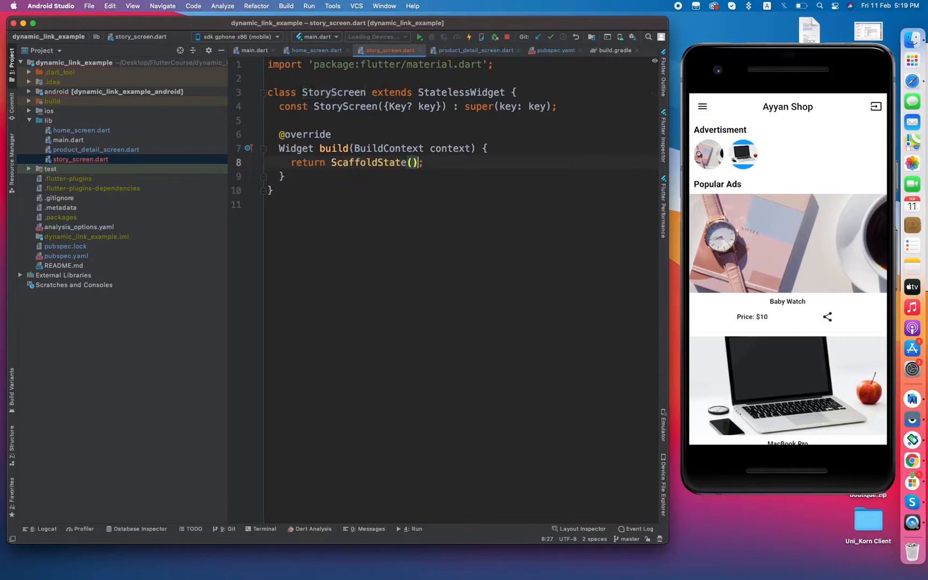
text(Scaffold()
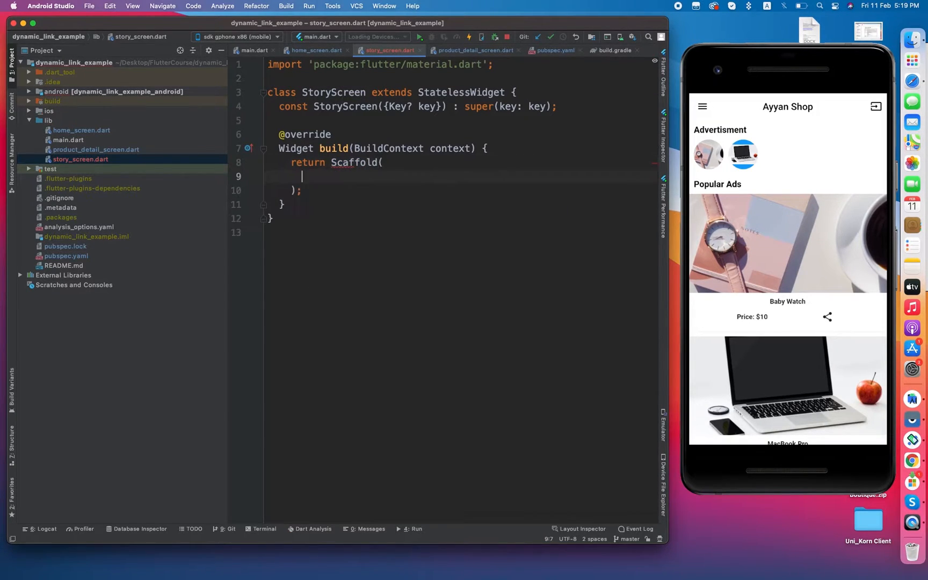
text(body: C,)
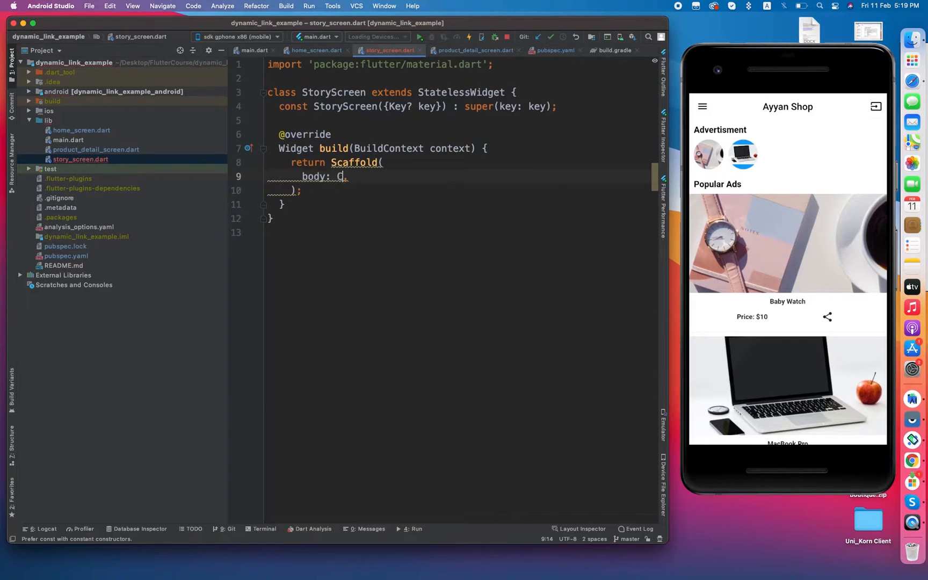
text(olumn()
text(children: [)
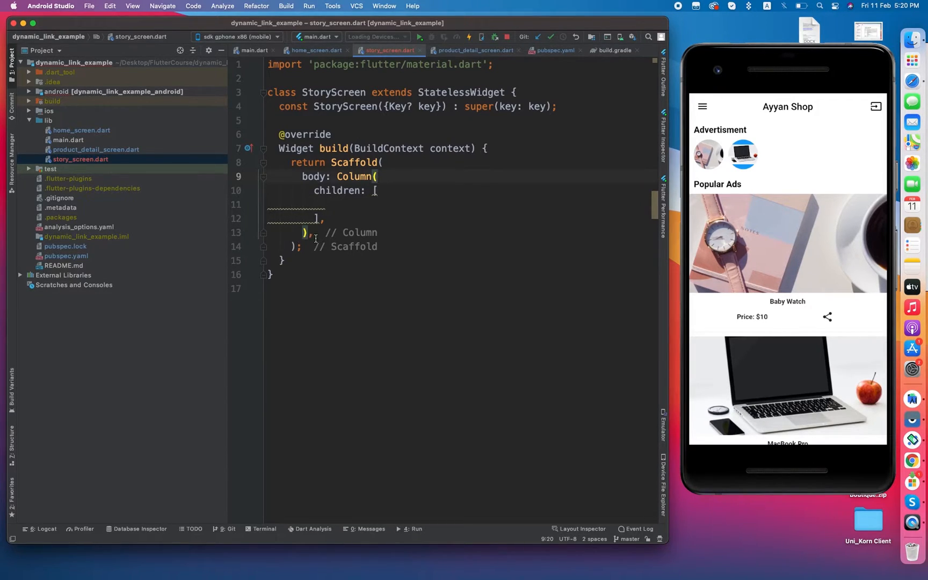
drag(336, 176, 304, 233)
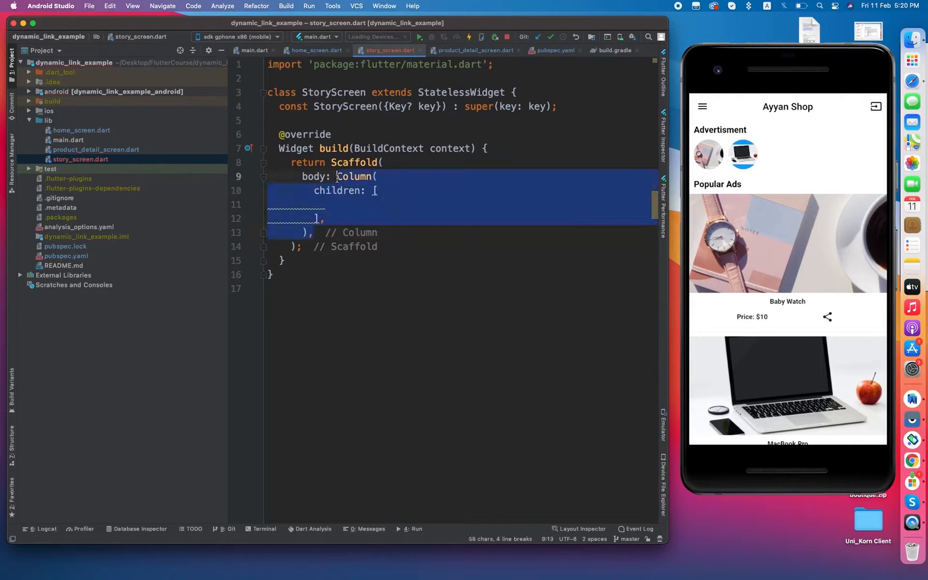
Replace the body with a StoryView having empty storyItems, onStoryShow: (s){} and onComplete: (){}
text(Stor)
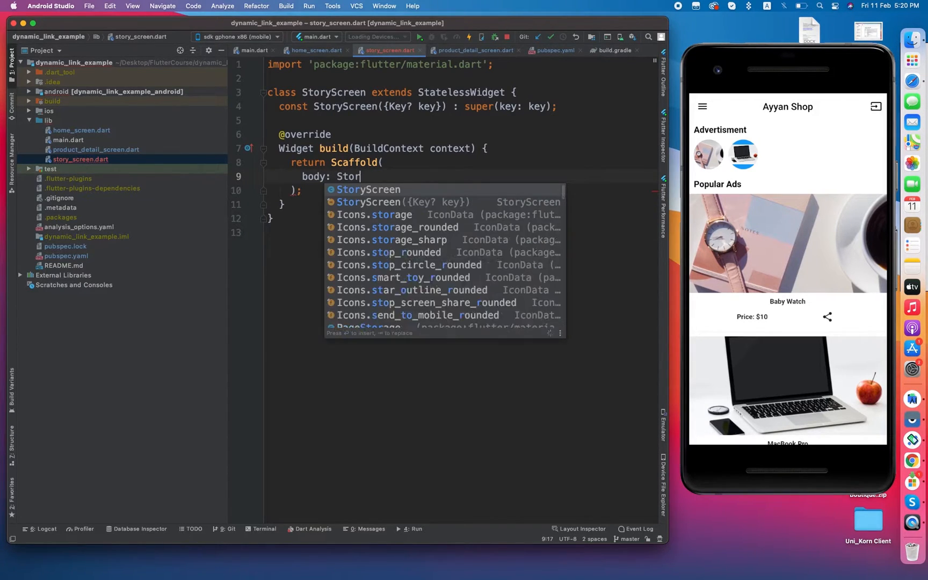
text(yView()
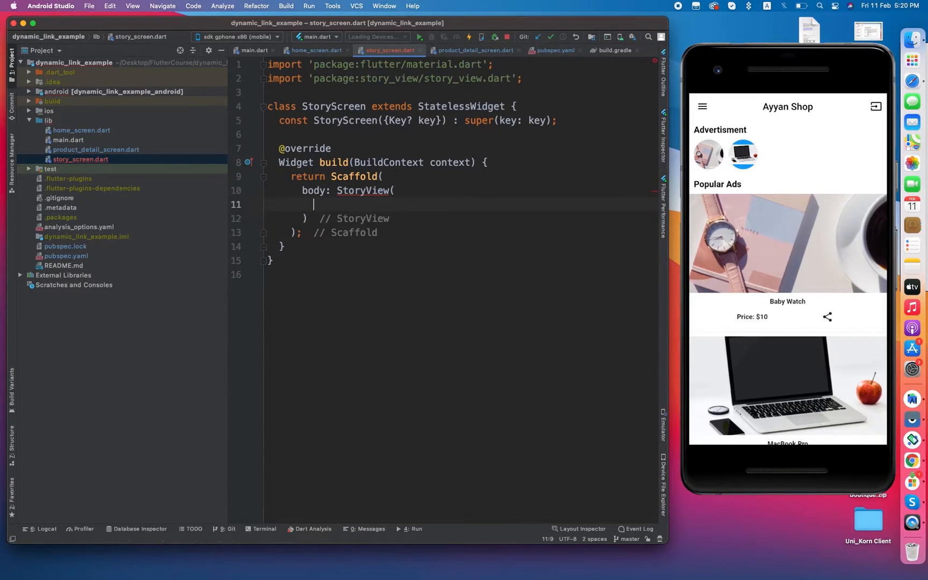
text(storyItems: [],)
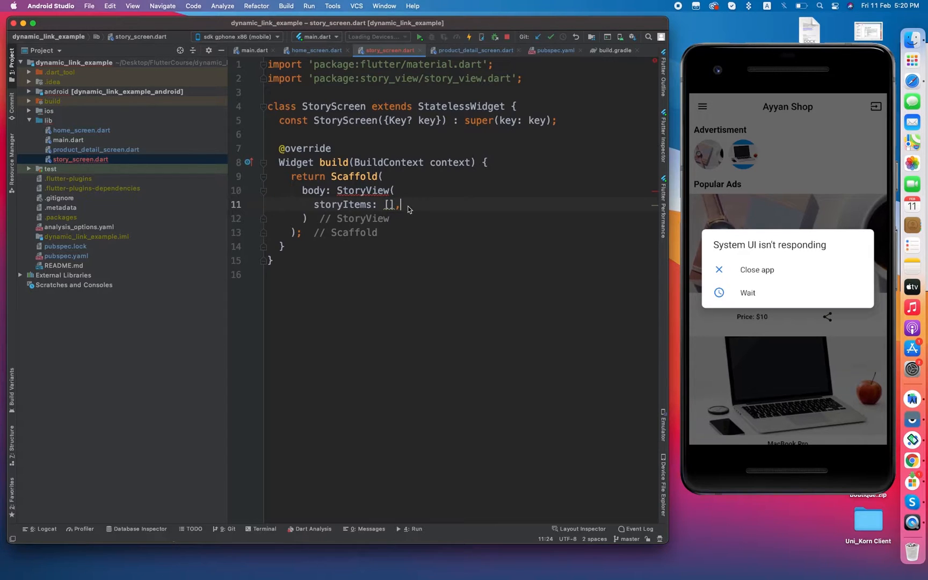
text(onStoryShow: (),)
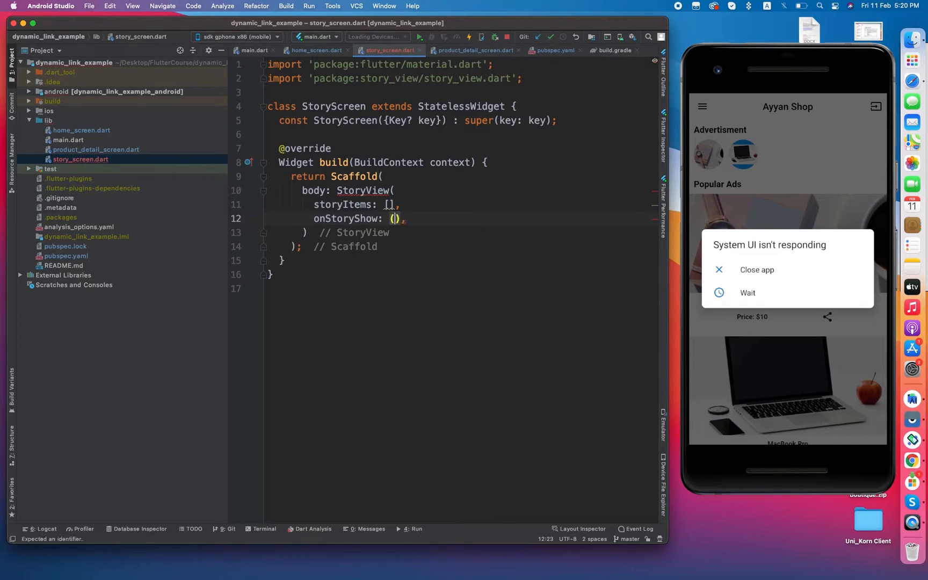
text(s){})
text(onComplete: (),)
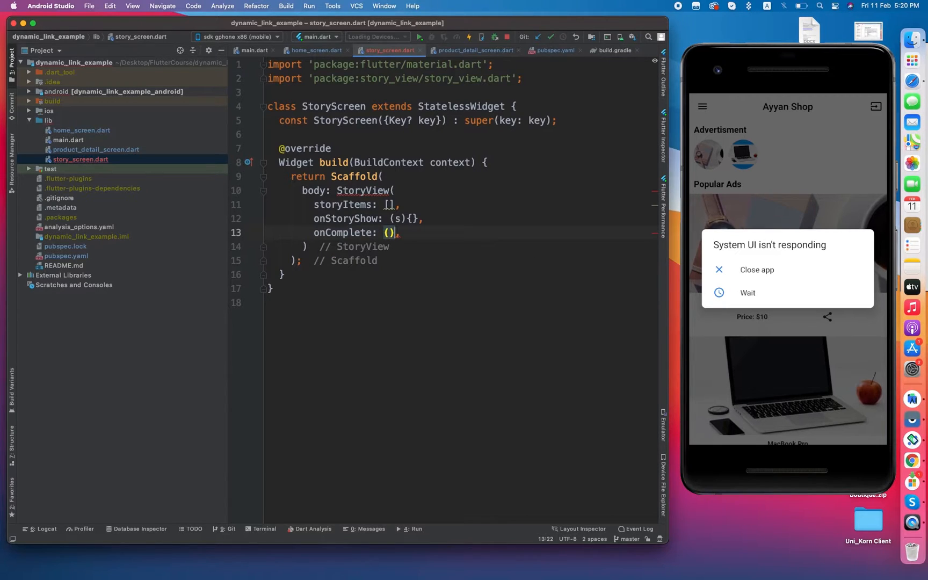
text({})
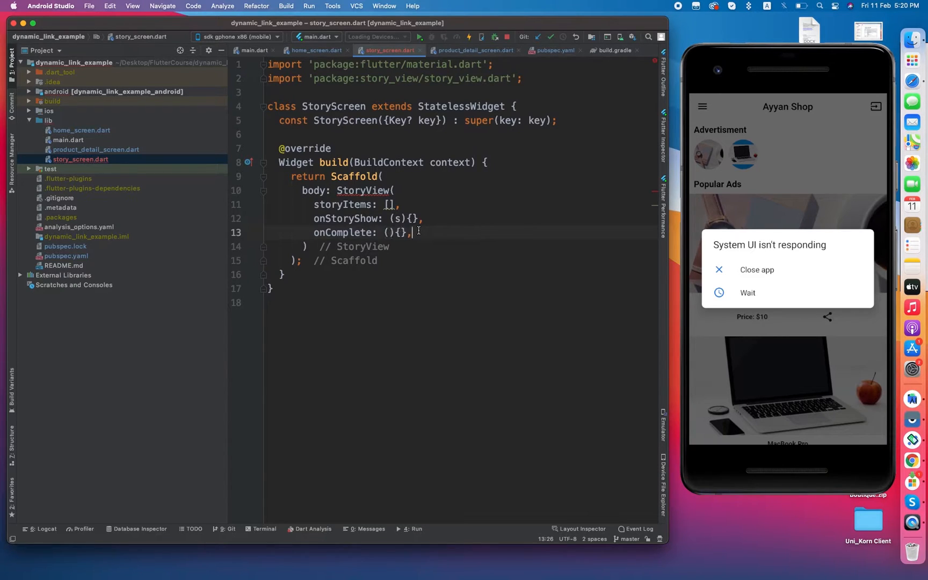
Set the StoryView's progressPosition to ProgressPosition.top
text(progressPosition: Pro,)
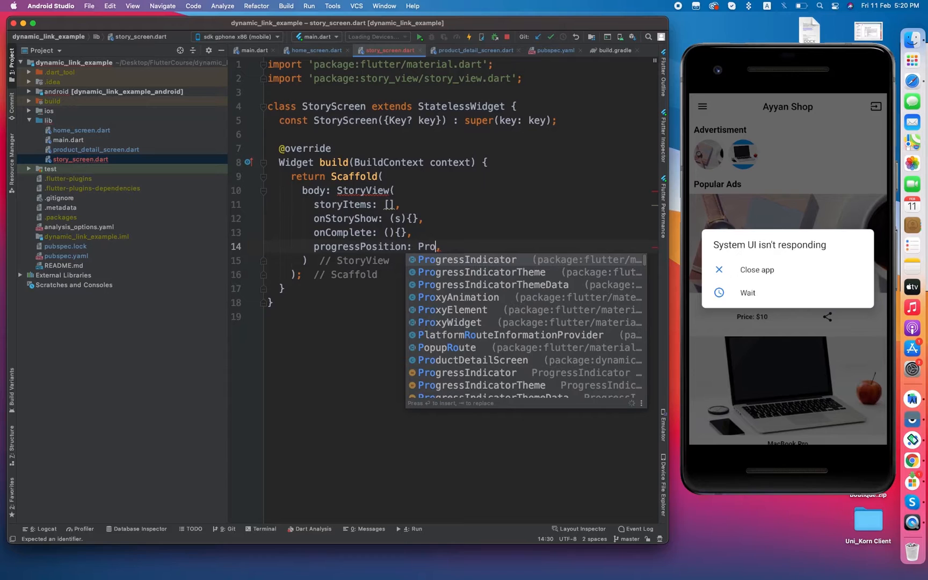
text(gressP)
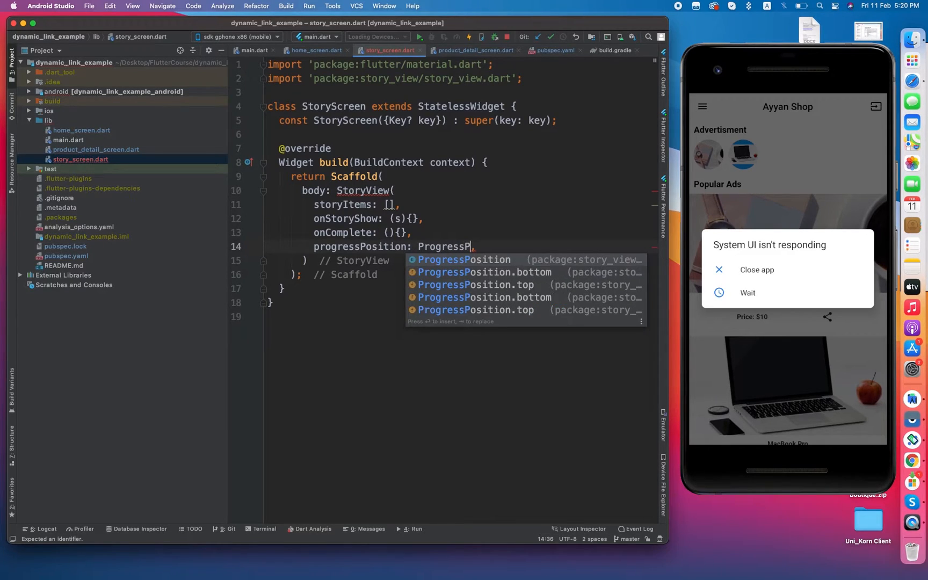
text(osition.top)
text(controller: ,)
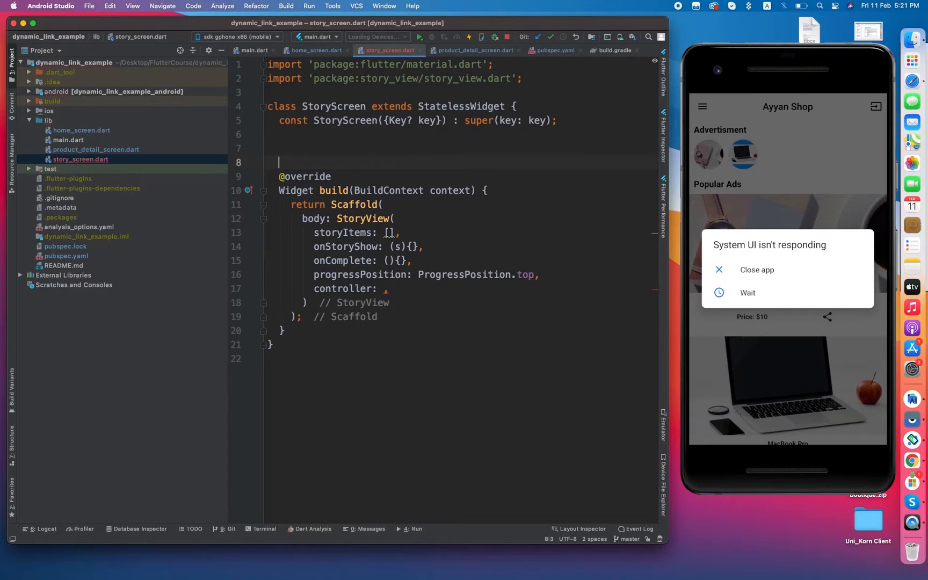
Declare StoryController storyController = StoryController() and pass it as the StoryView's controller
text(StoryCon)
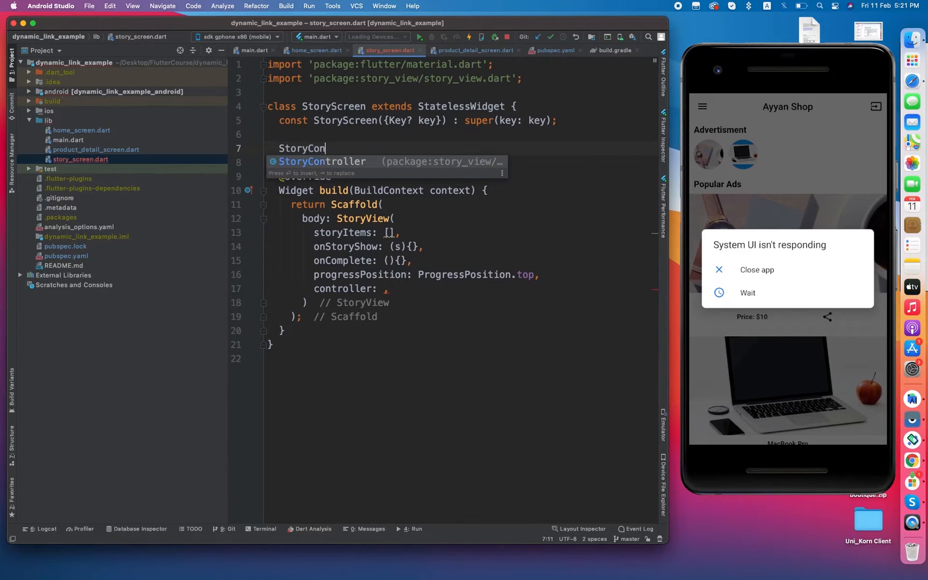
text(troller sot)
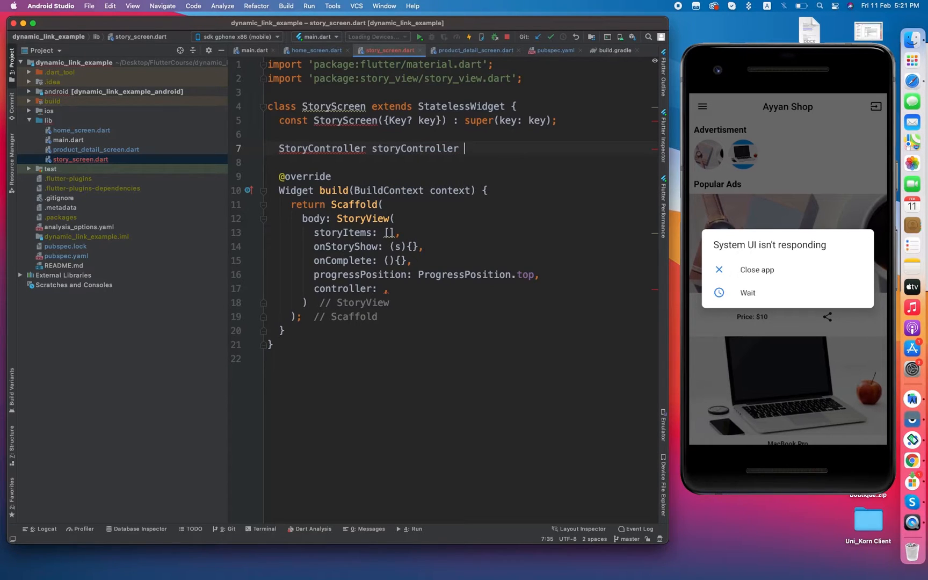
text(= StoryCo)
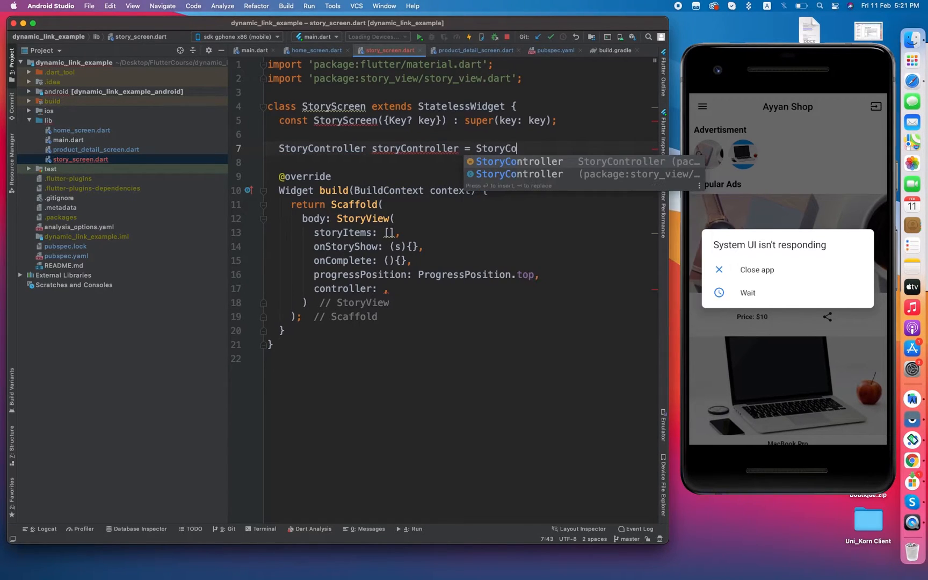
text(ntroller();)
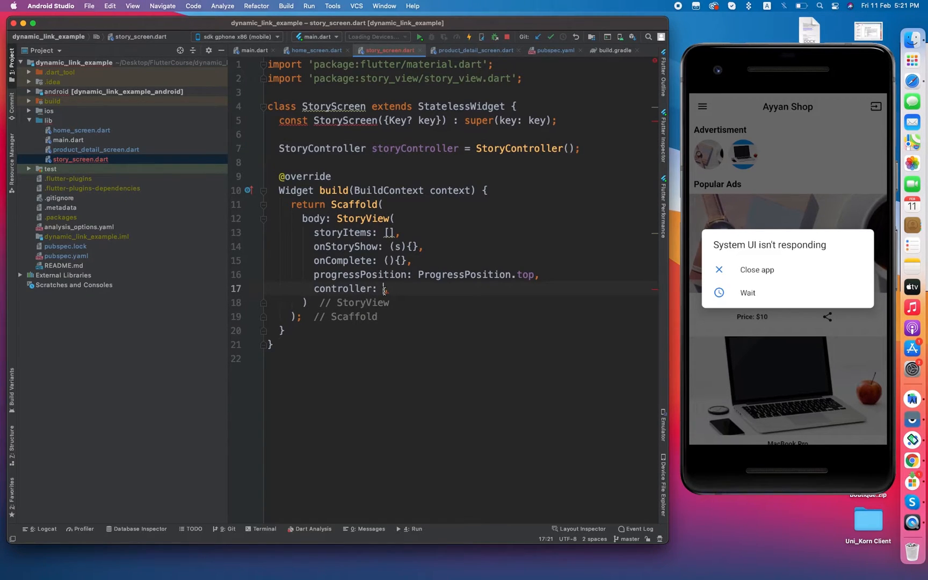
text(storyController,)
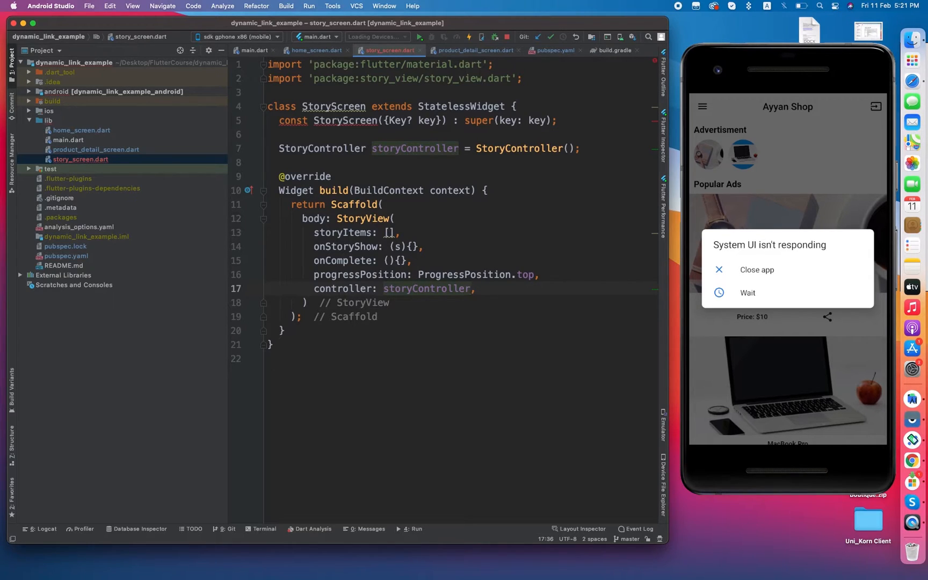
mouse_move(49, 114)
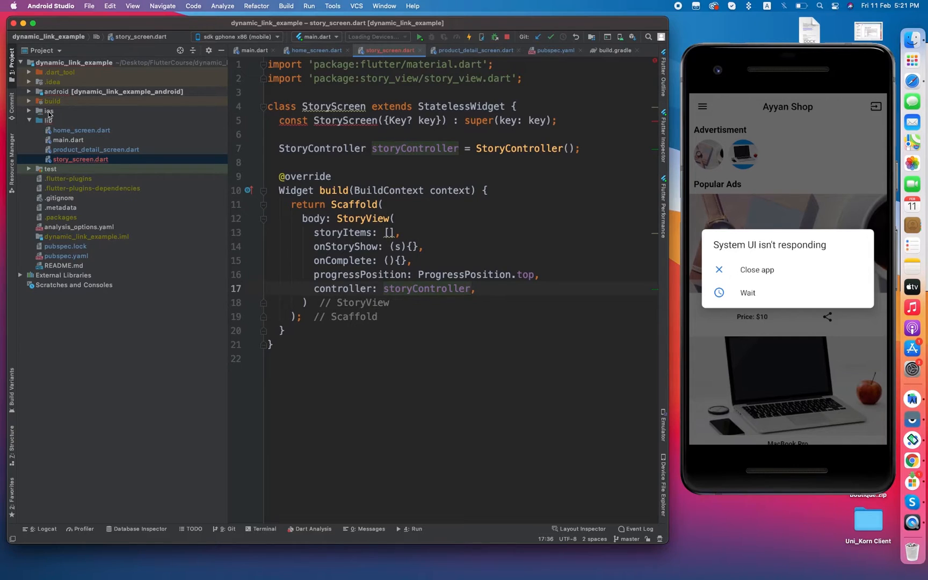
click(390, 232)
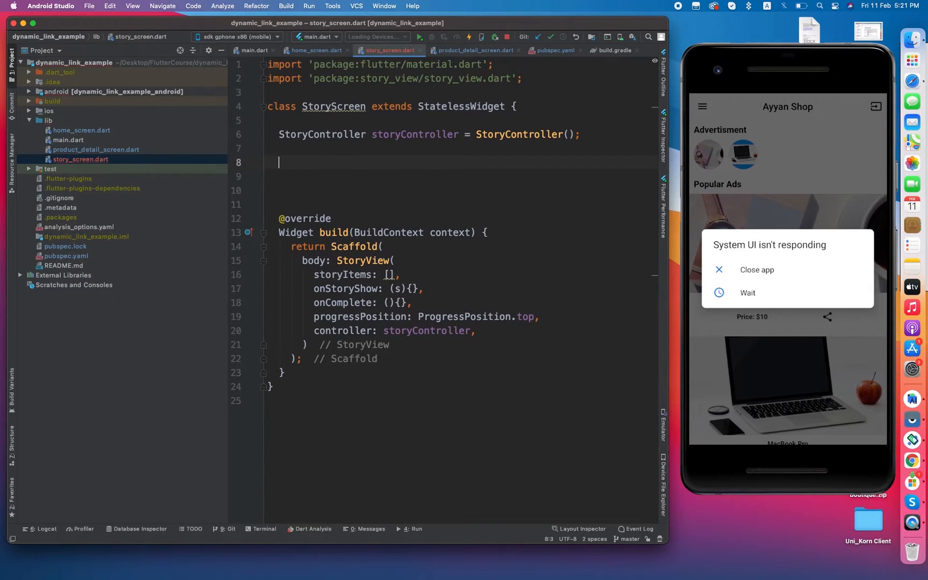
Write the Text-story --> StoryItem.text comment line, correcting a mistyped word
text(/// Text)
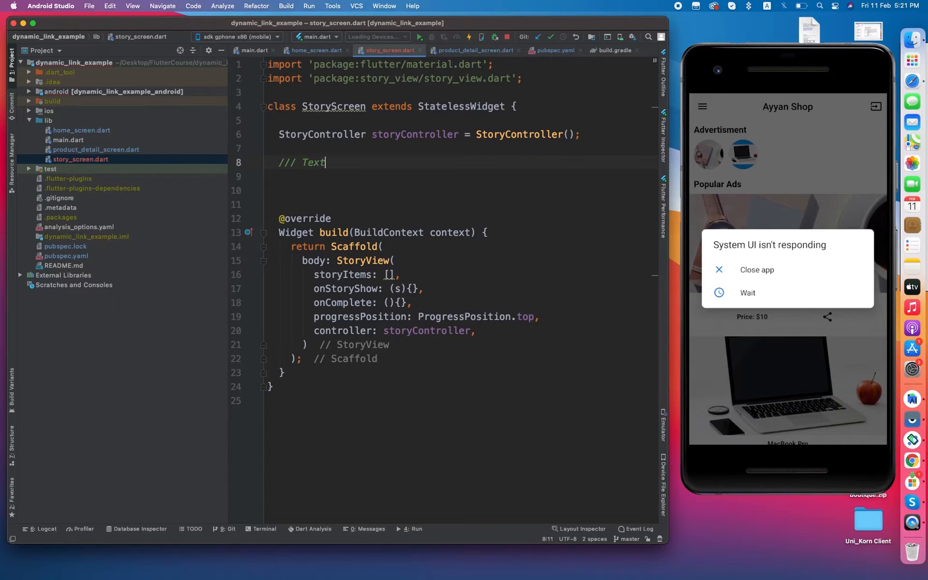
text(-story)
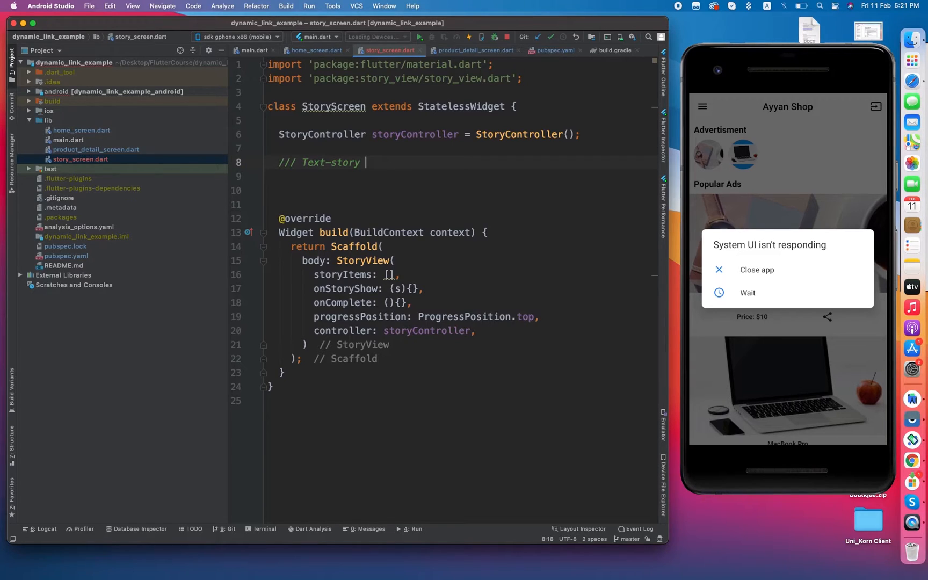
mouse_move(372, 171)
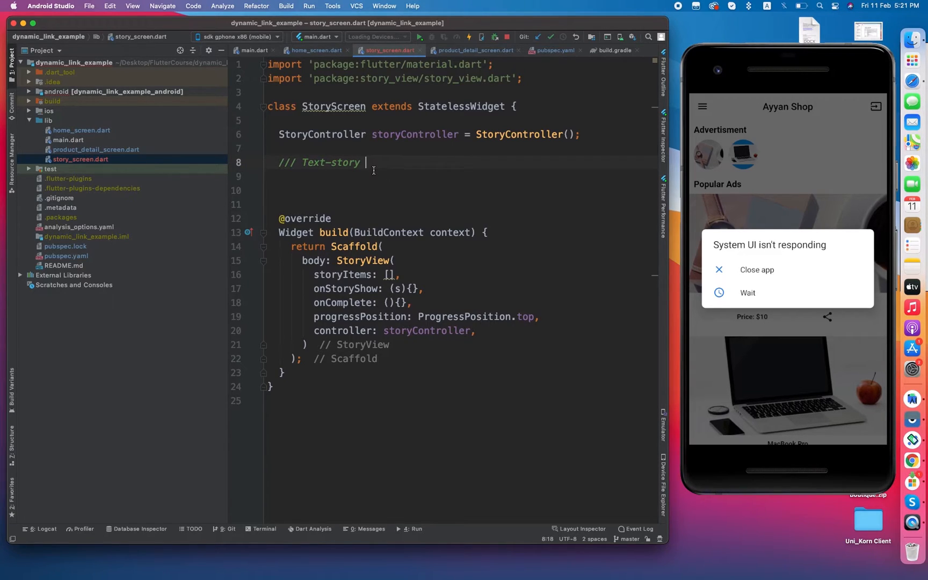
text(StoryItem.text)
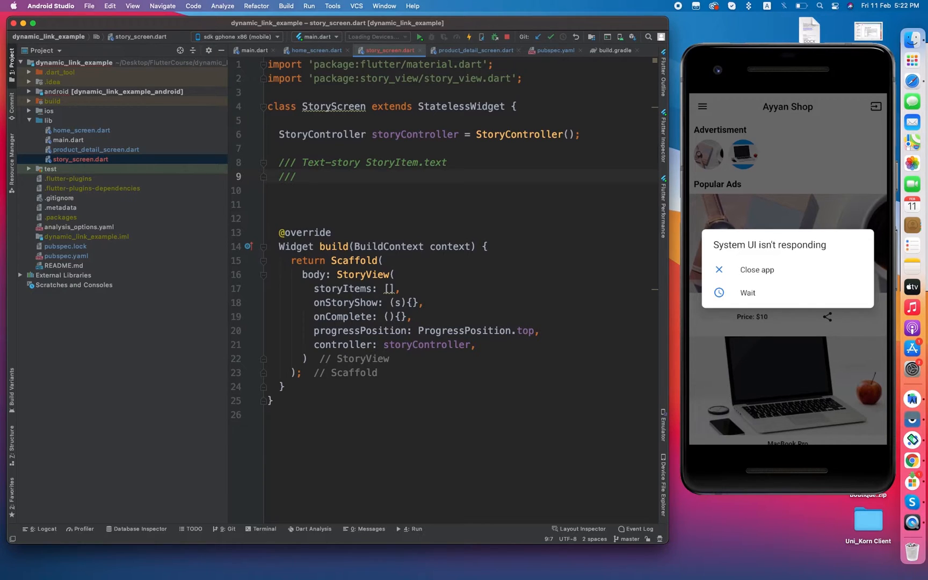
text(Text)
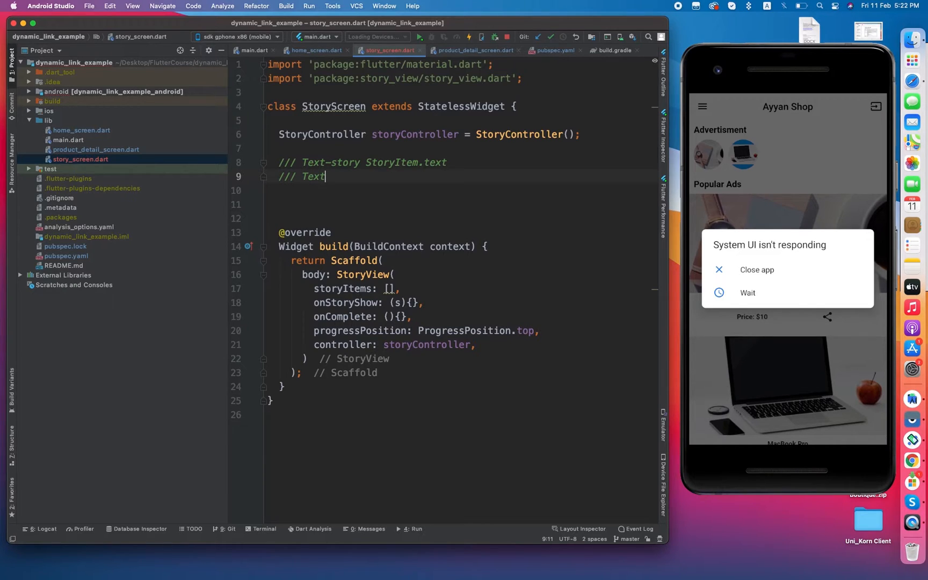
key(Backspace)
text(Video)
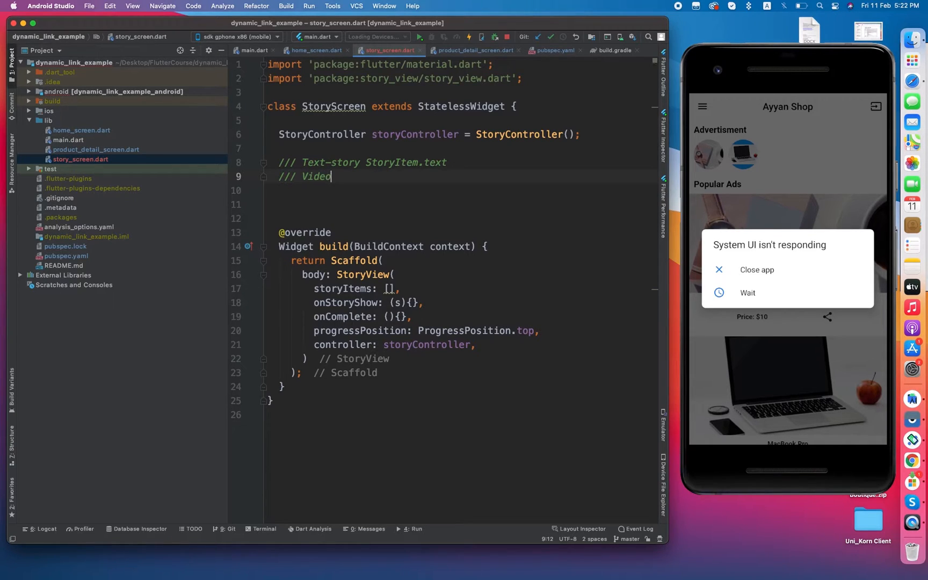
text(-story)
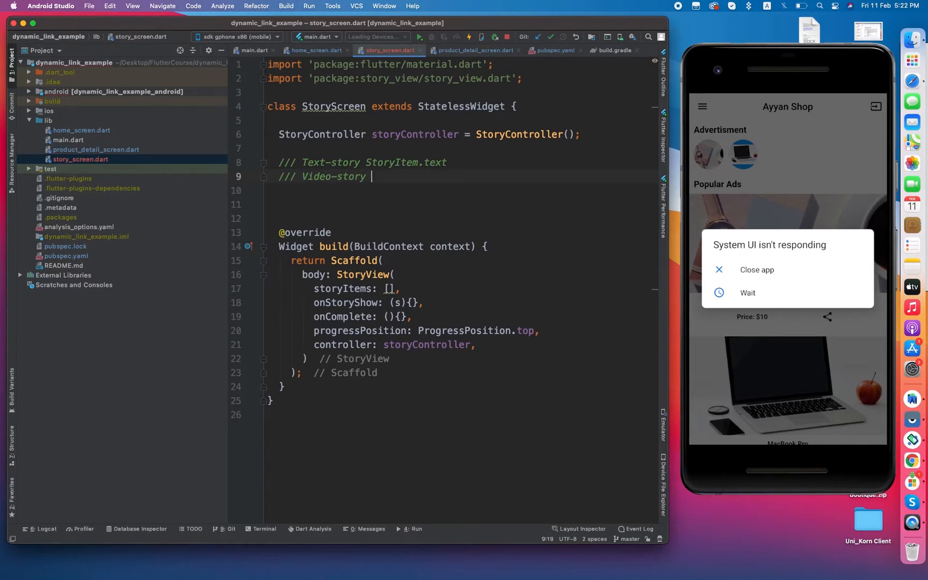
text(-->)
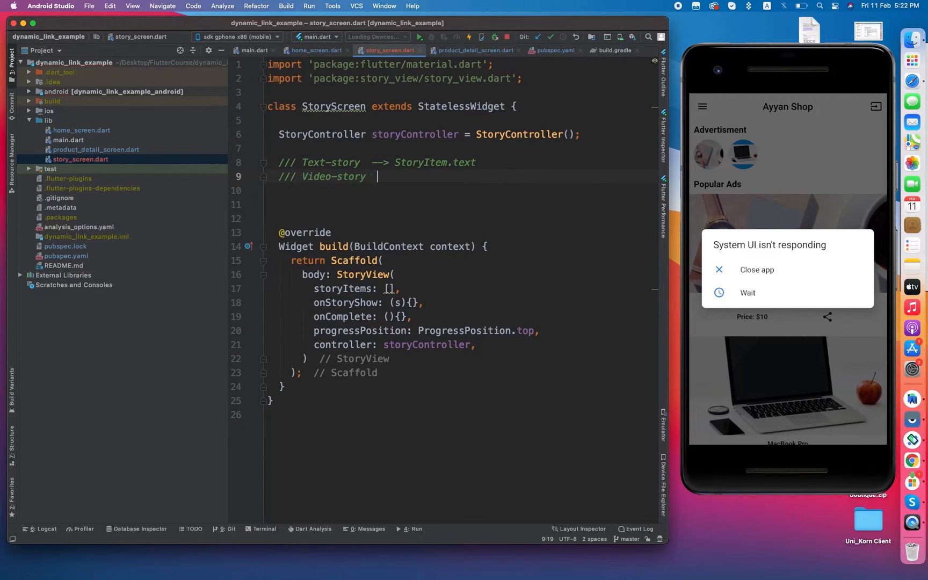
text(-->)
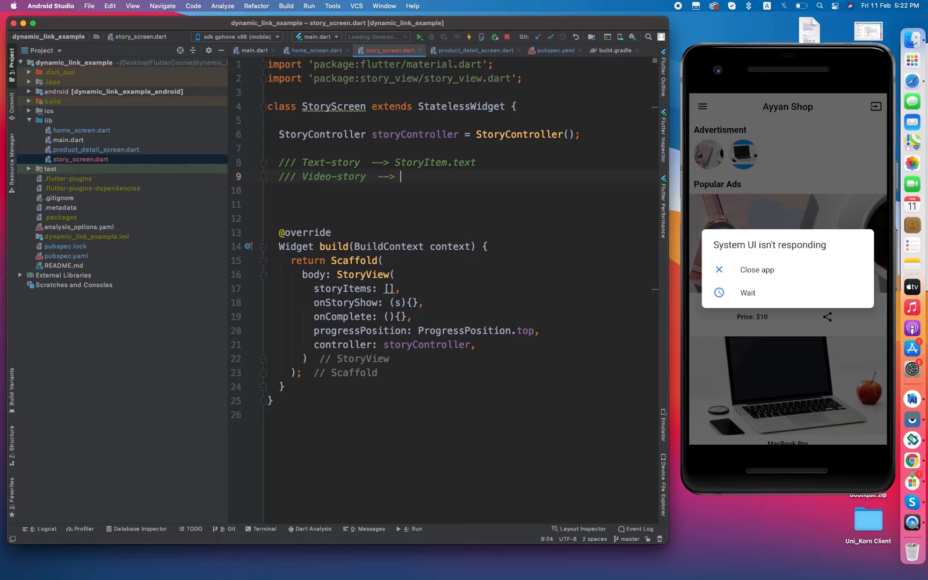
text(StoryItem.page)
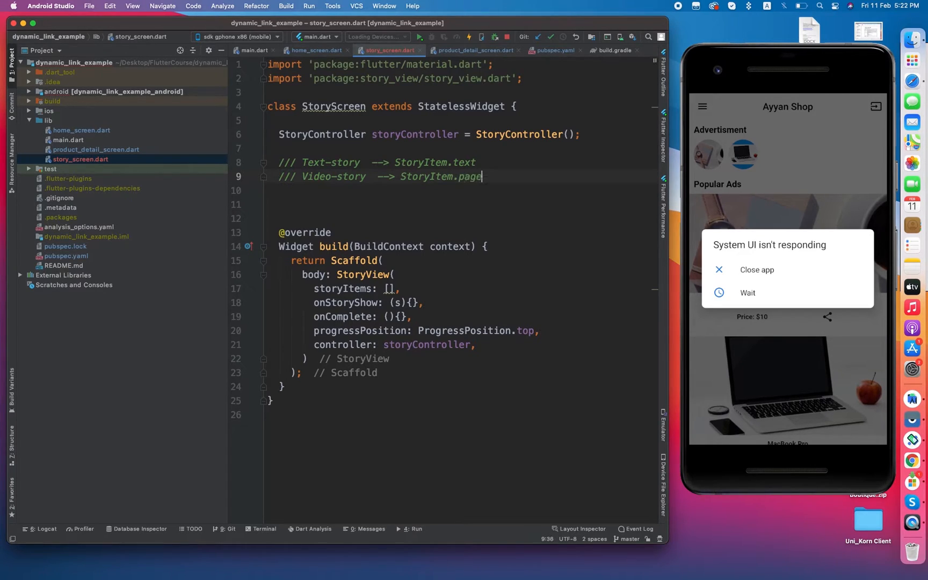
Add the Video-story --> StoryItem.pageVideo and Image-story ---> StoryItem.image comment lines
text(Video)
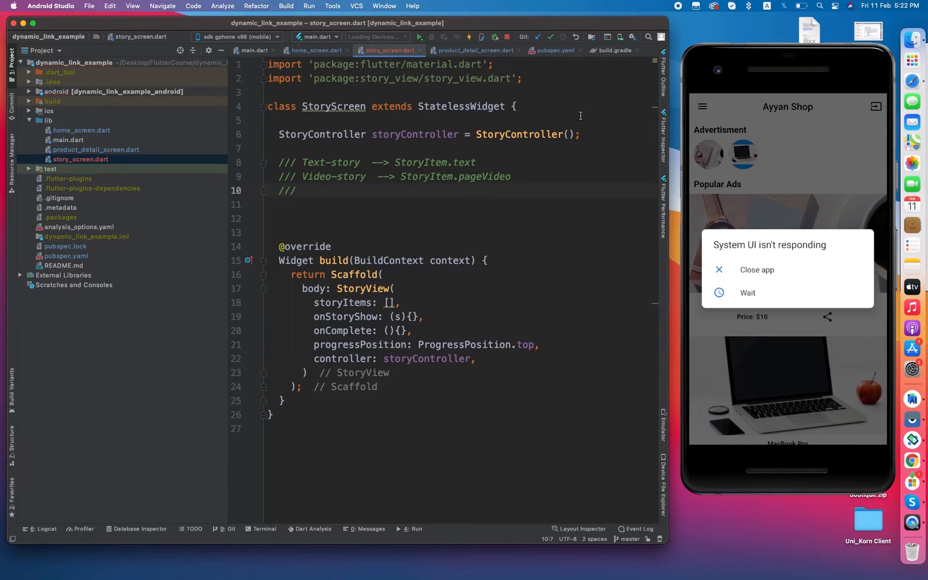
text(Imag)
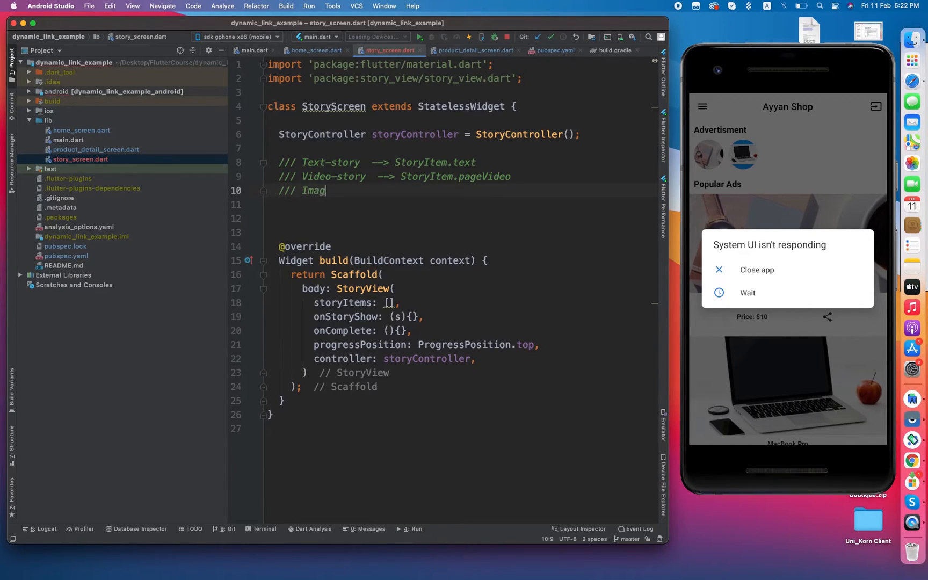
text(e-story)
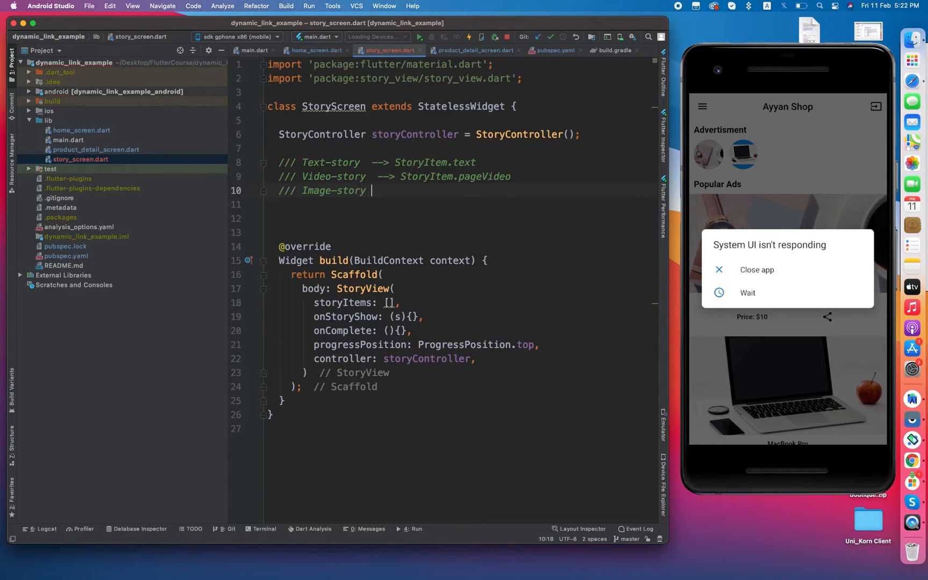
text(--->)
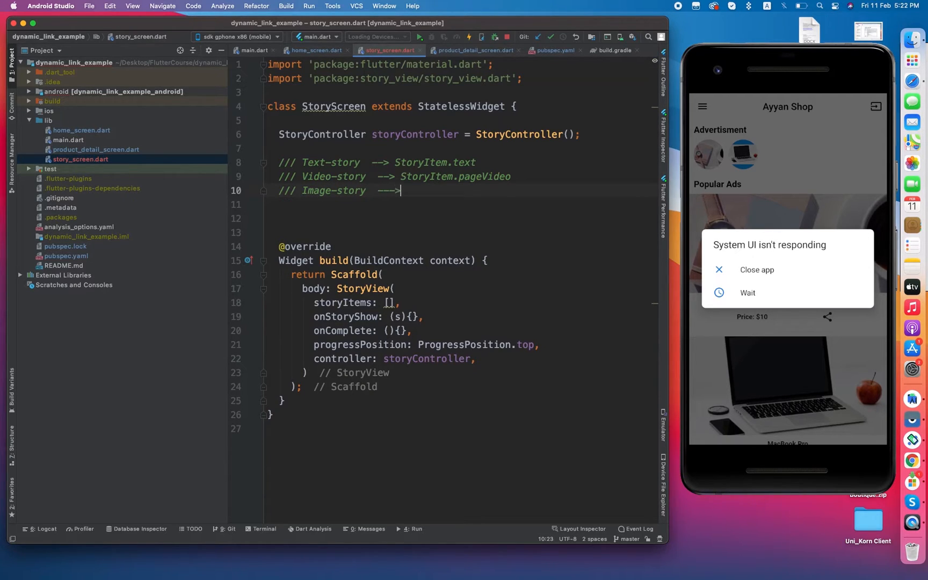
text(StoryItem)
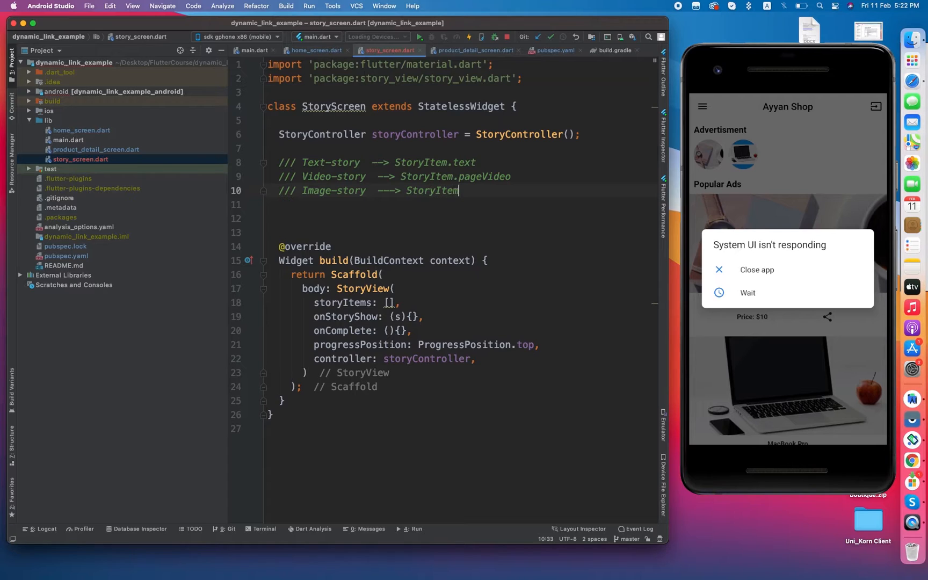
text(.image)
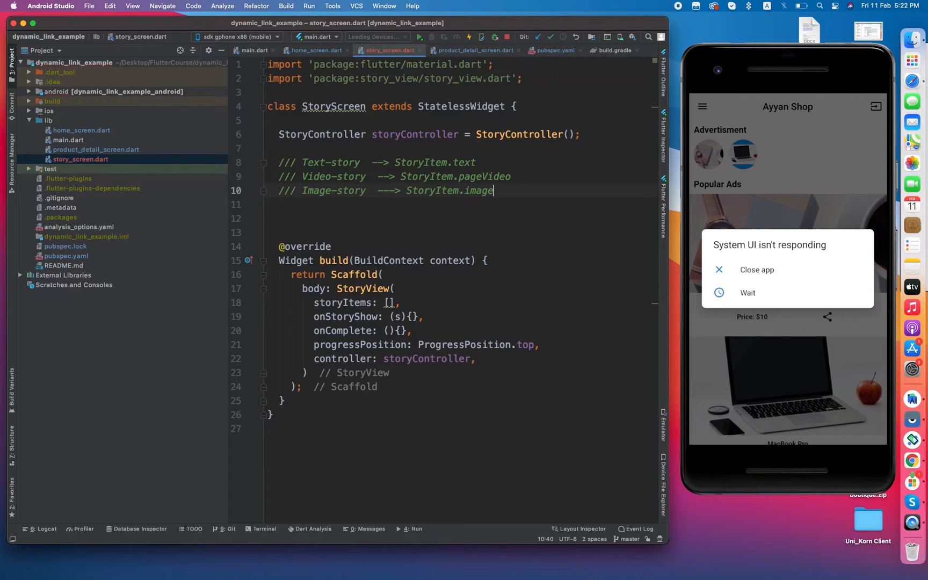
click(490, 260)
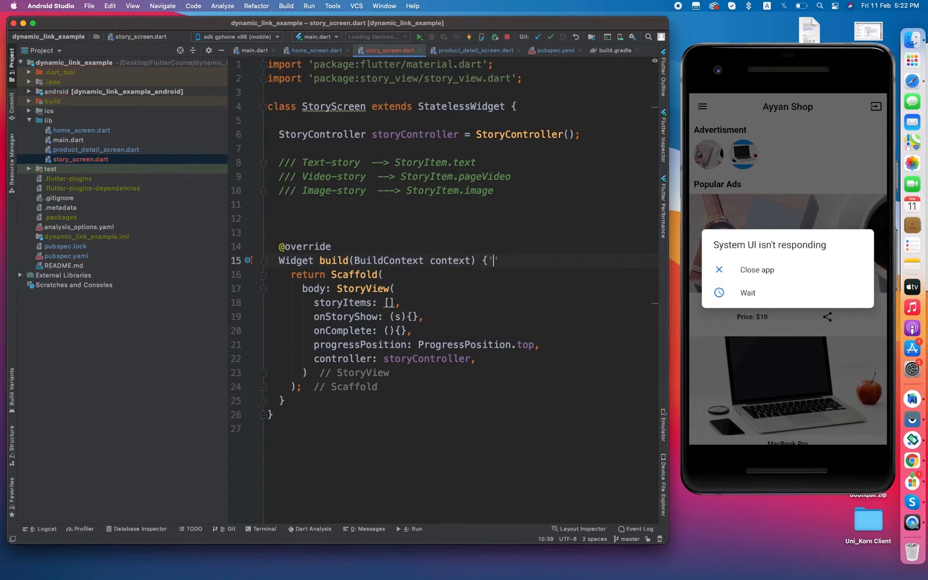
Declare String fields urlOfStory and type in StoryScreen
key(enter)
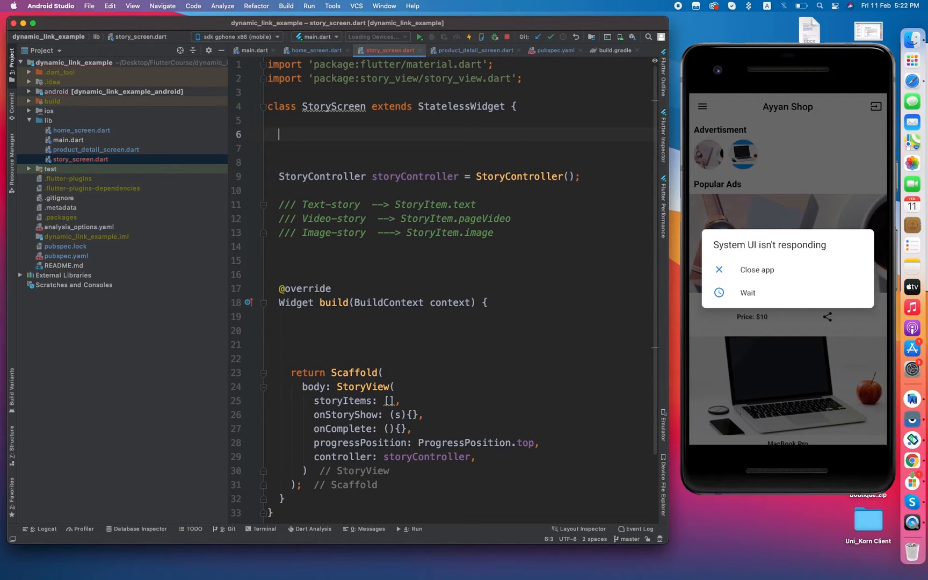
text(String)
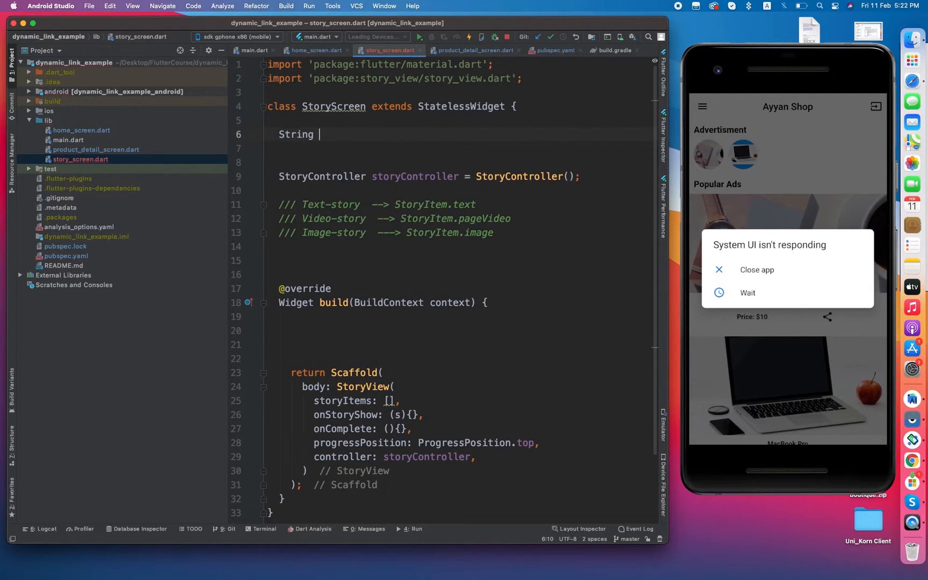
text(ur)
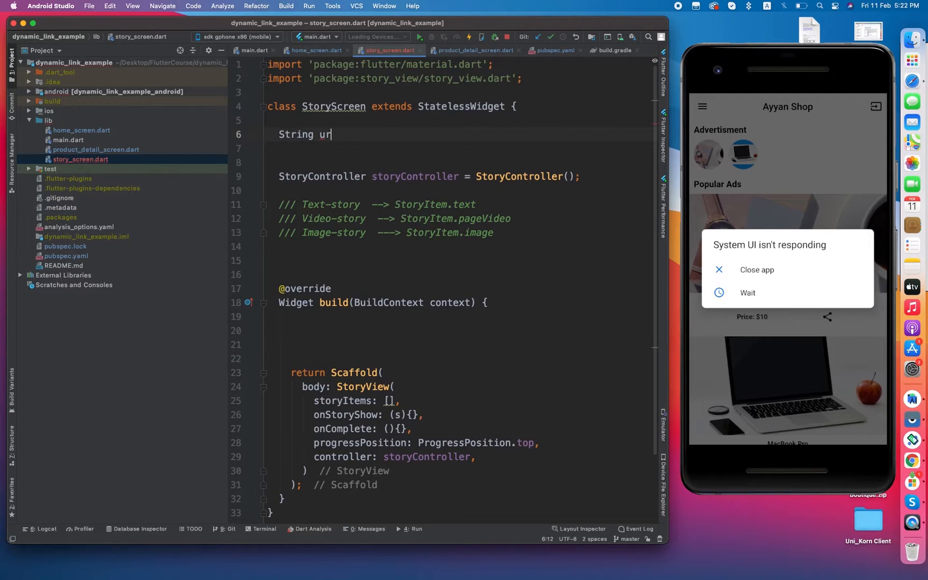
text(lOfStory)
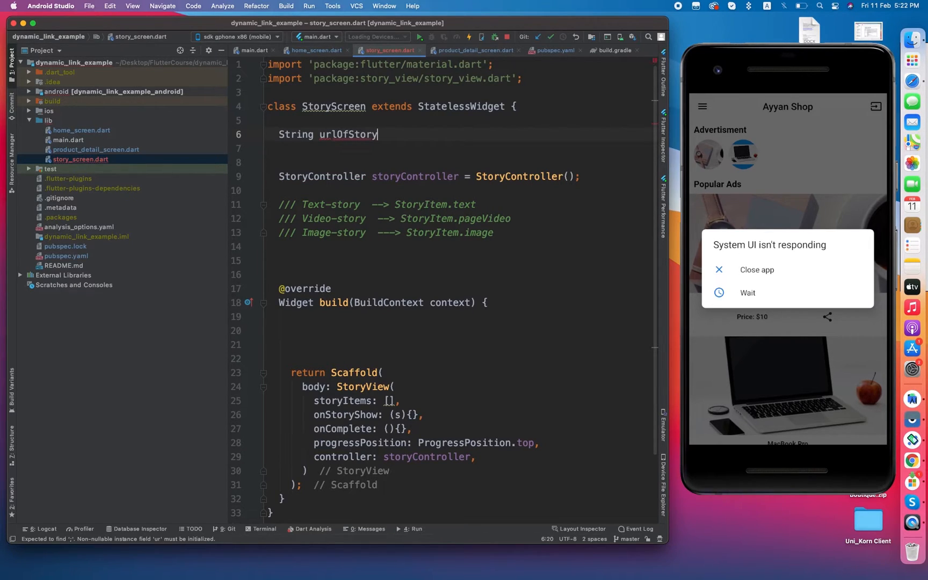
text(;)
click(448, 148)
text(String)
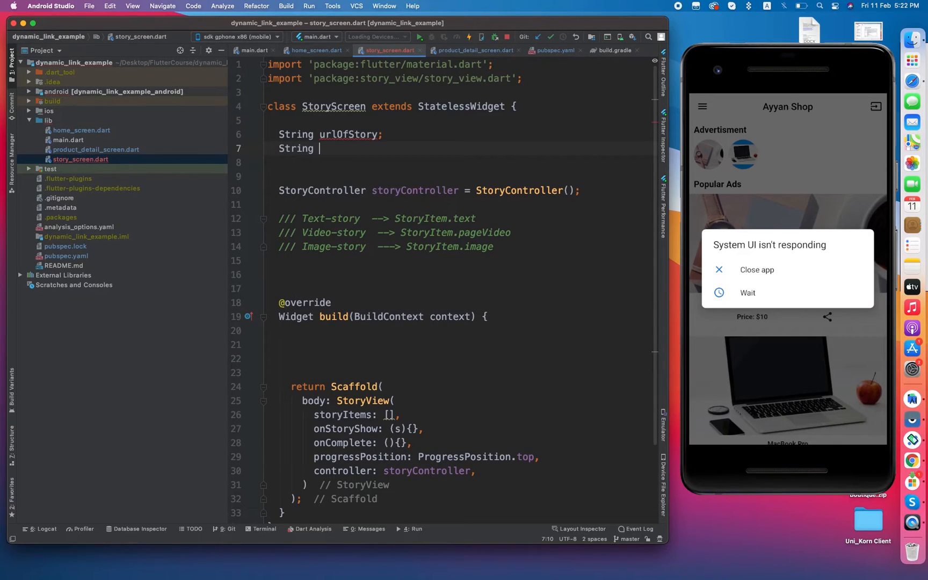
text(ty)
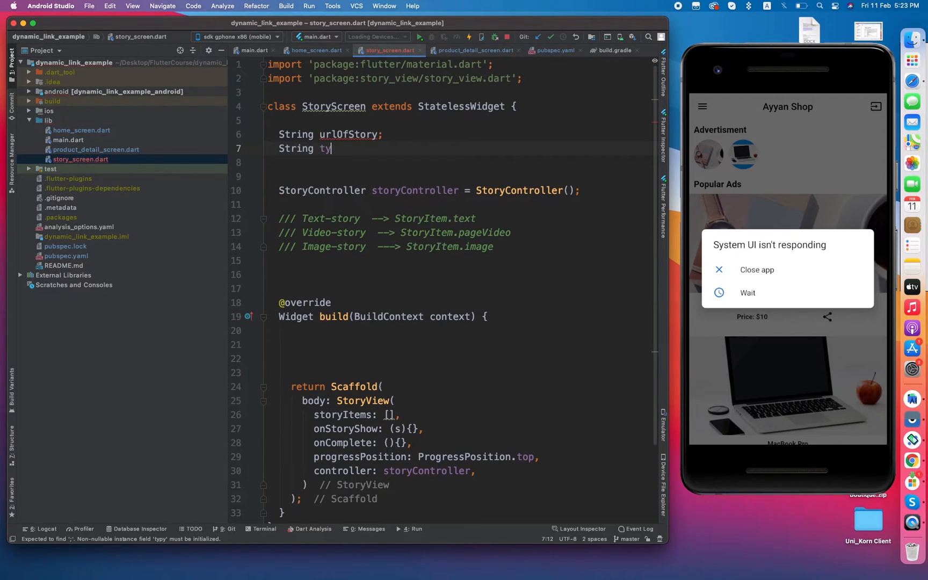
text(pe;)
text(S)
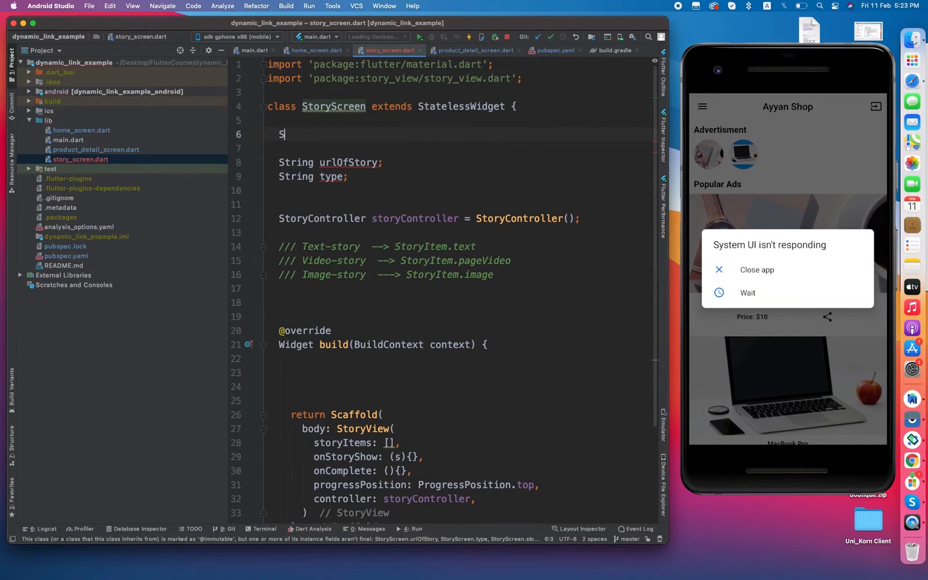
Add the constructor StoryScreen(this.urlOfStory, this.type)
text(toryScreen)
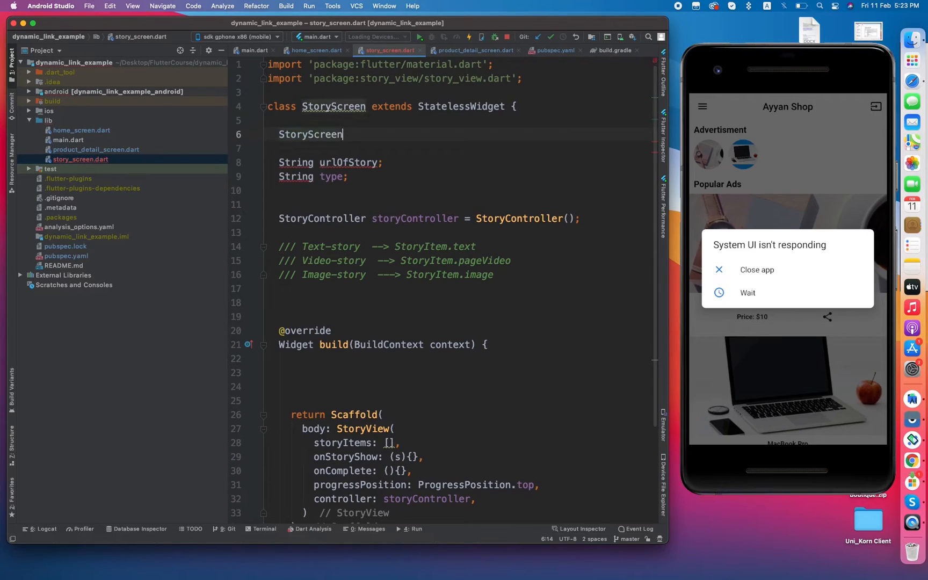
text((this.)
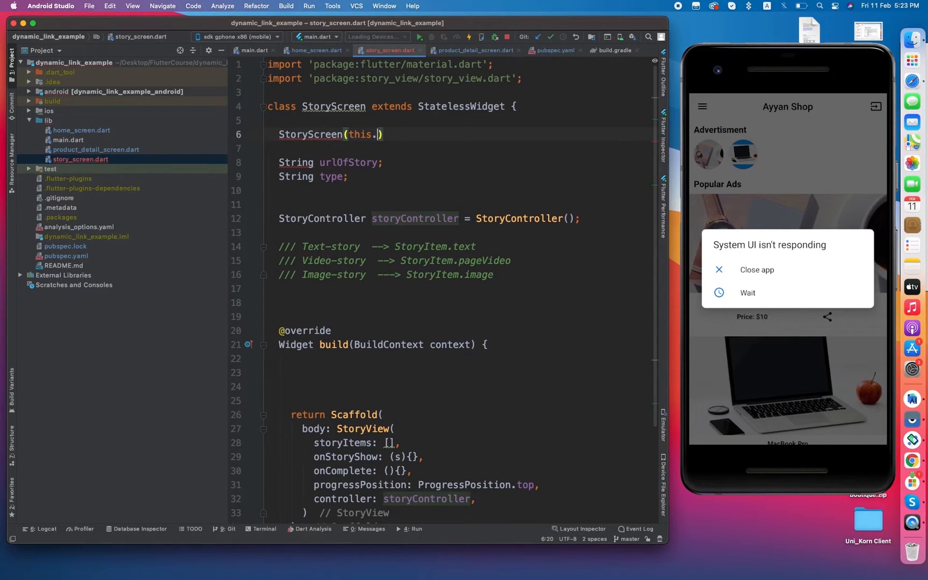
text(urlOfStory,)
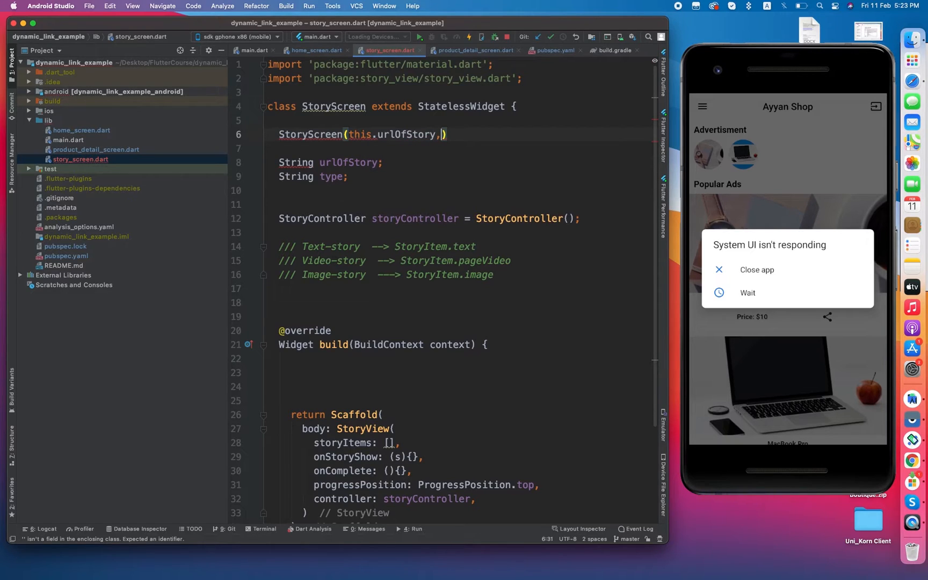
text(this.type)
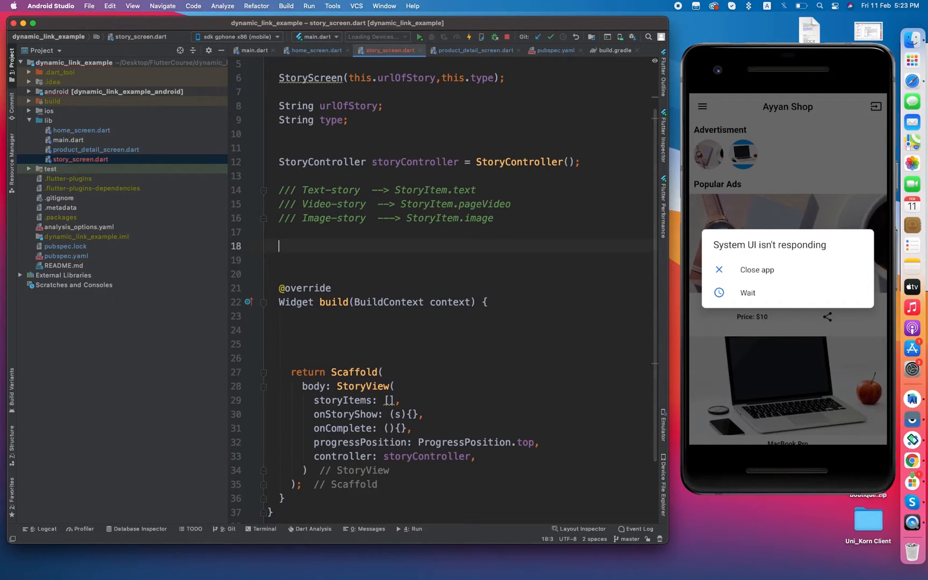
Declare List<StoryItem> storyItems = []; above the build method
text(List<StoryItem>)
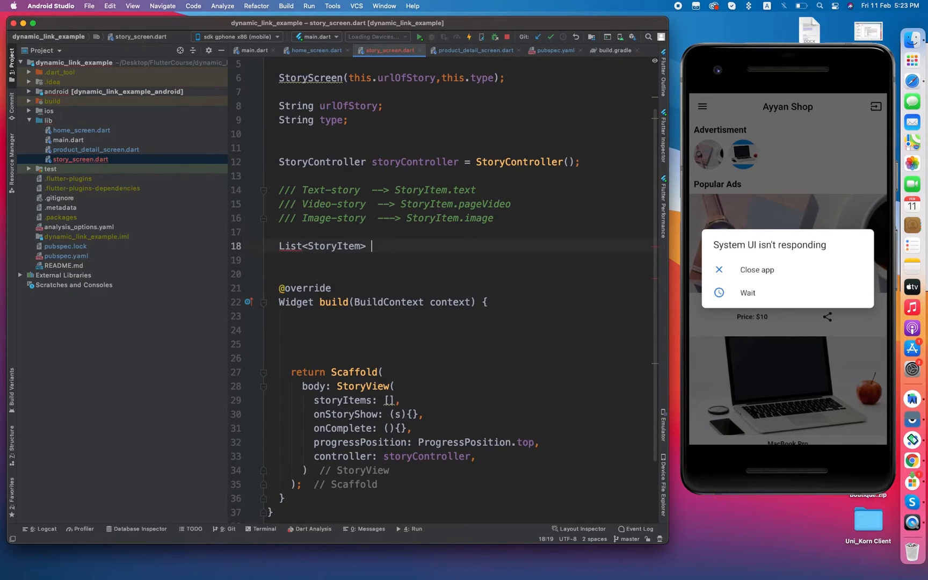
text(storyIte)
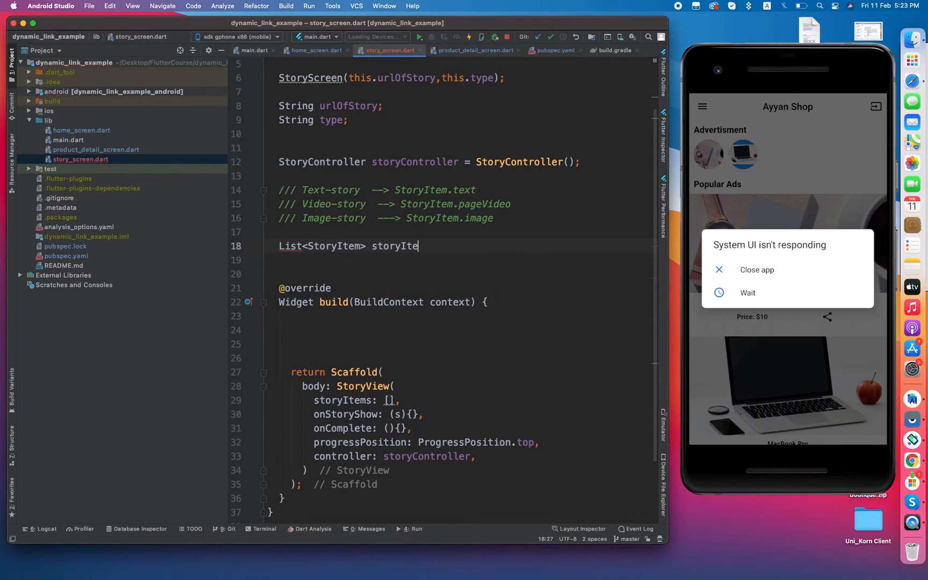
text(ms)
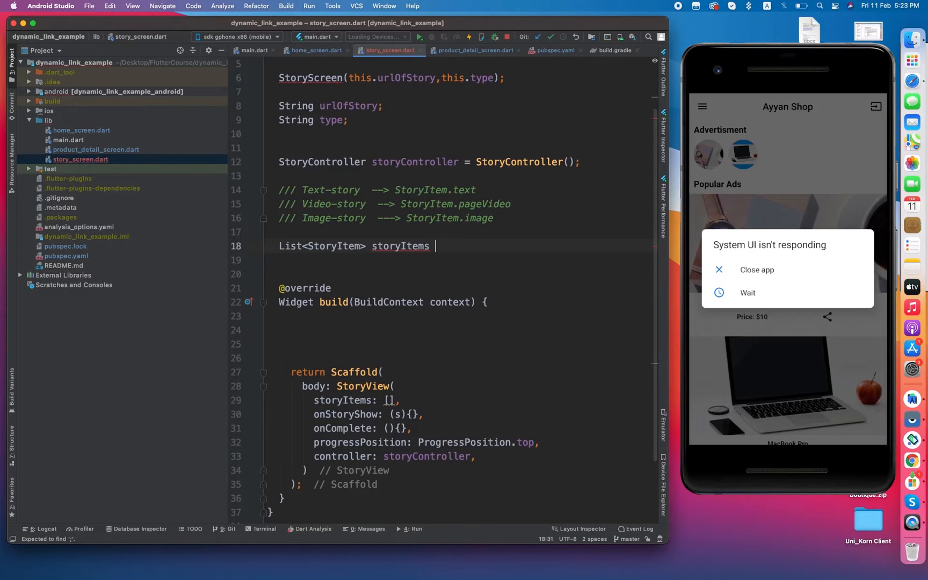
text(= [];)
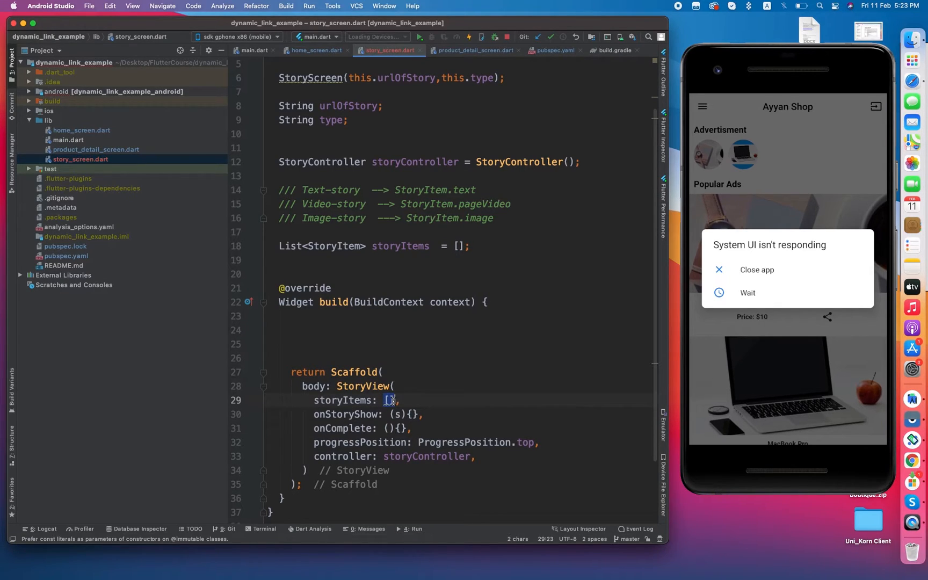
Pass storyItems to StoryView in place of the empty literal list
text(storyItems)
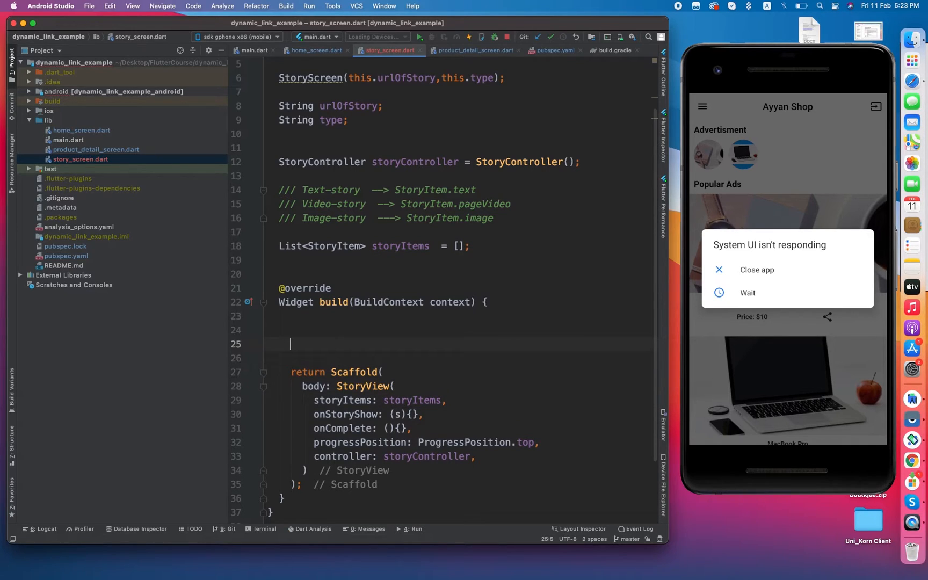
mouse_move(339, 123)
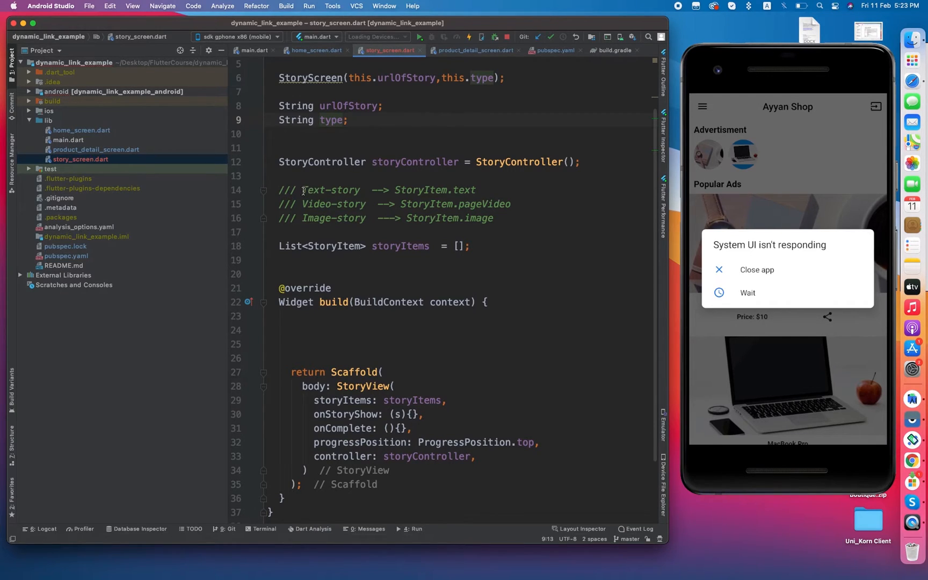
double_click(325, 191)
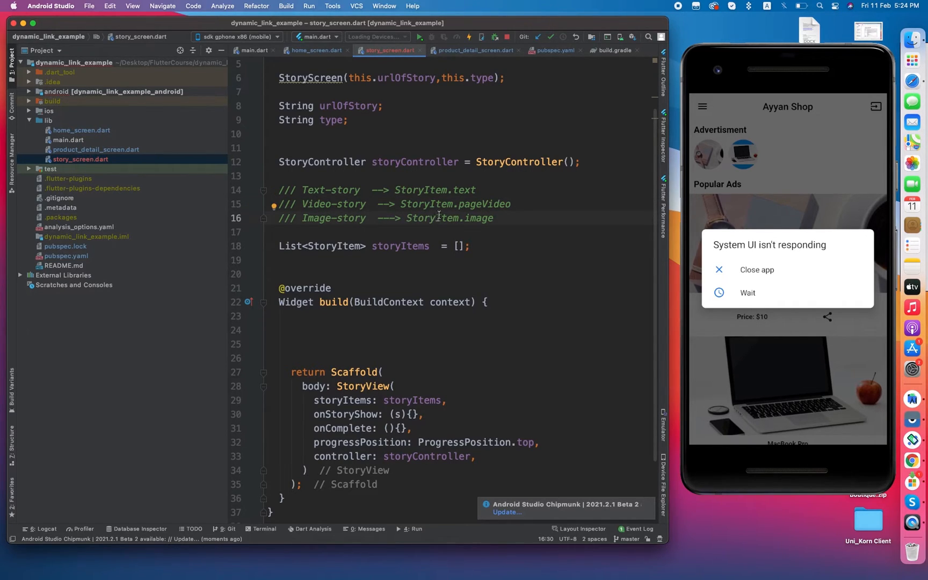
click(325, 343)
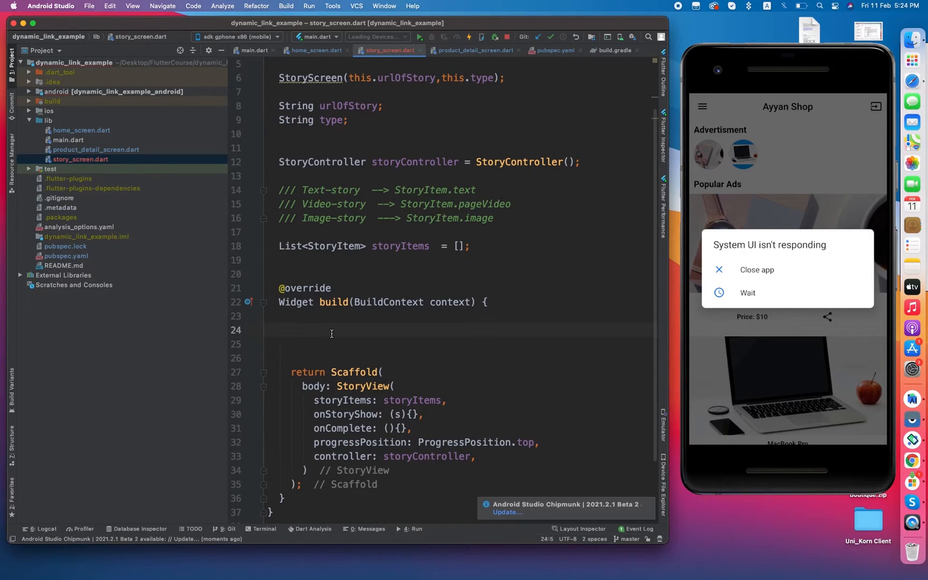
Add if(type == 'image') that appends a StoryItem.pageImage to storyItems
text(if(tyoe)
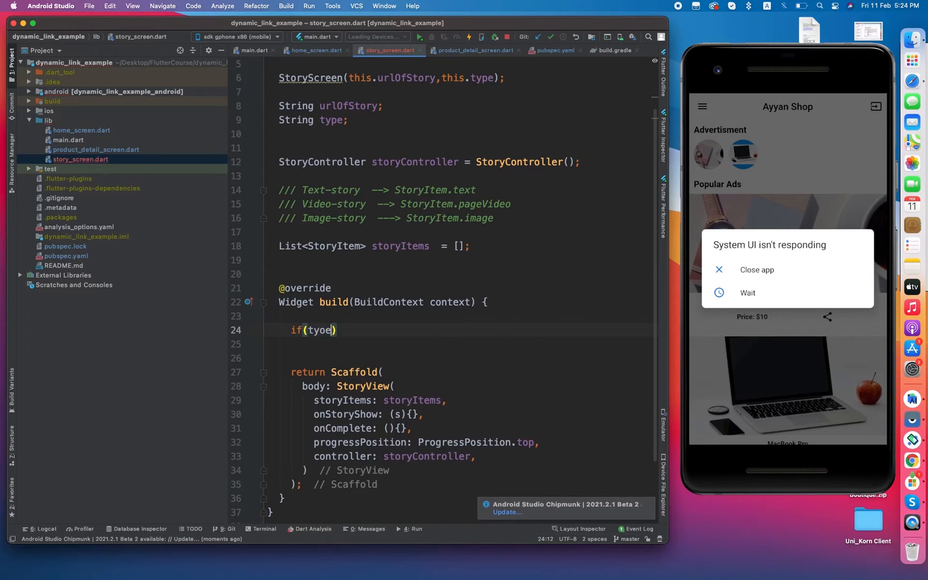
text(type =)
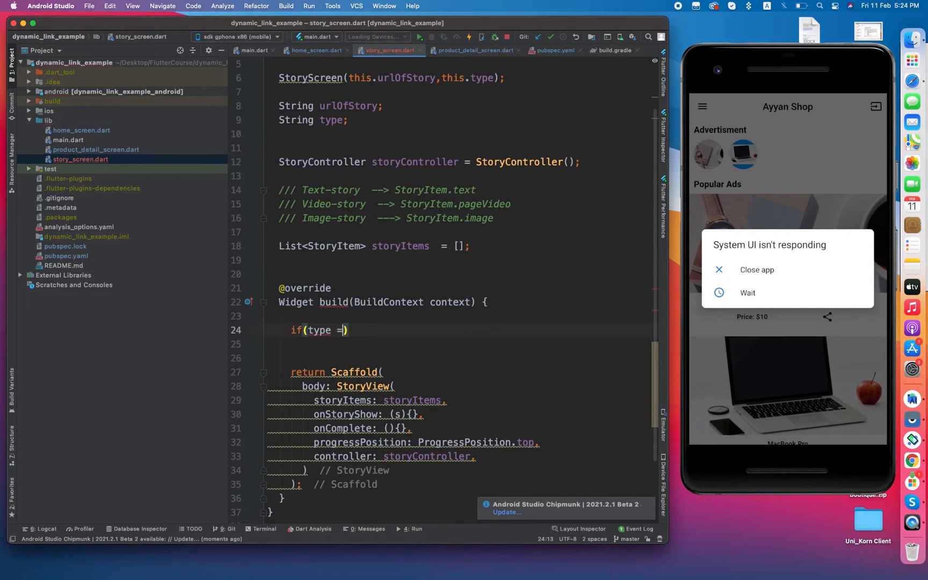
text(= 'image')
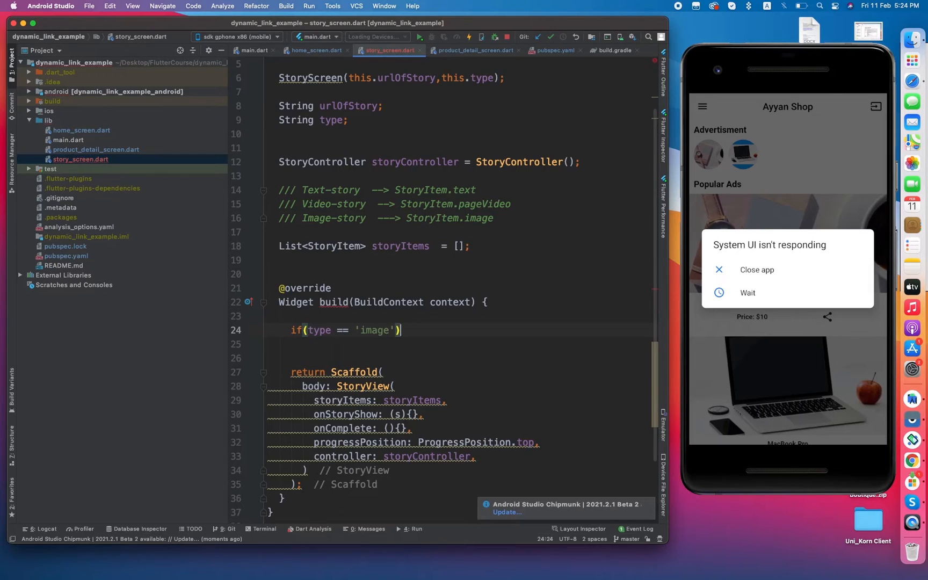
text({)
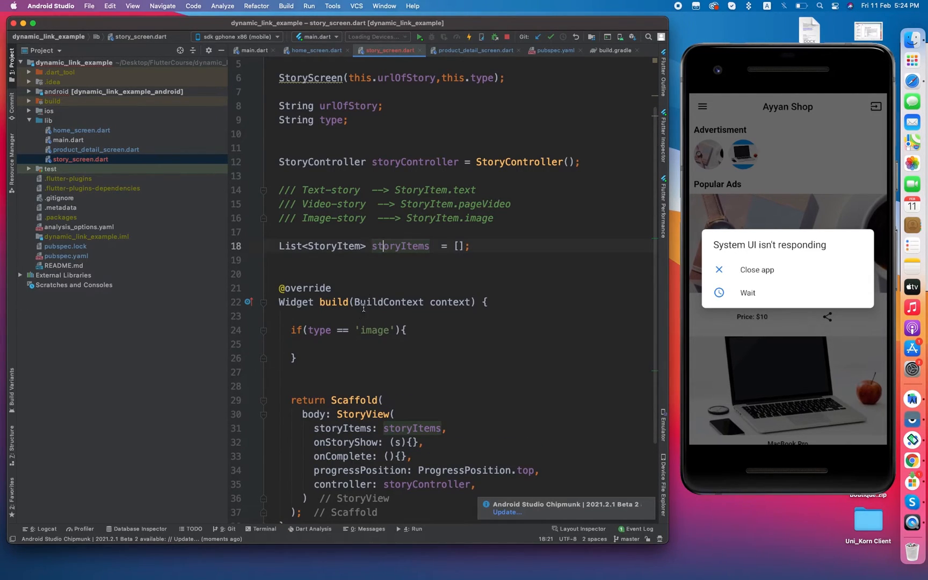
text(storyItems.add()
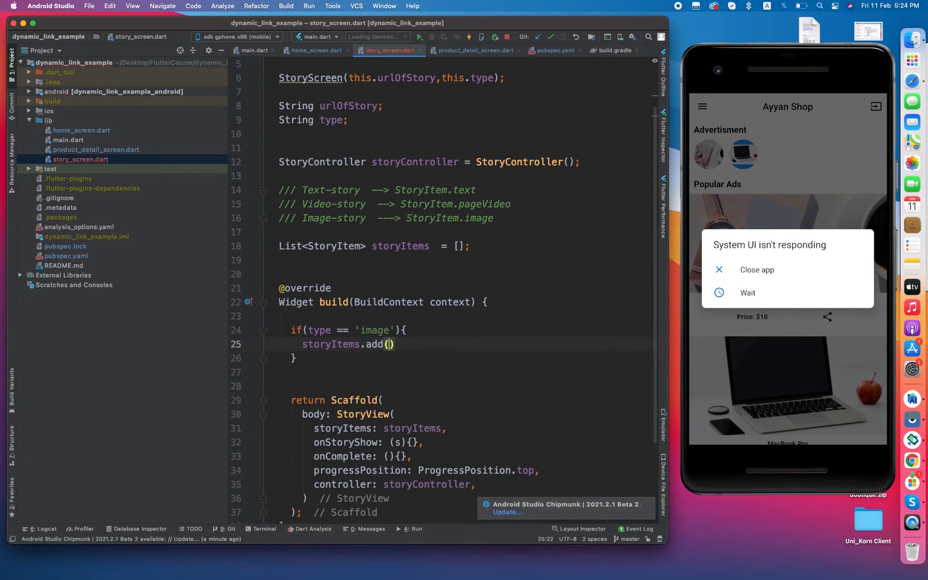
text(StoryItem.pageImage(url: url, controller: w)
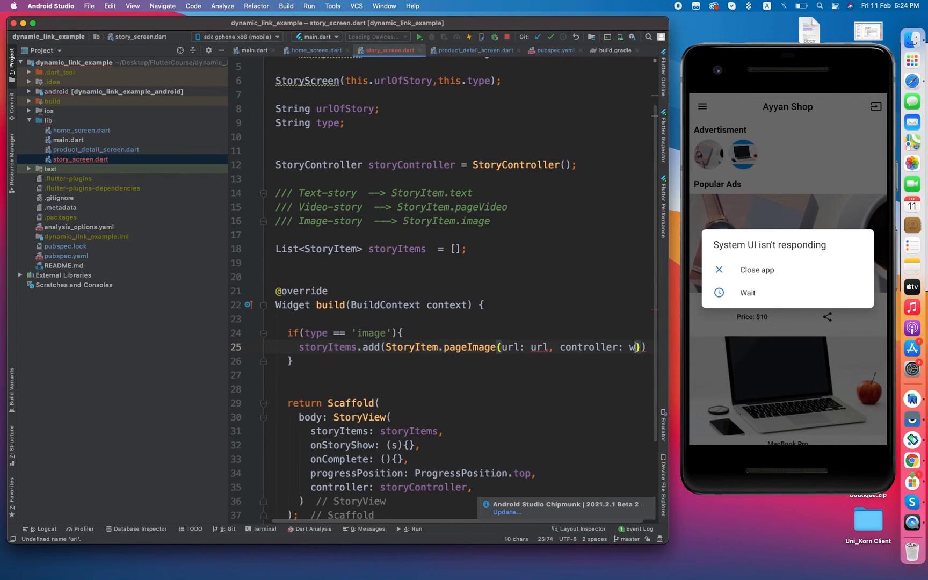
text(stor)
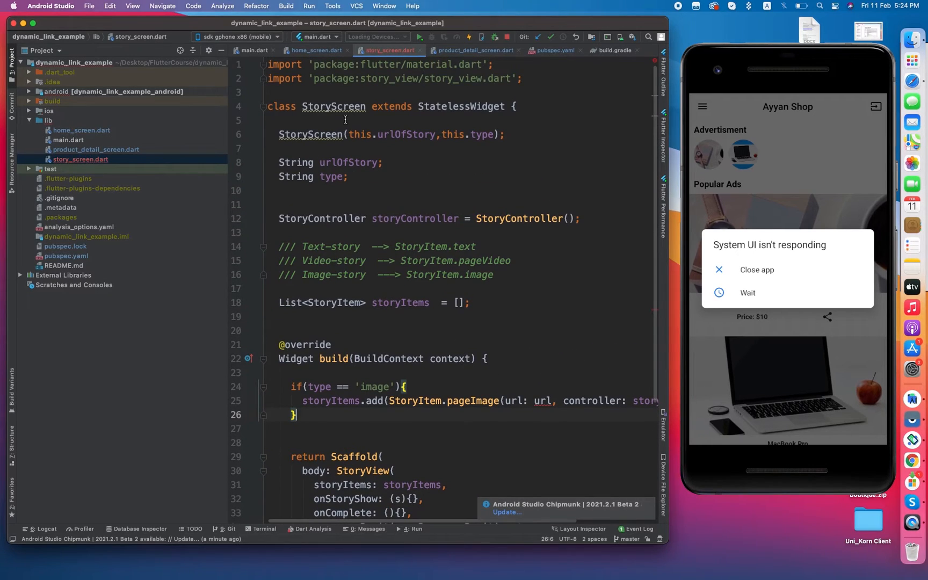
Set the pageImage url to urlOfStory with controller storyController and close the statement
double_click(543, 400)
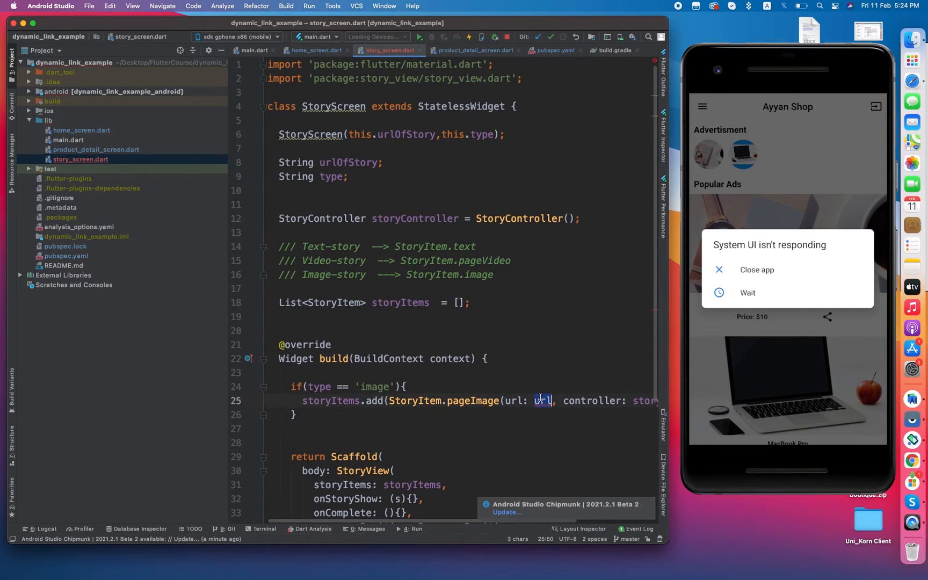
key(Delete)
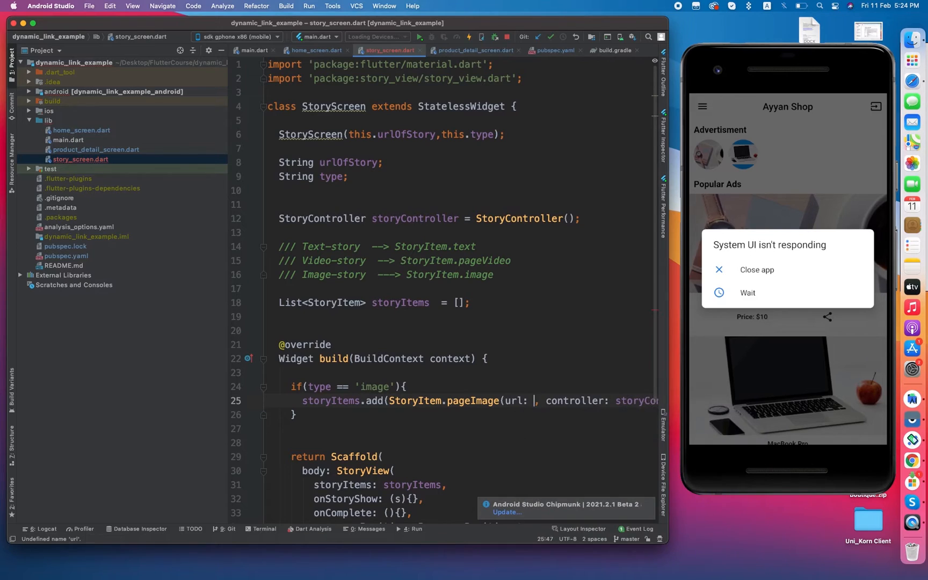
text(urlOfStory)
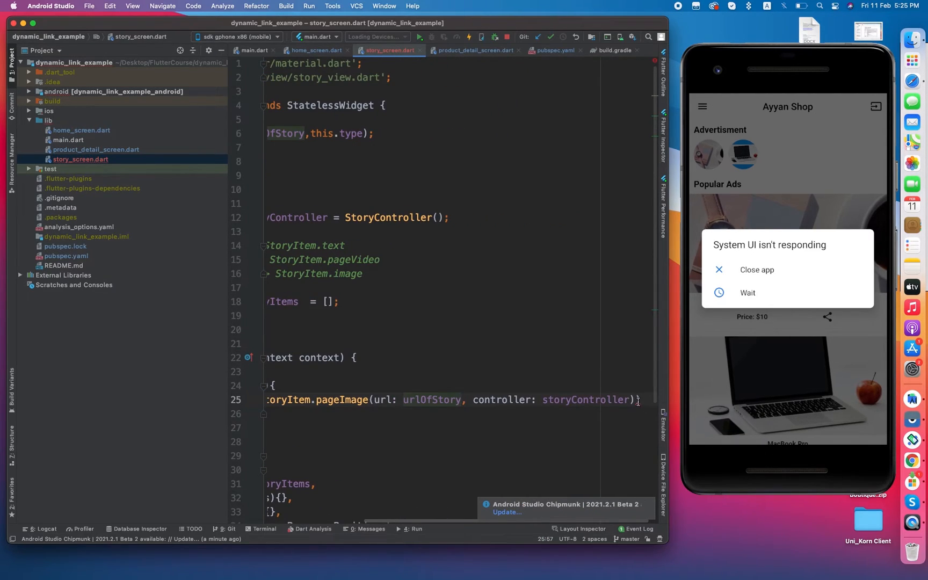
text();)
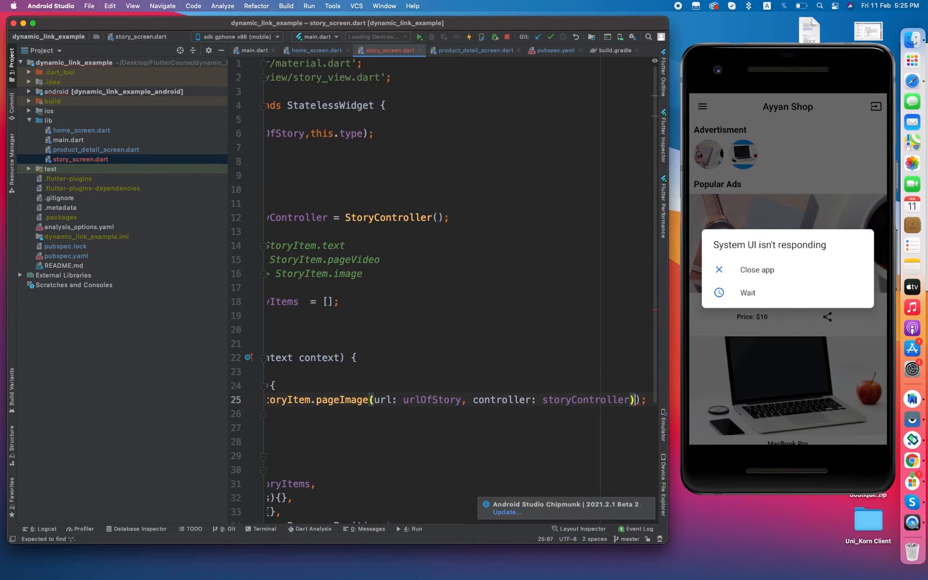
text(dd(St)
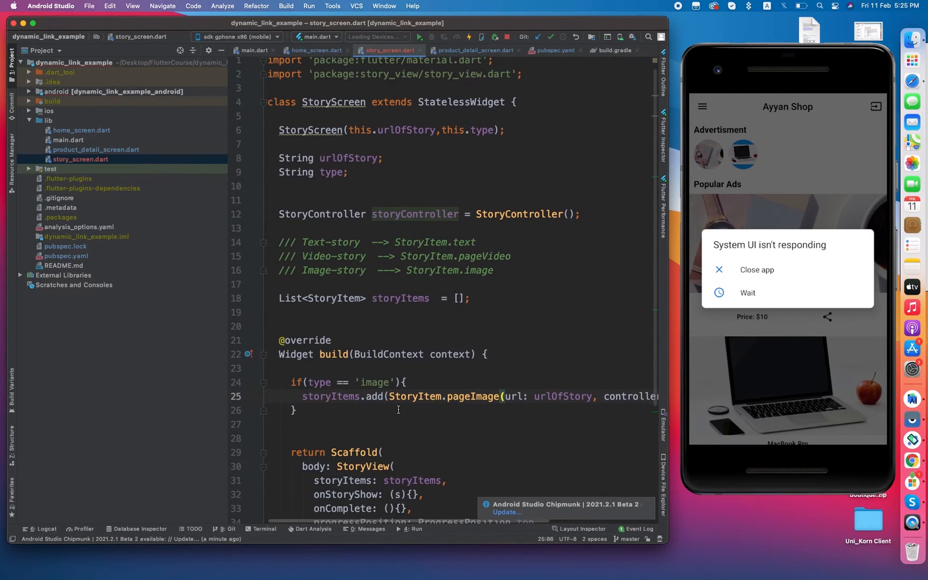
scroll(down, 3)
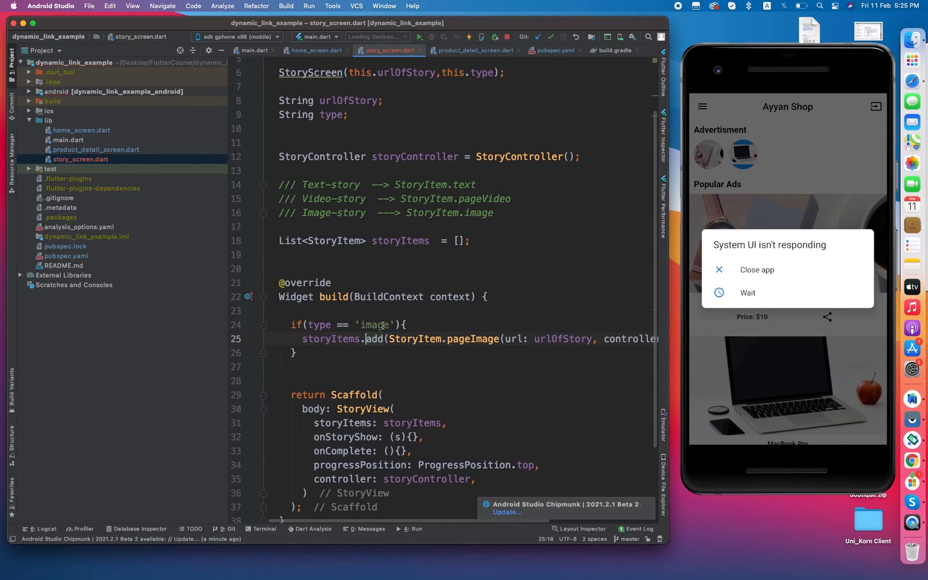
click(407, 326)
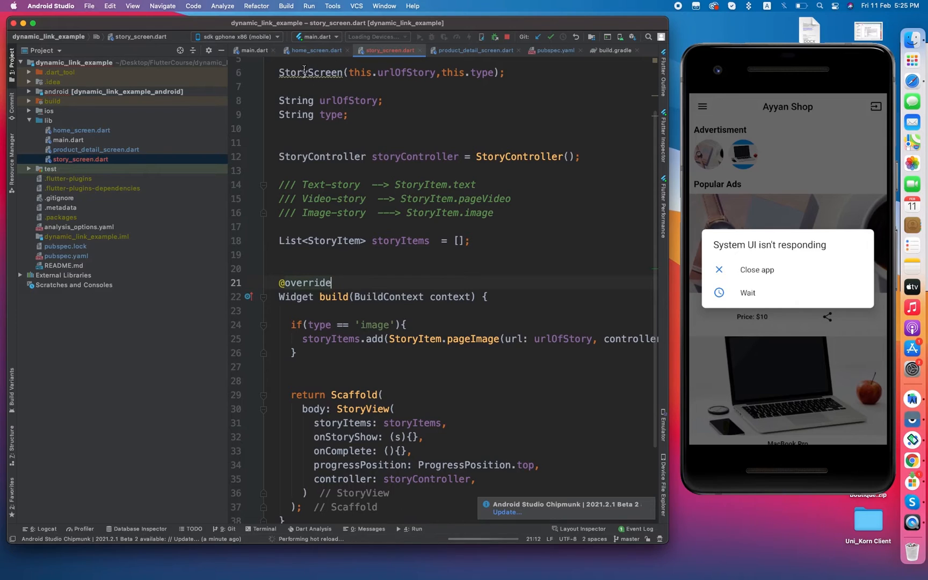
In home_screen.dart's advert onTap, navigate with Get.to(()=> StoryScreen(...))
click(317, 49)
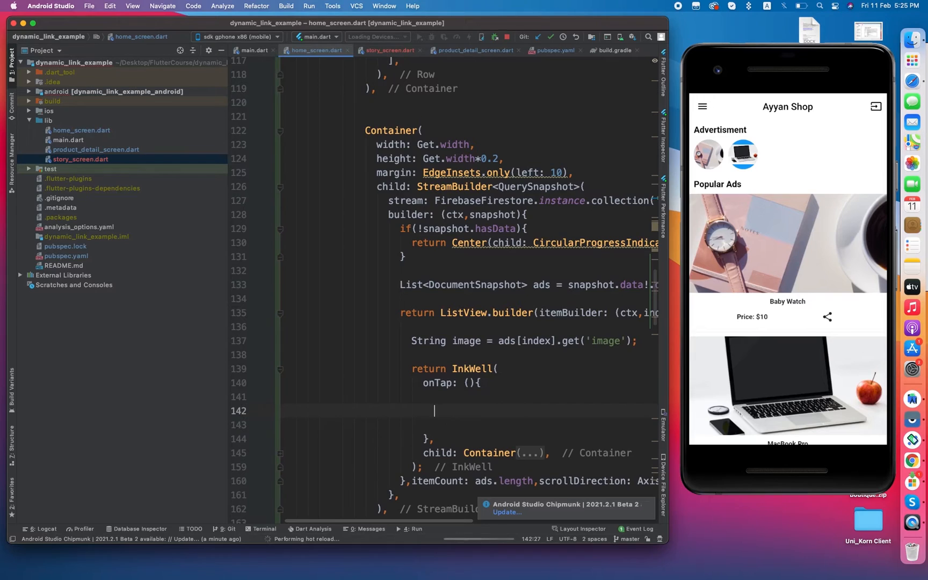
text(Get.)
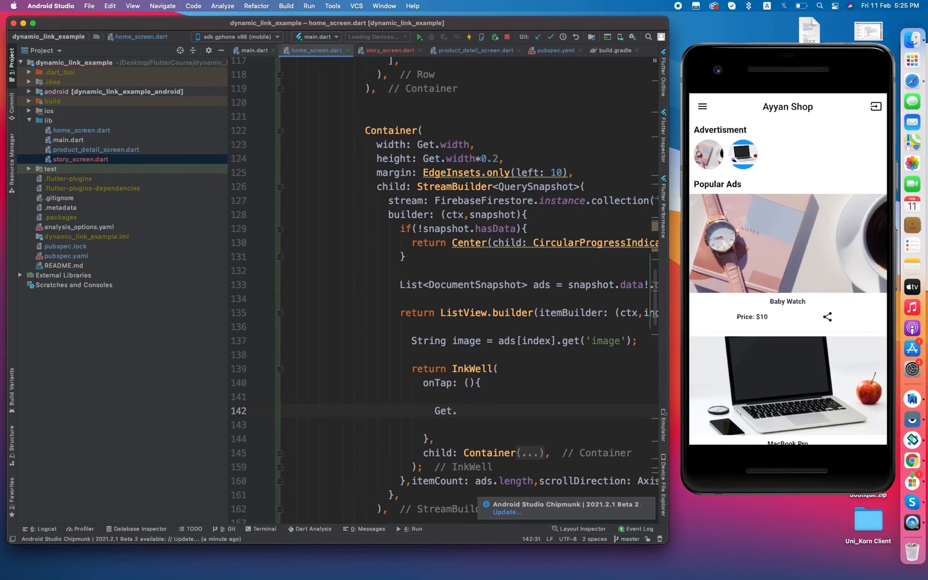
text(to()
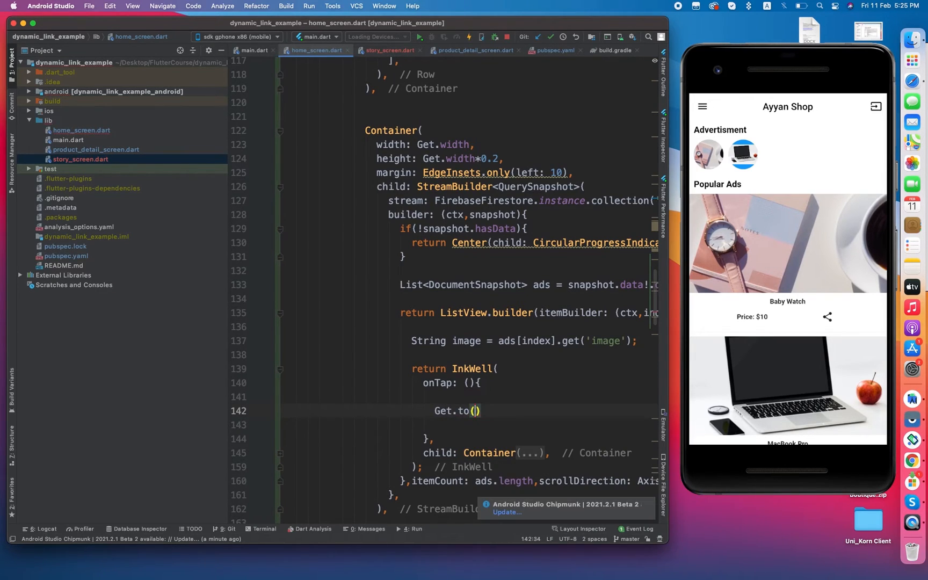
text(()=>)
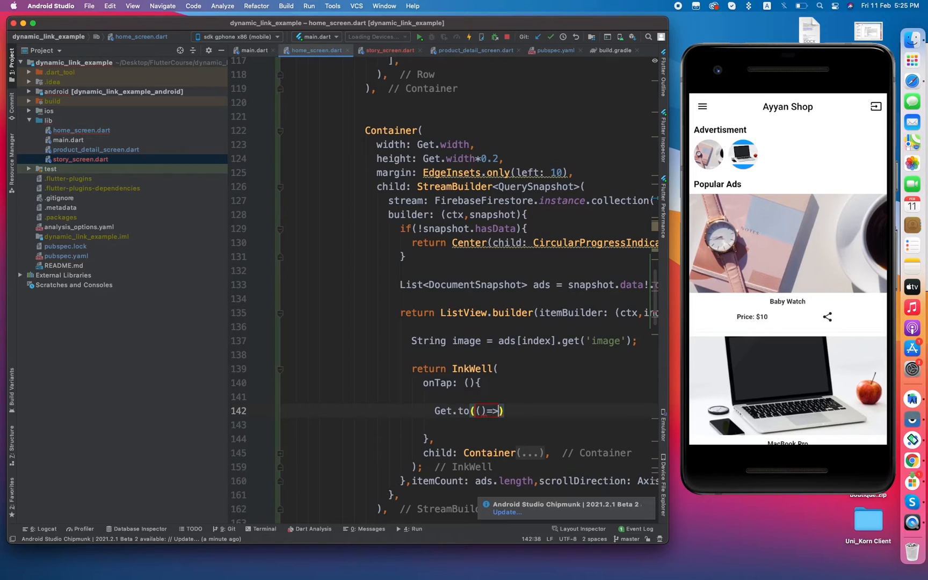
text(StoryScreen(urlOfStory, type)
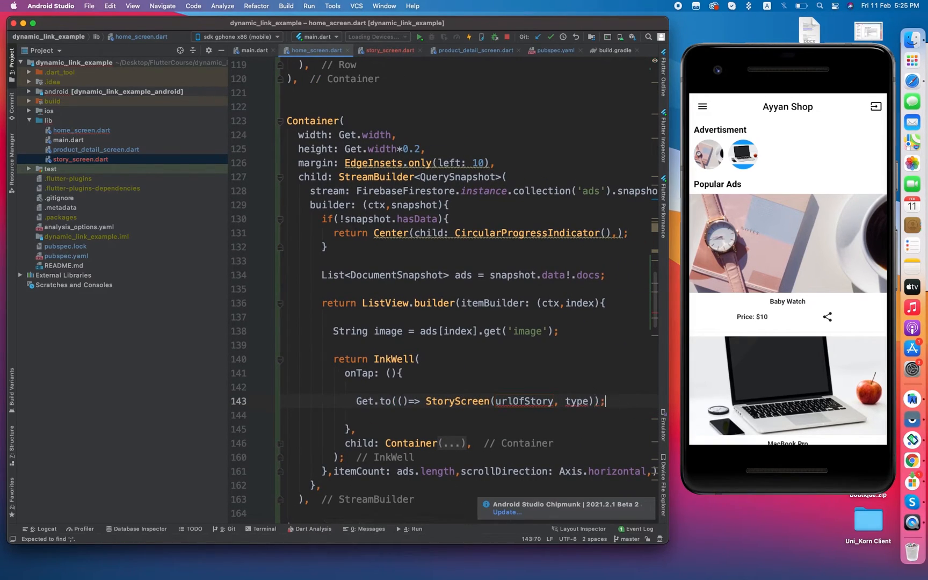
Pass image and 'image' as the StoryScreen arguments, then return to the StoryScreen class
double_click(523, 401)
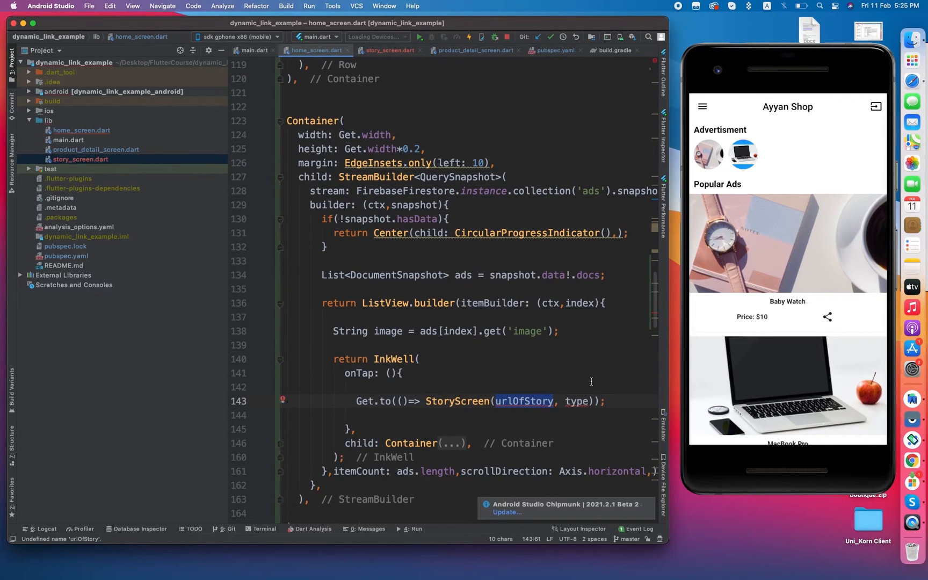
text(image)
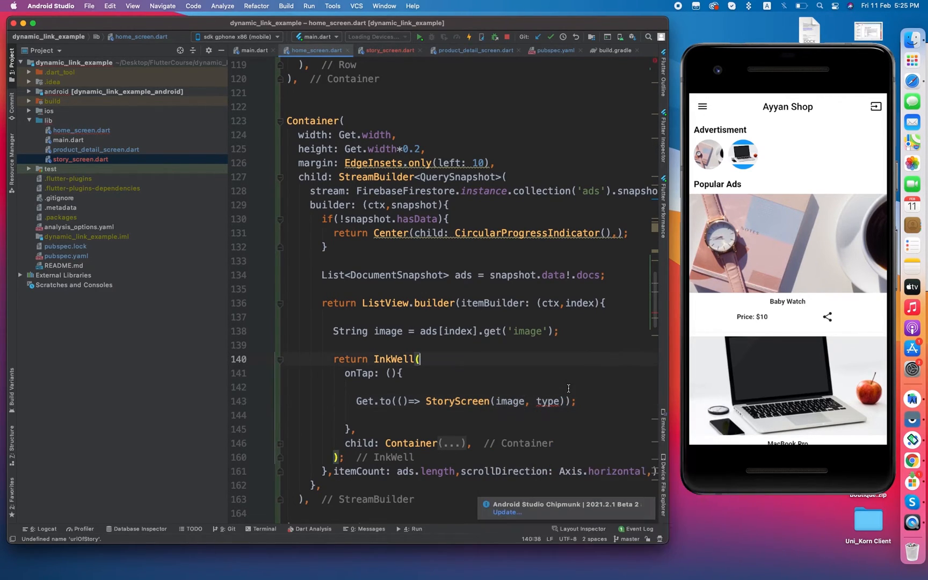
text('image')
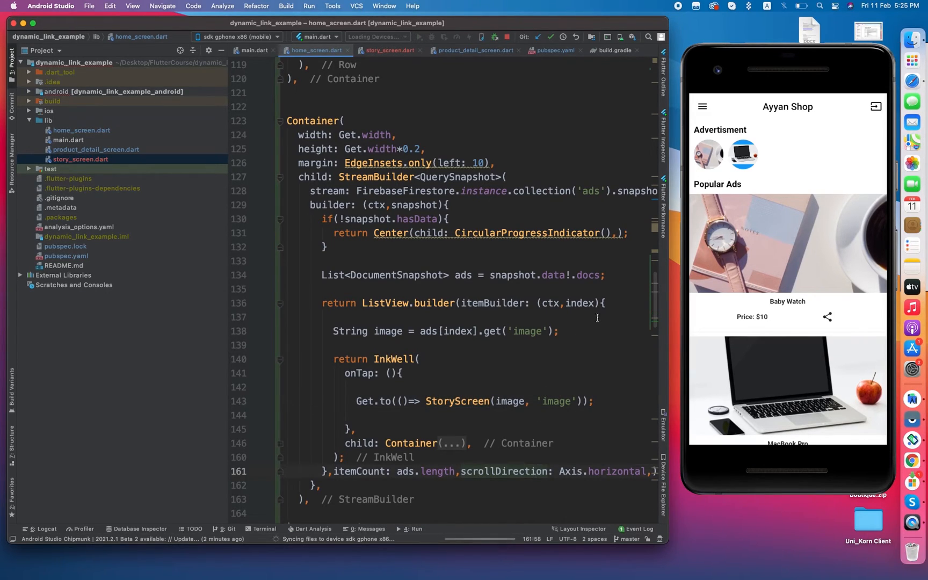
click(438, 400)
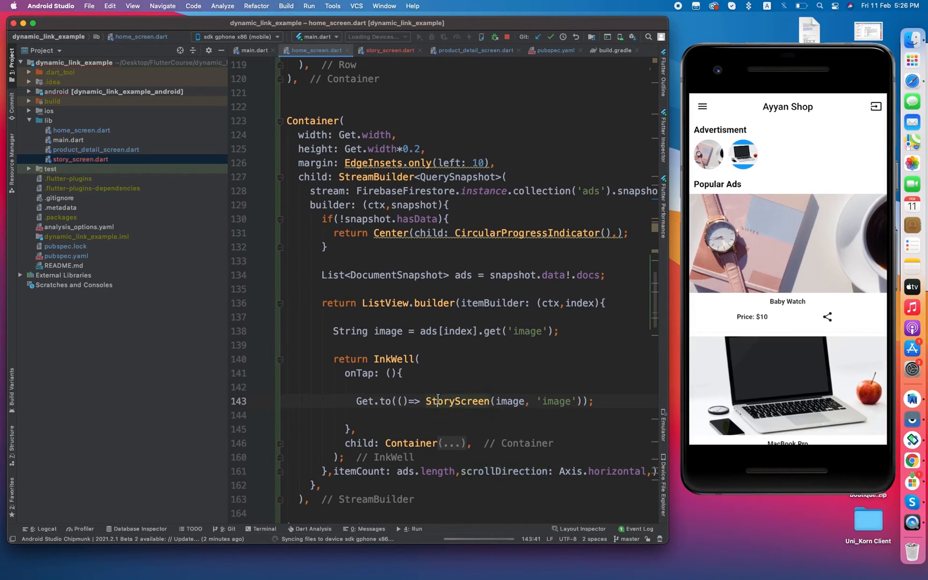
click(386, 51)
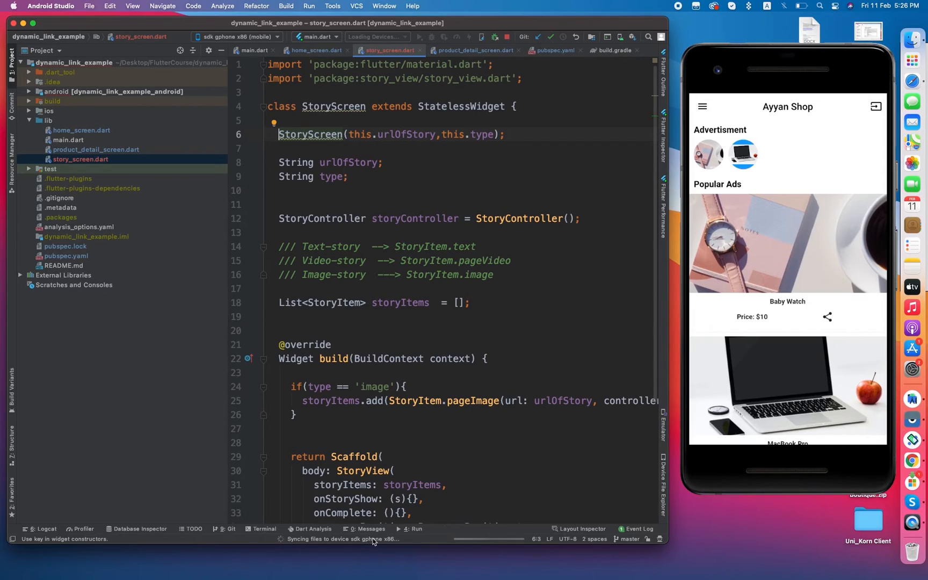
mouse_move(399, 529)
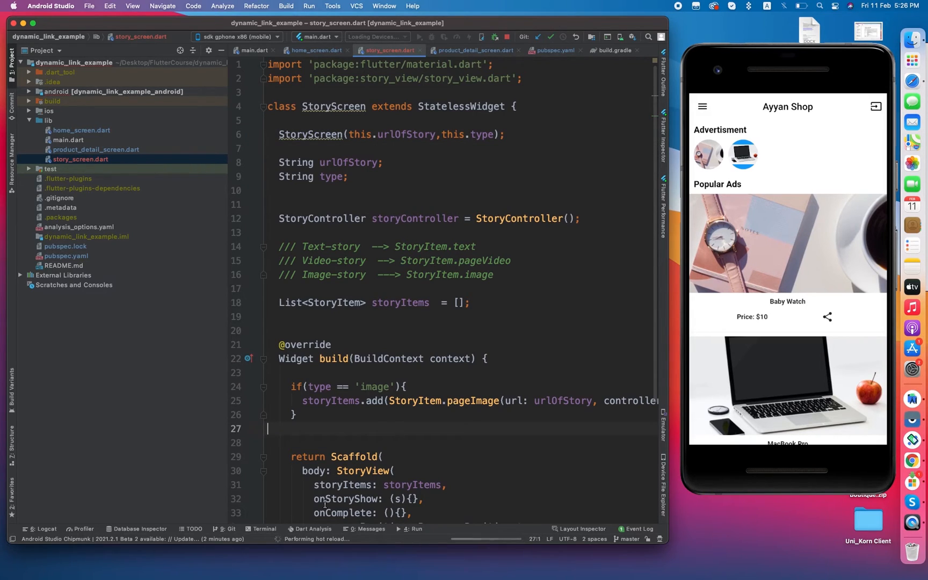
Restart the shop app on the emulator to load the new story navigation
click(423, 455)
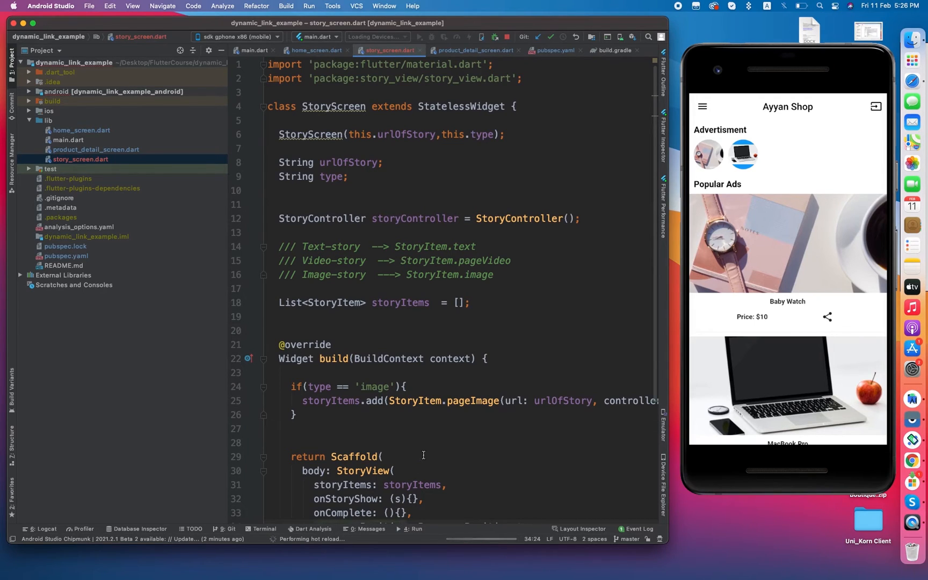
click(414, 528)
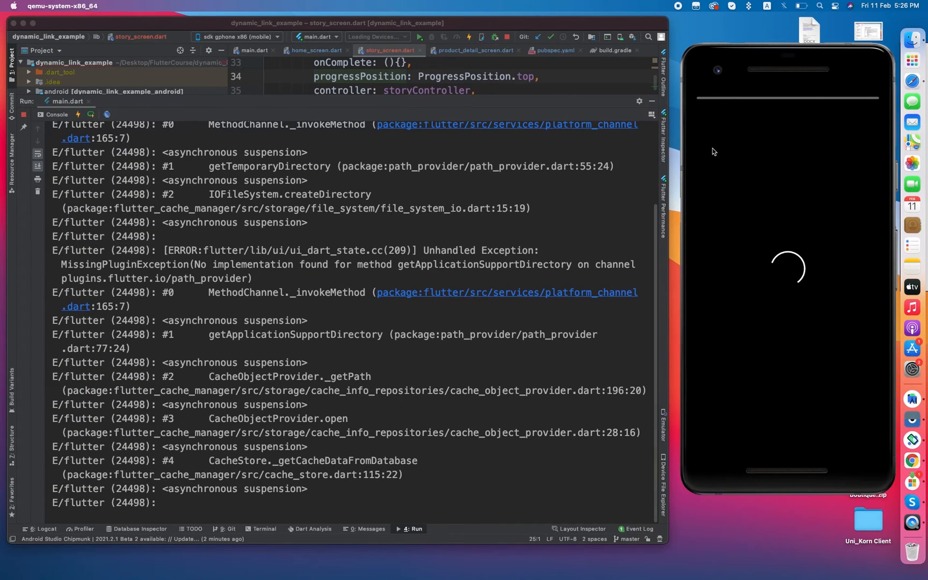
mouse_move(502, 241)
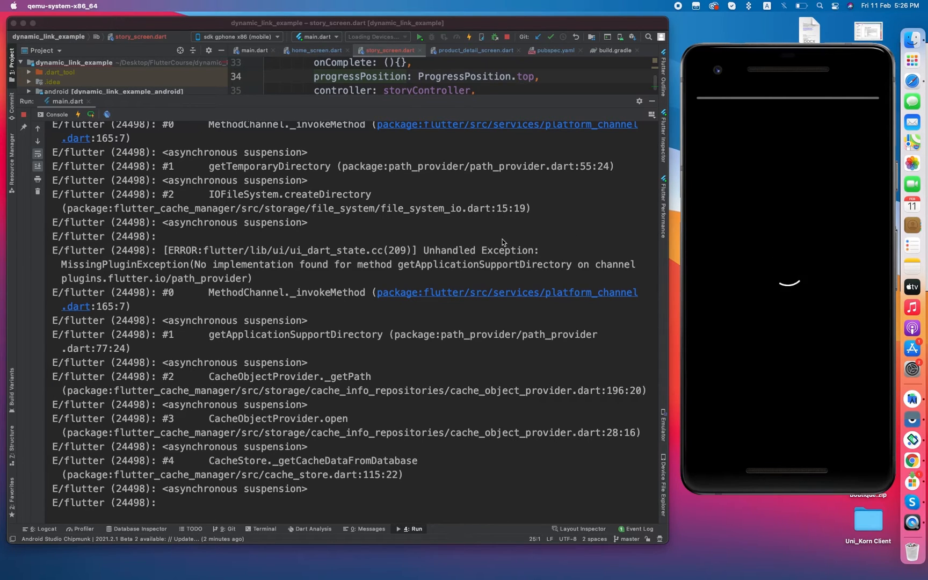
Rerun the app so the Ayyan Shop home loads with its advert images
click(468, 36)
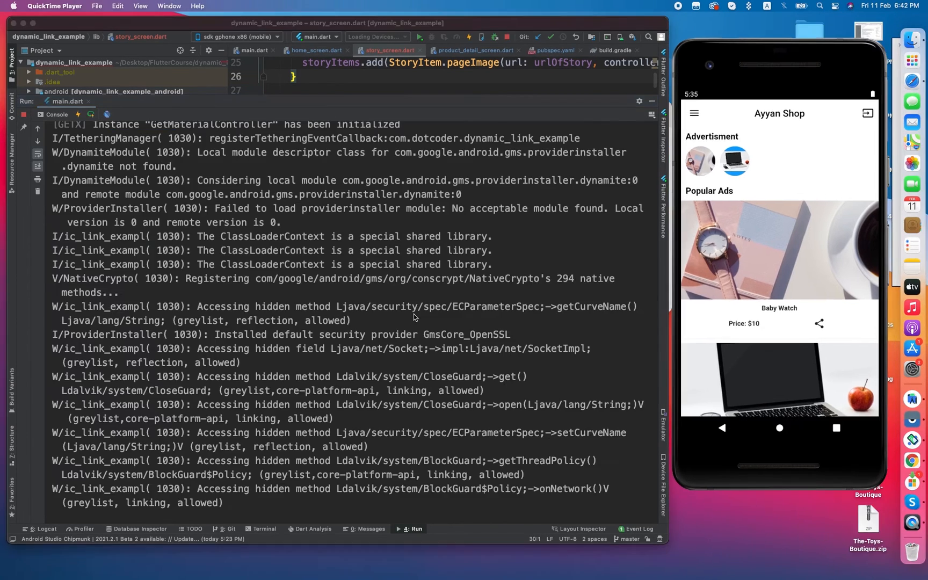
mouse_move(687, 172)
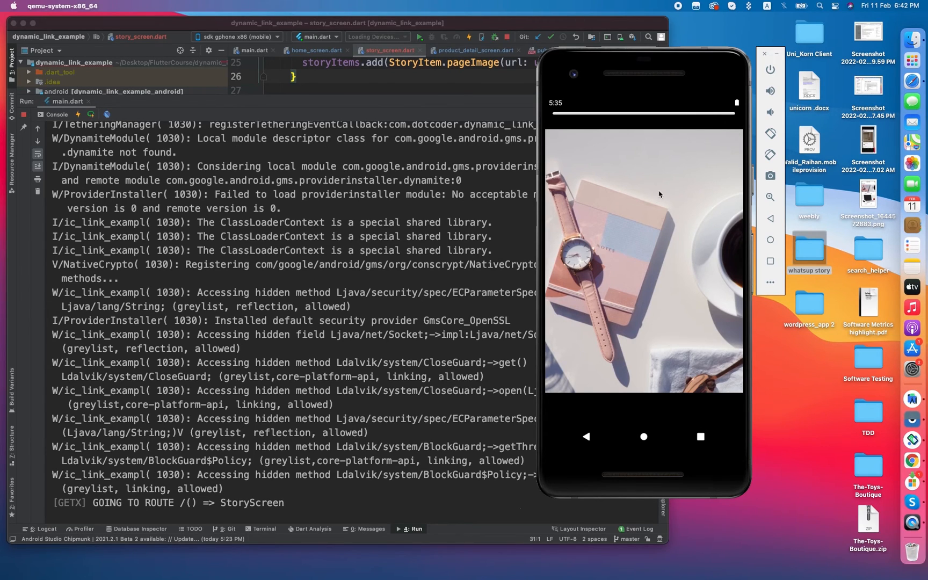
mouse_move(668, 195)
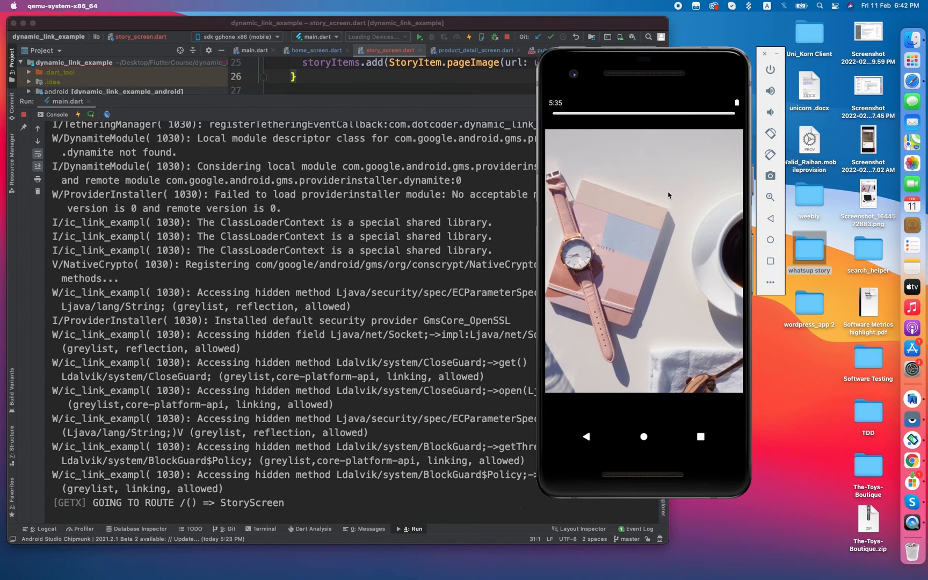
mouse_move(735, 119)
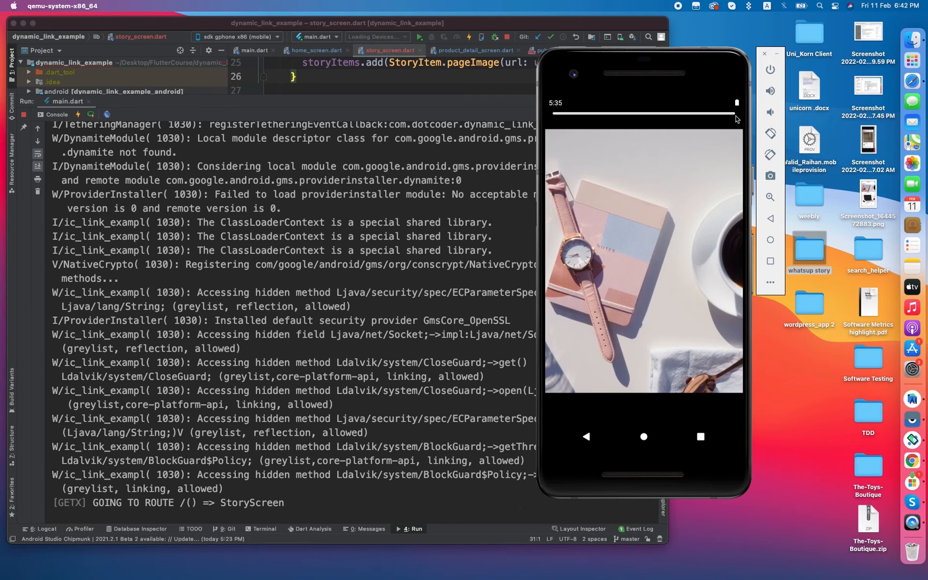
mouse_move(771, 221)
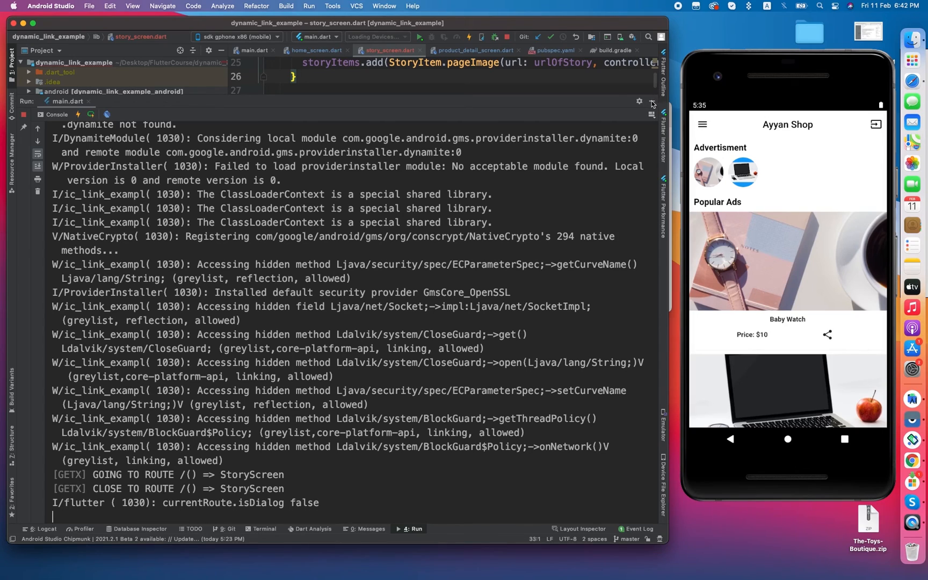
Hide the Run output to return to the StoryScreen code after checking the image story
click(650, 100)
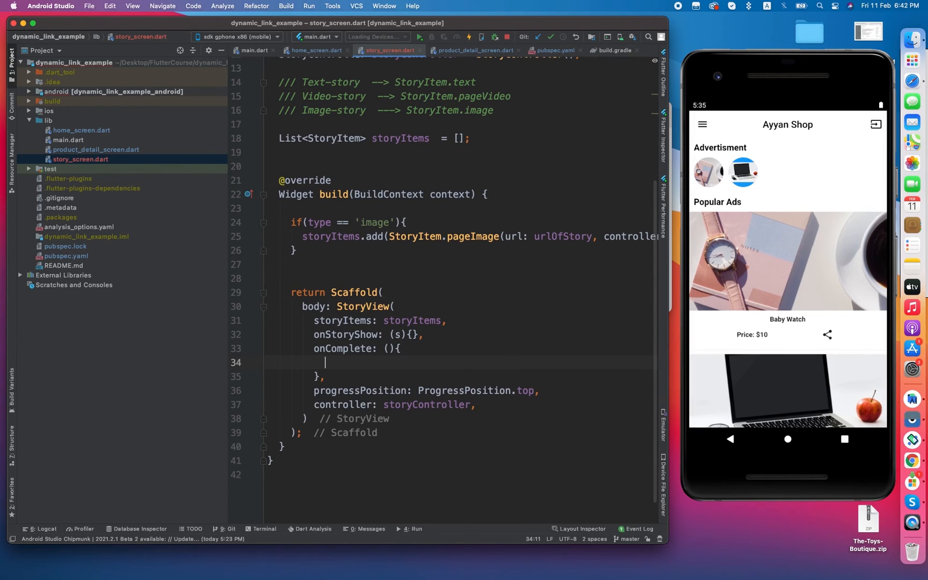
Call Get.back() in StoryView's onComplete callback and switch to the emulator
text(Get.b)
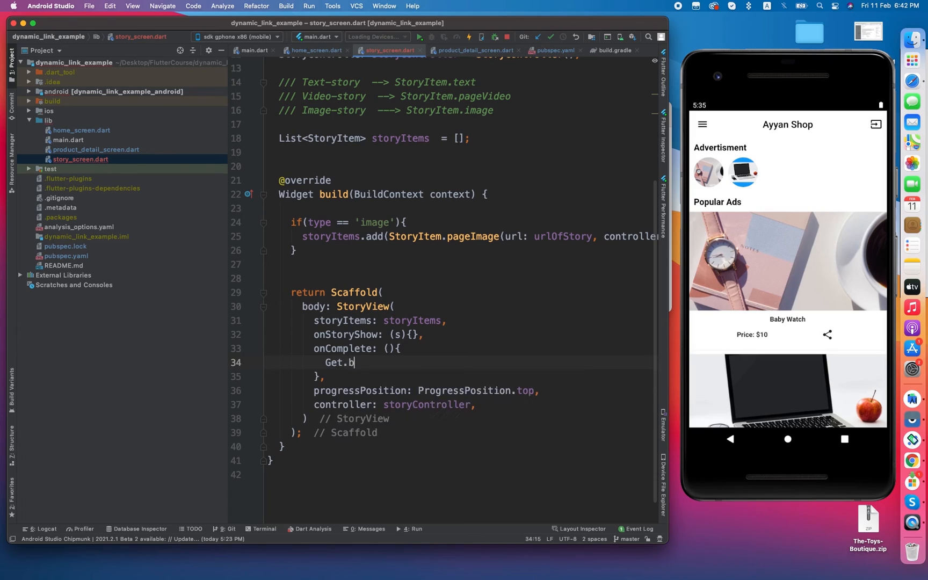
text(ac)
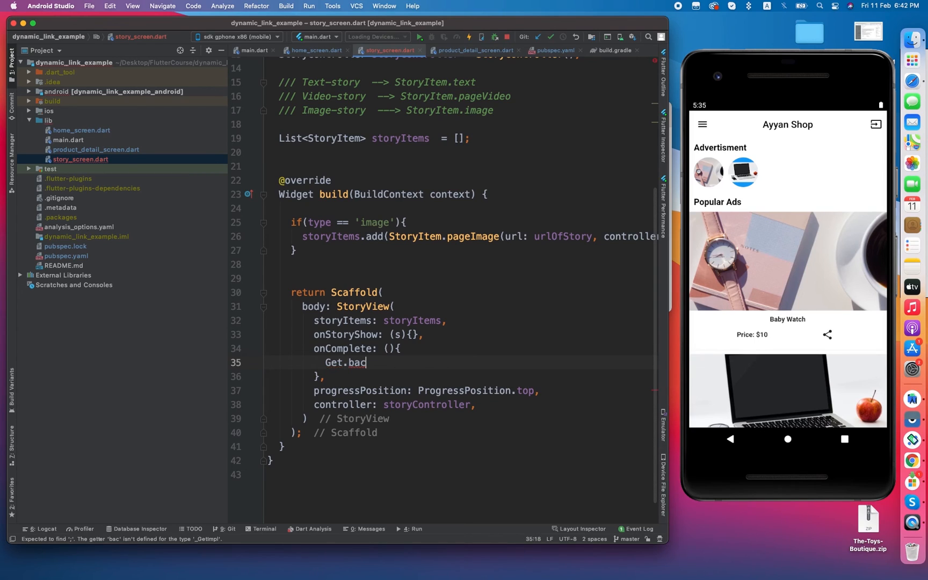
text(k)
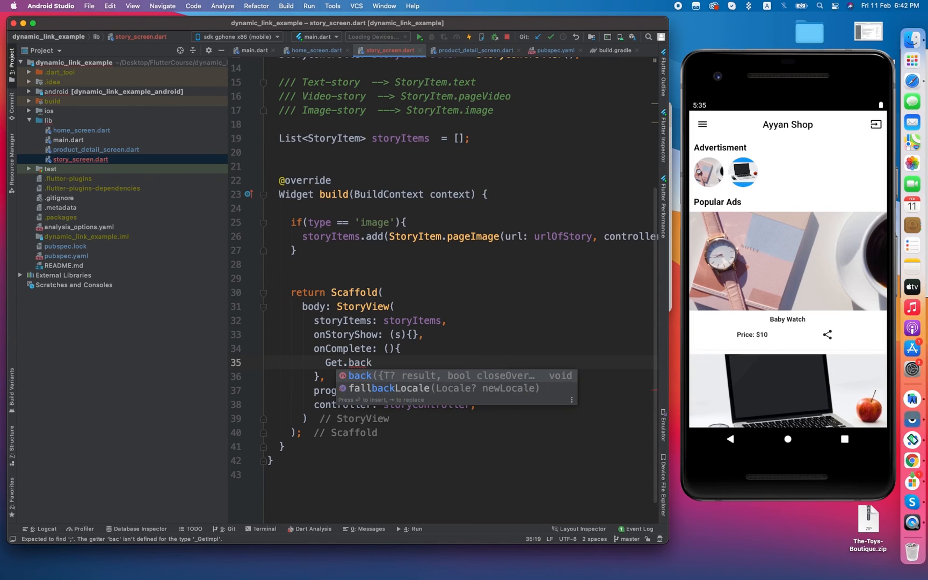
key(Enter)
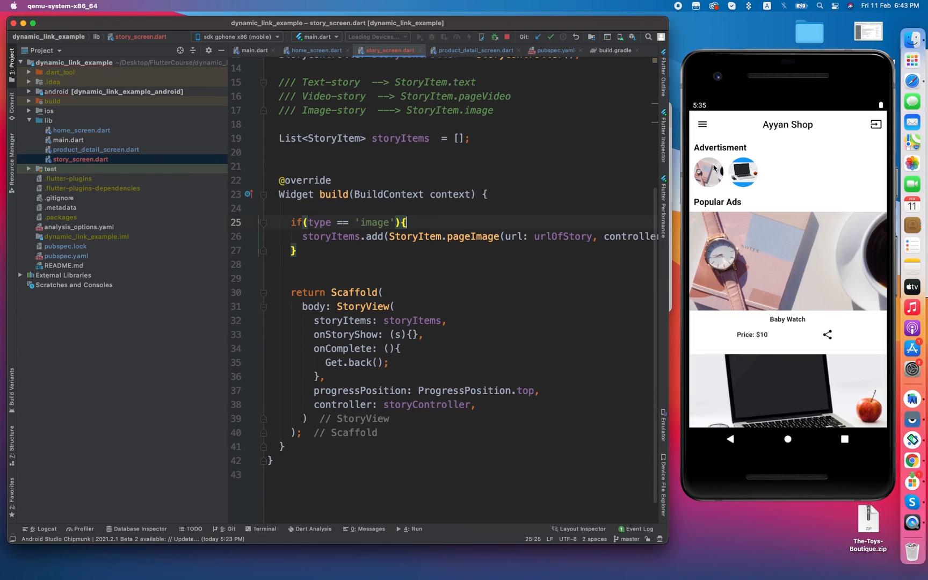
click(708, 171)
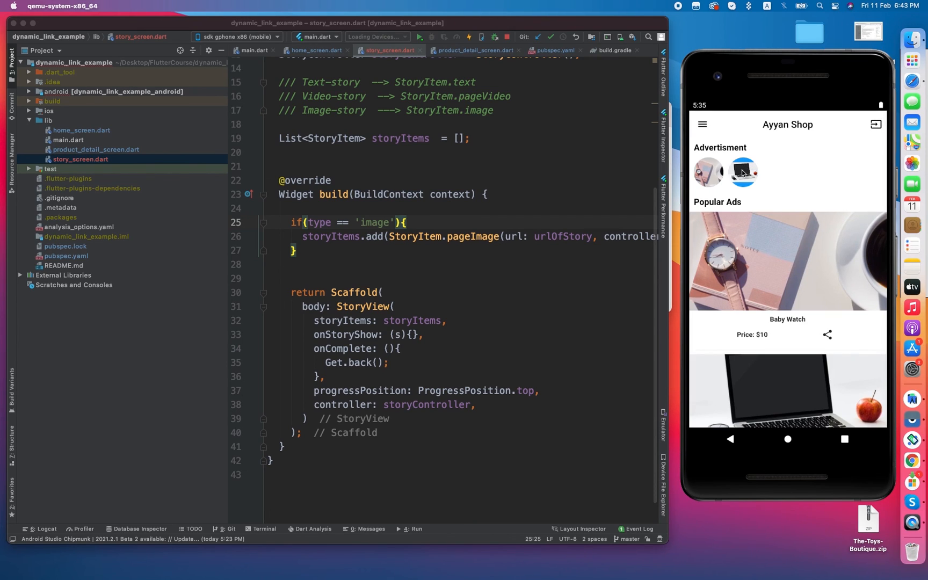
click(741, 172)
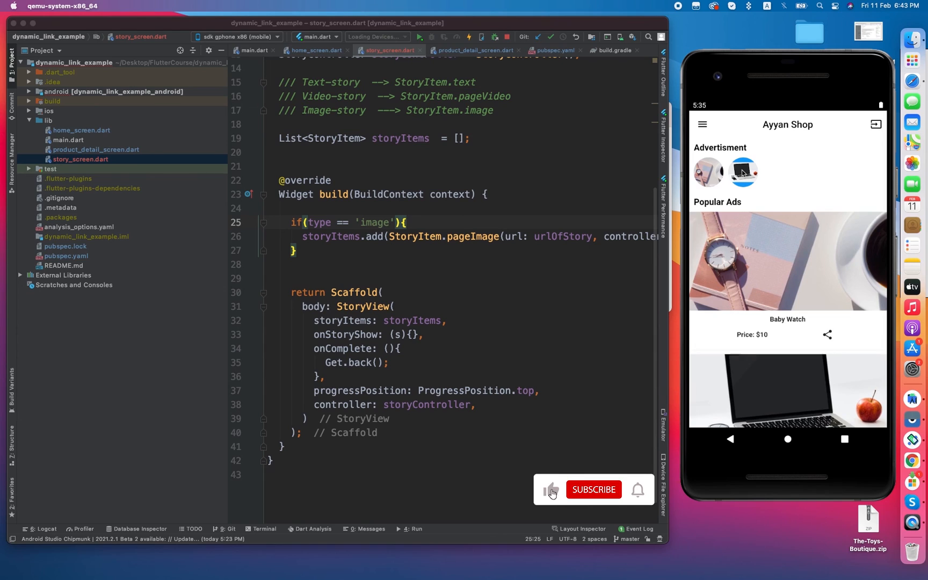
click(592, 490)
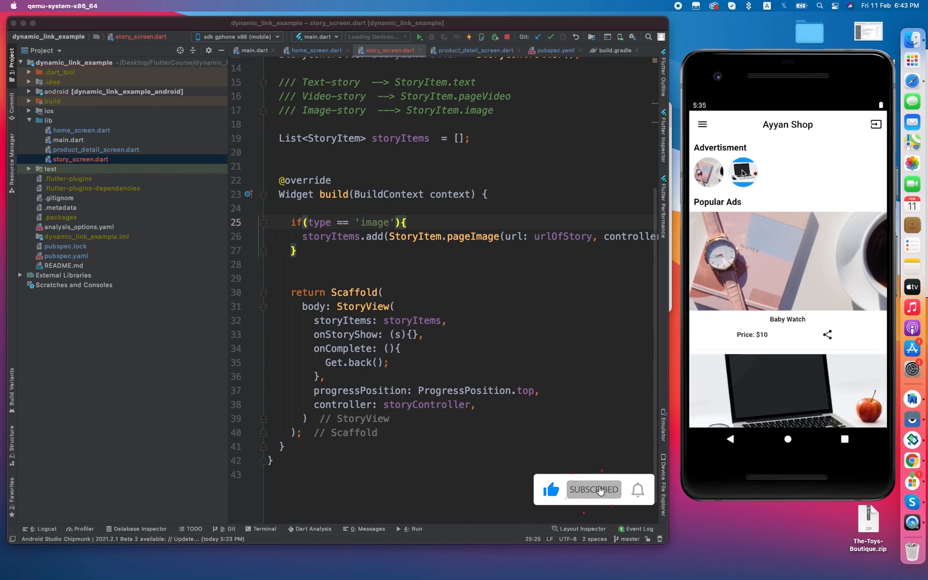
click(636, 489)
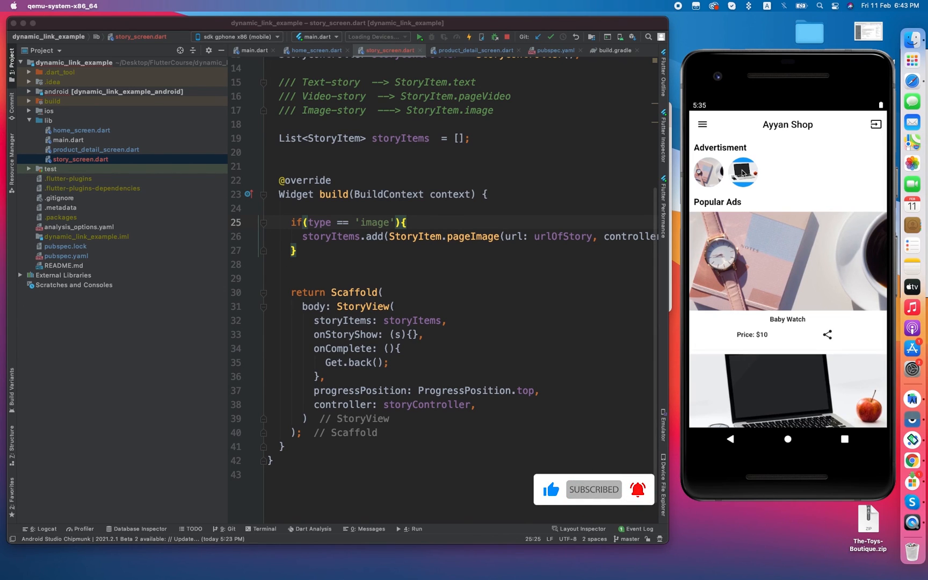